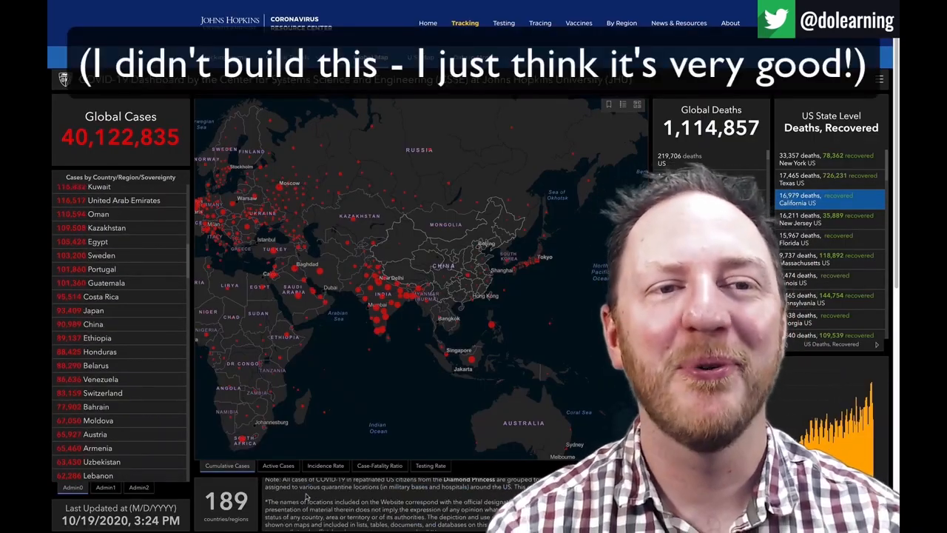
Advance the slides from the COVID dashboard to the handler(req, res) code slide.
click(276, 465)
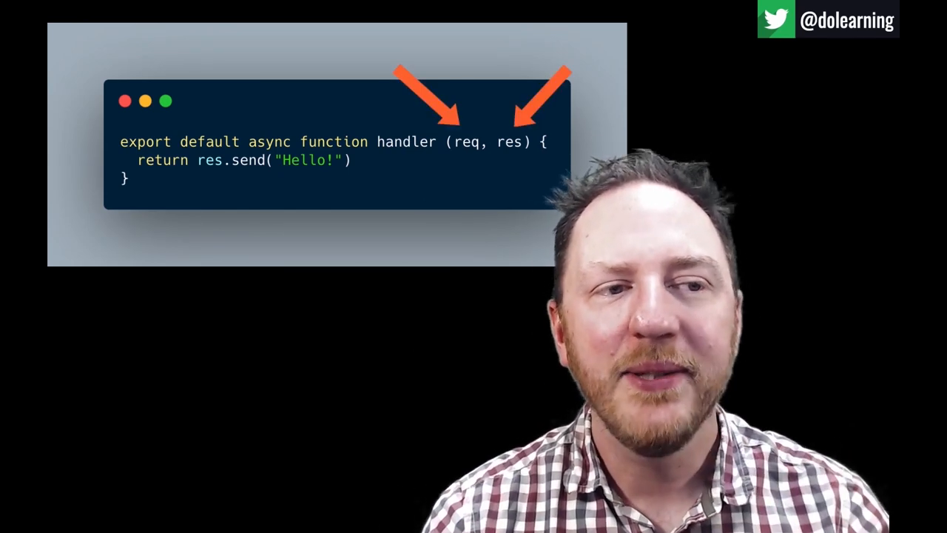
Add 'call out to other services', 'read the request', 'build response' comments, then run vercel.
text(// call out to other services)
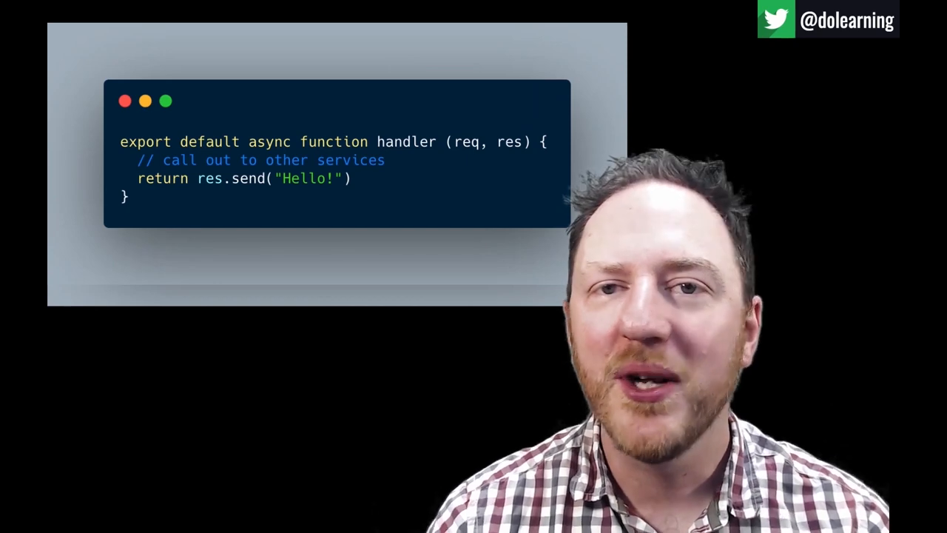
text(// read the request)
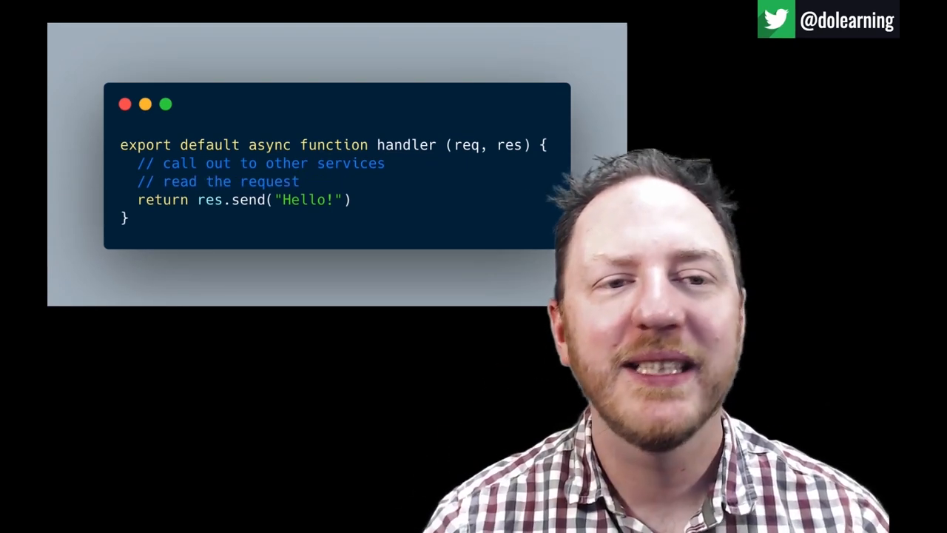
text(// build response)
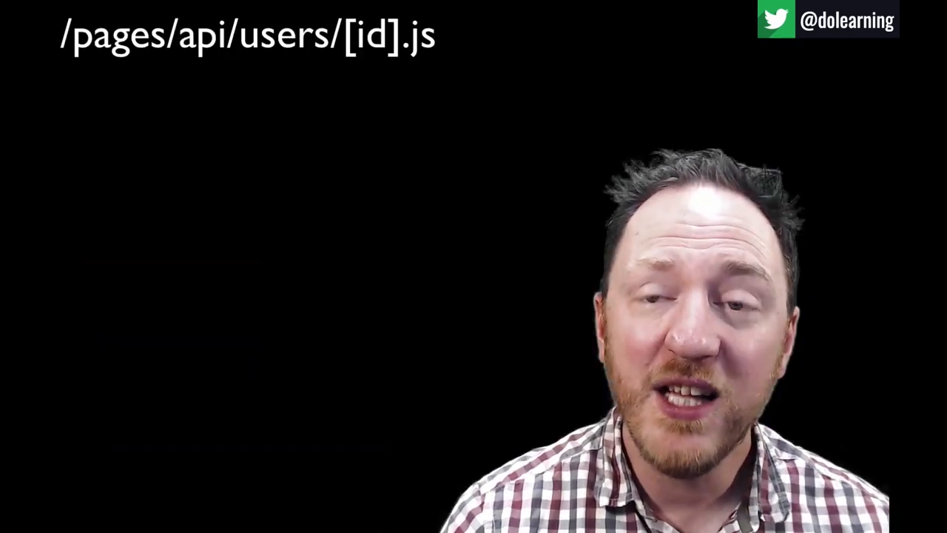
text(vercel)
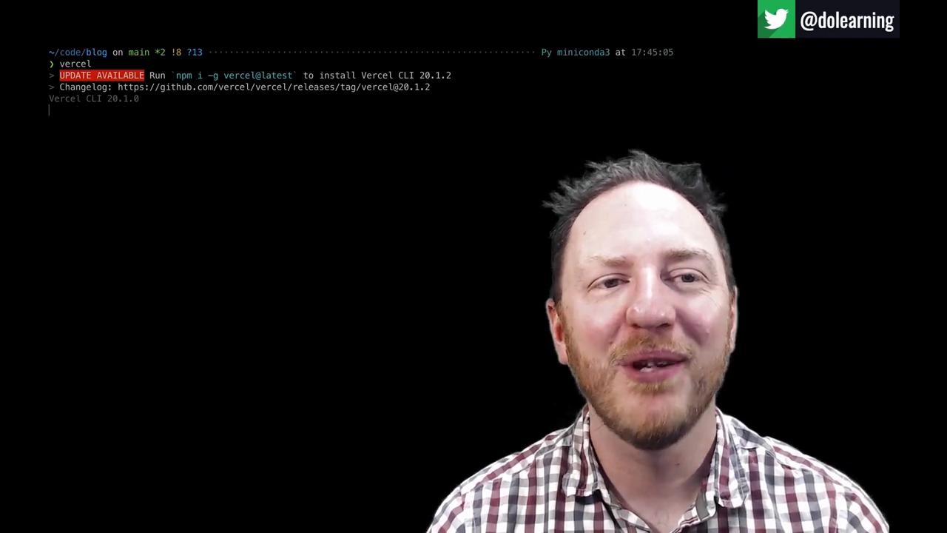
Interrupt the running vercel command in the blog project and type vercel --p.
key(ctrl+c)
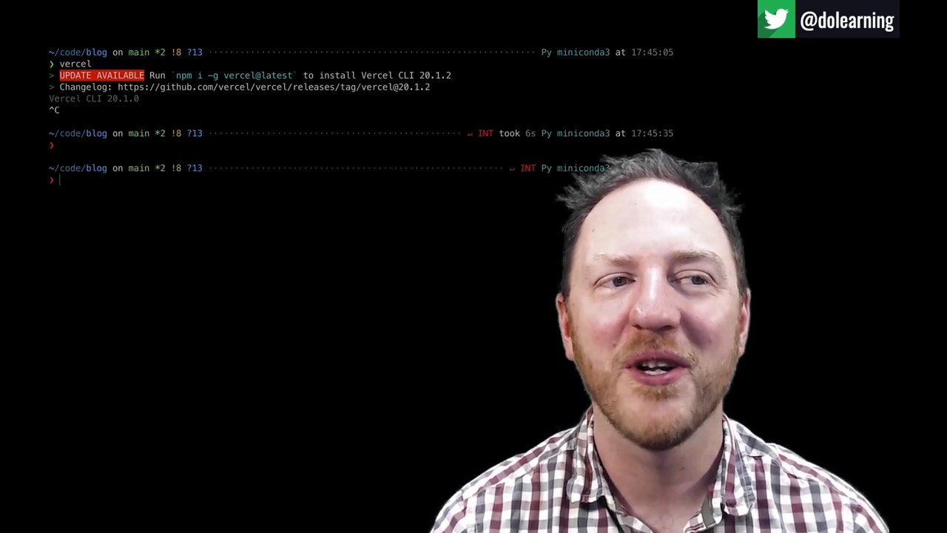
text(vercel --p)
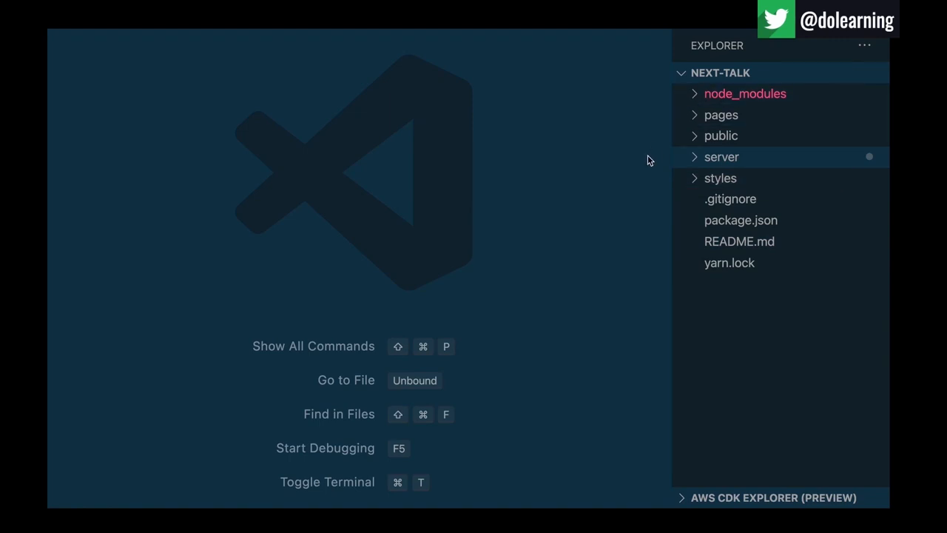
mouse_move(731, 377)
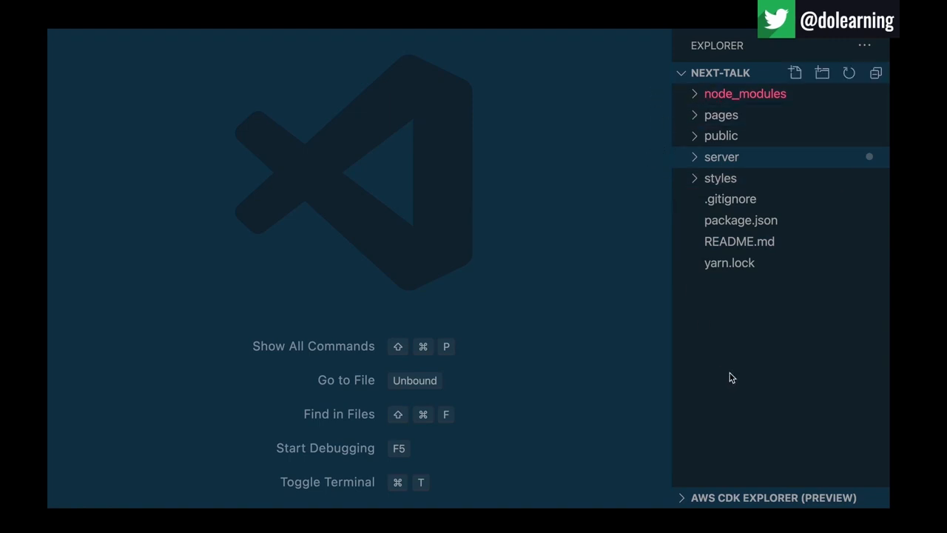
Expand the public, pages and server folders, then open server/package.json and server.js.
click(721, 135)
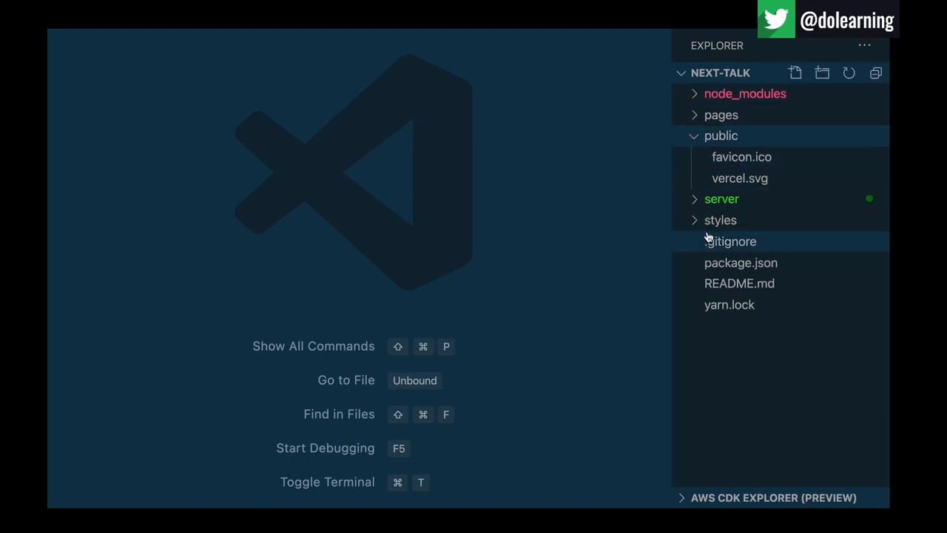
click(720, 115)
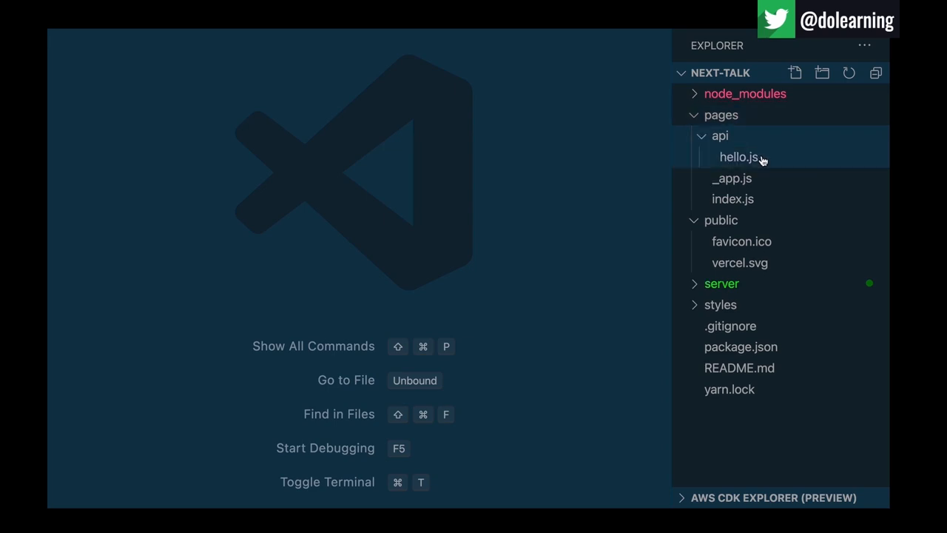
mouse_move(736, 199)
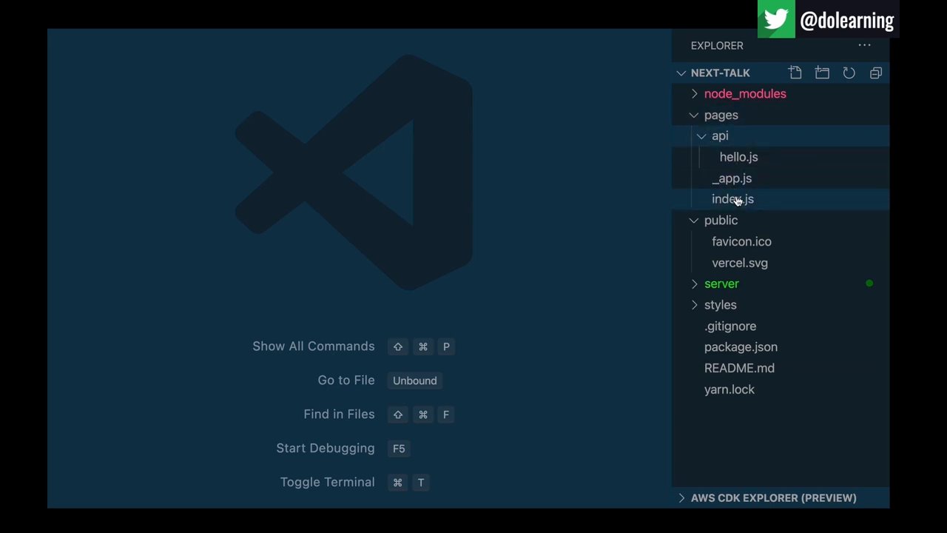
click(721, 283)
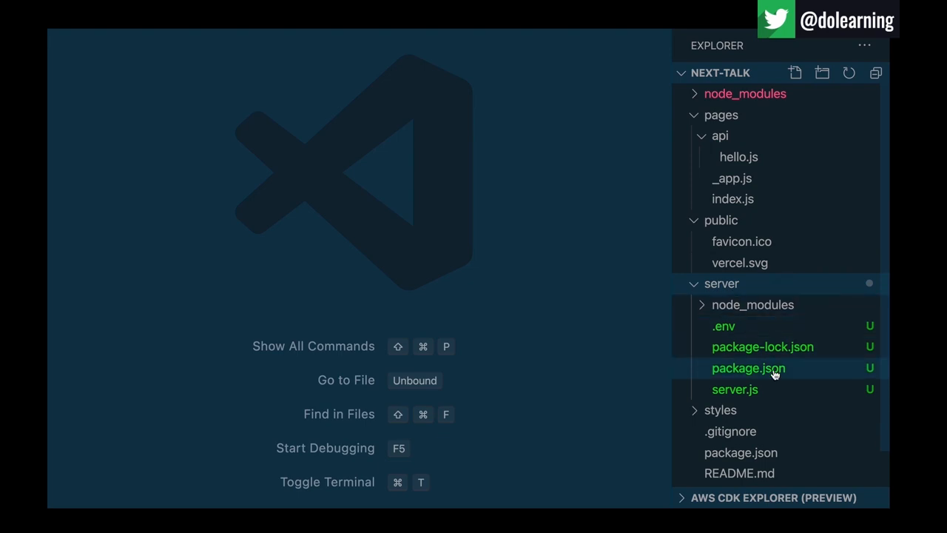
click(748, 368)
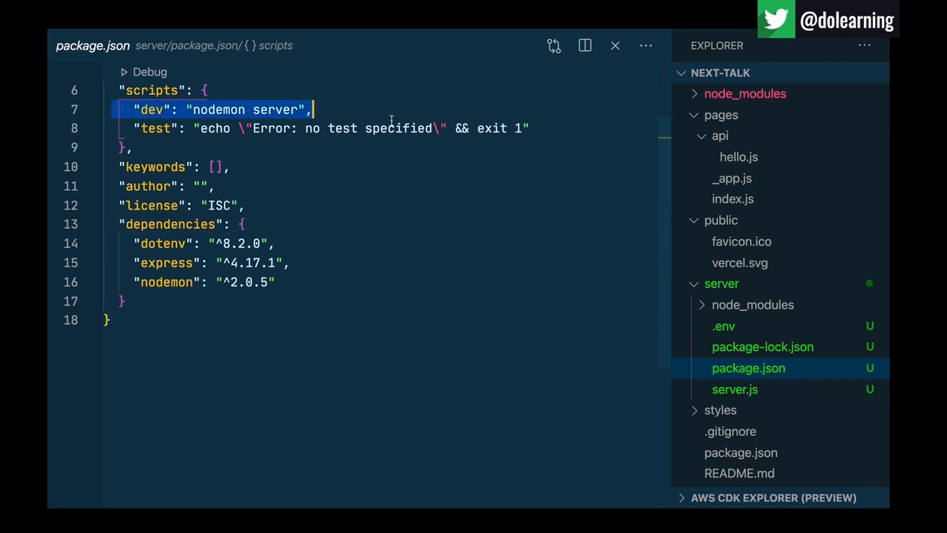
click(734, 389)
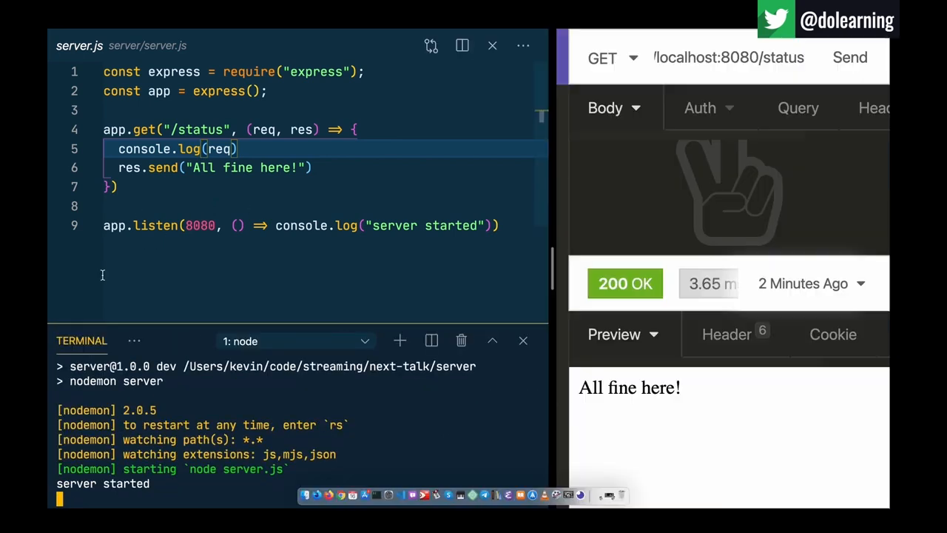
Resend the /status request and add res.status(400) to the handler in server.js.
click(849, 58)
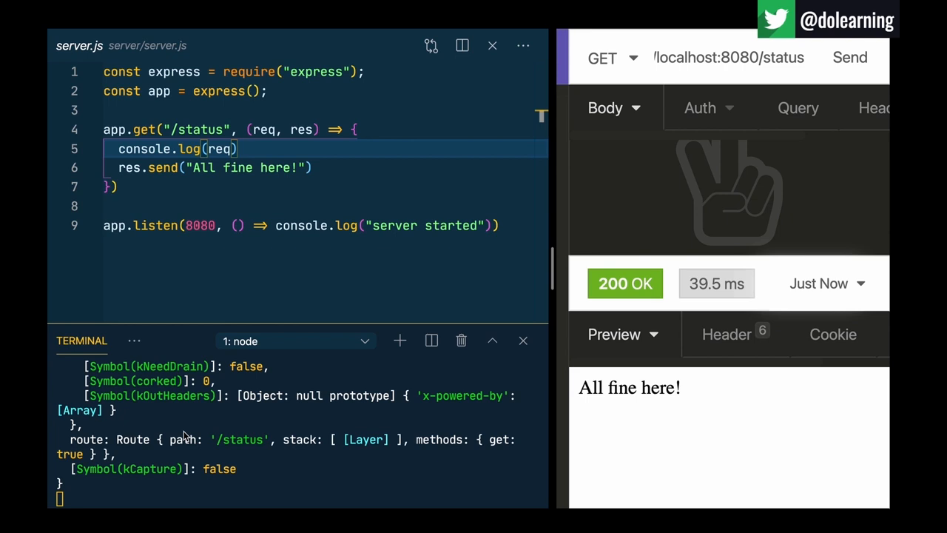
mouse_move(203, 425)
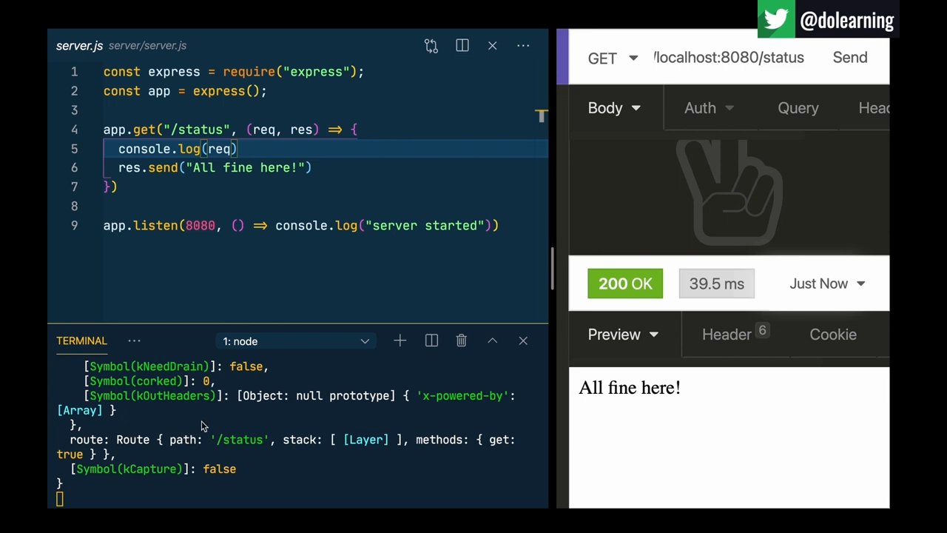
mouse_move(290, 151)
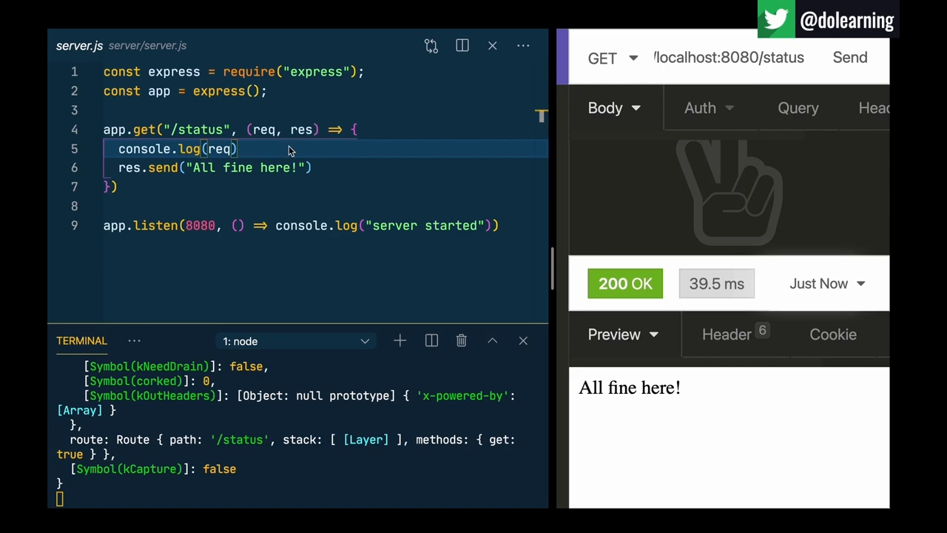
text(res.status(400))
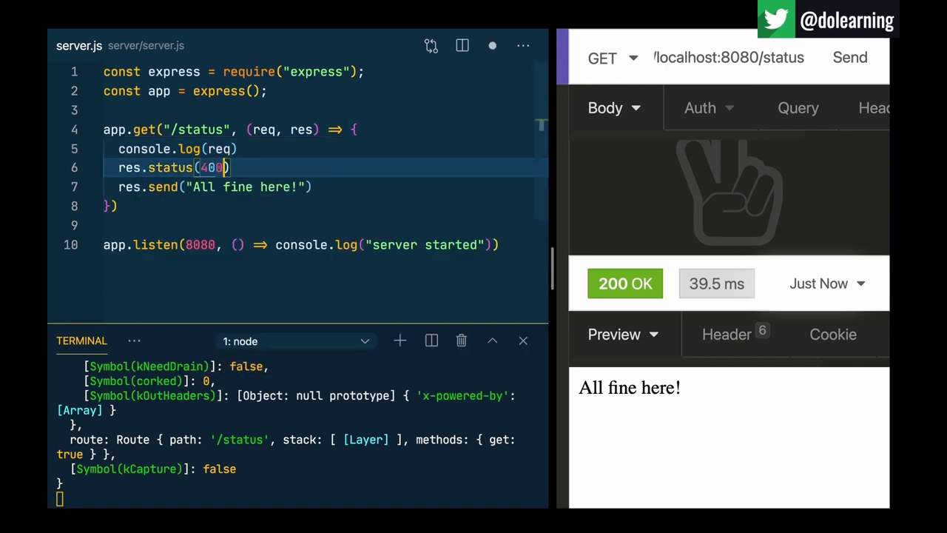
click(848, 57)
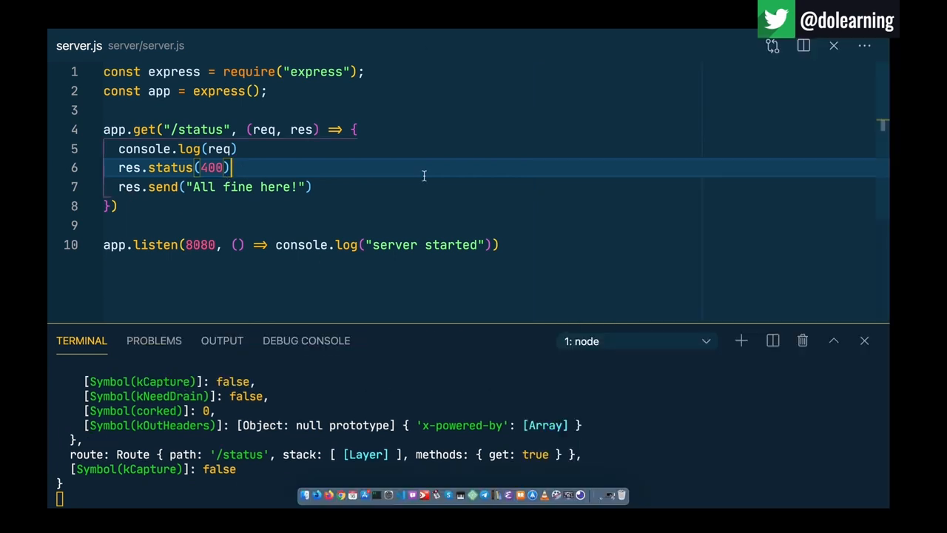
Open package.json and .env, and change the log to process.env.SECRET_API_KEY.
key(Ctrl+p)
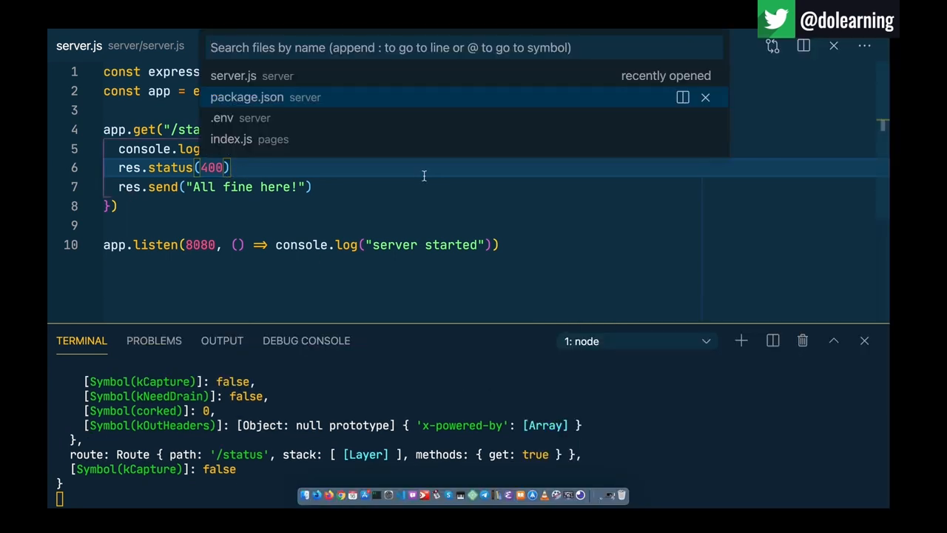
click(247, 97)
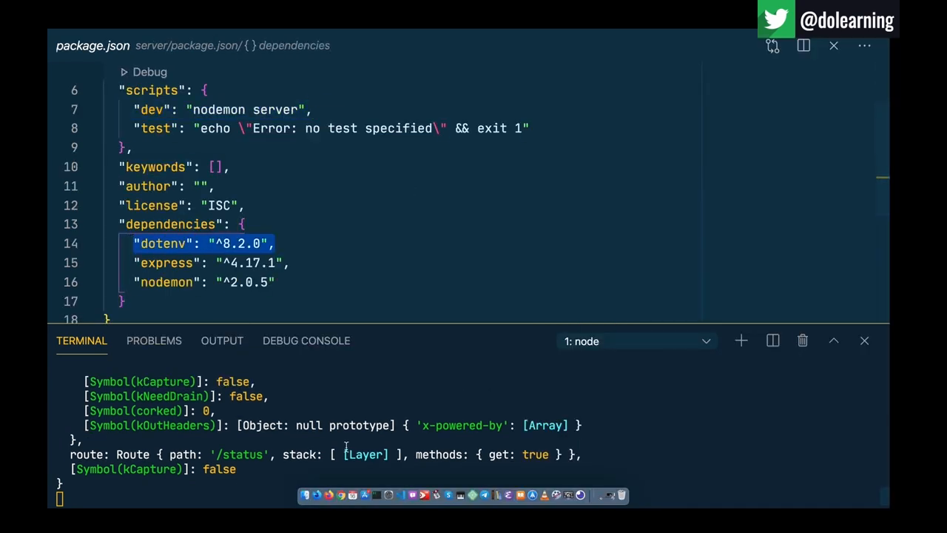
click(864, 341)
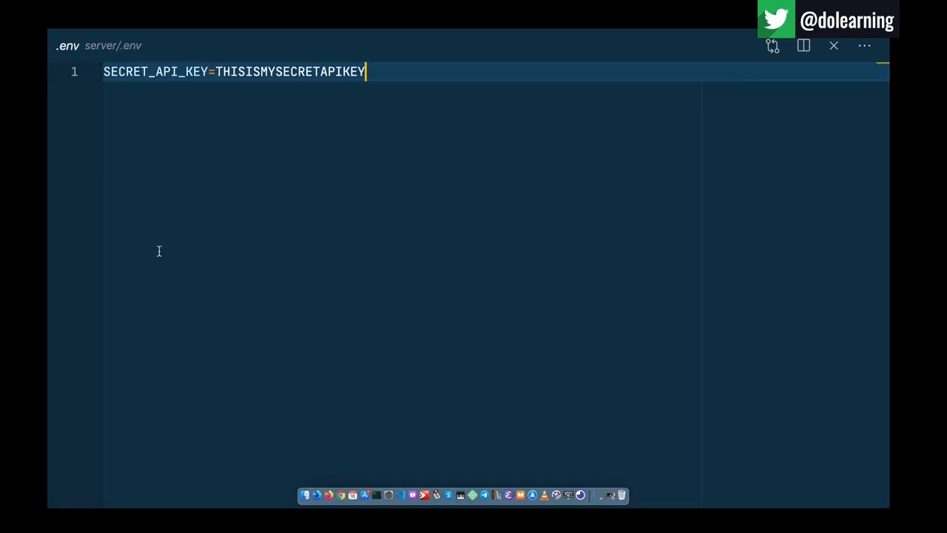
drag(104, 72, 219, 71)
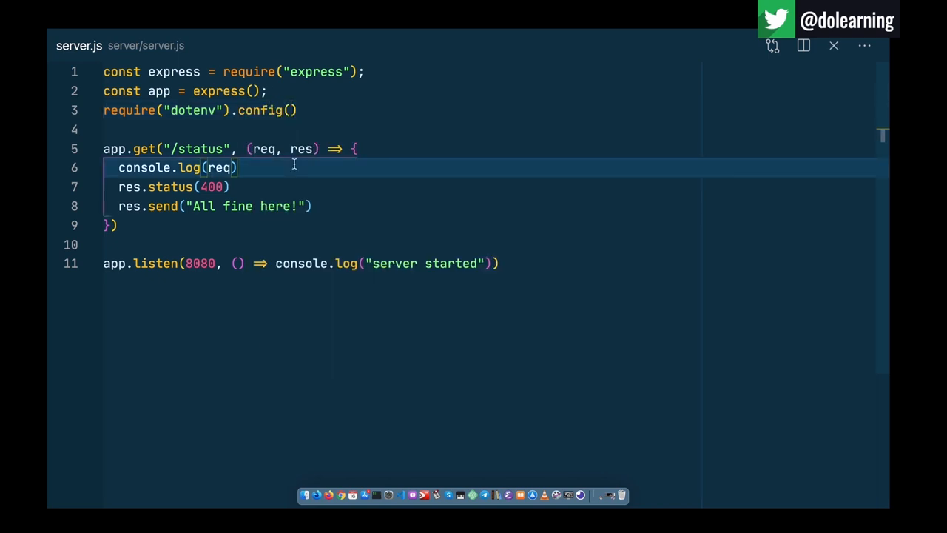
text(process)
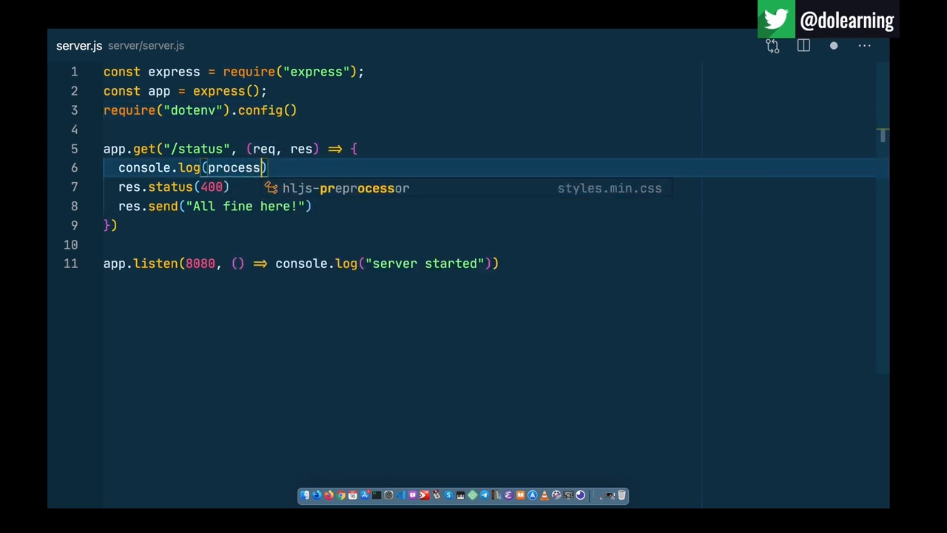
text(.env.)
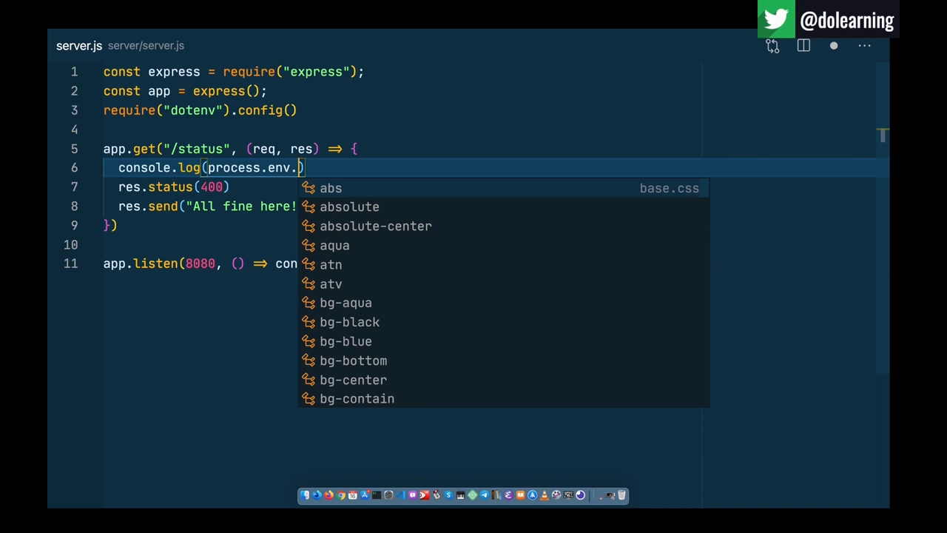
text(SECRET_API_)
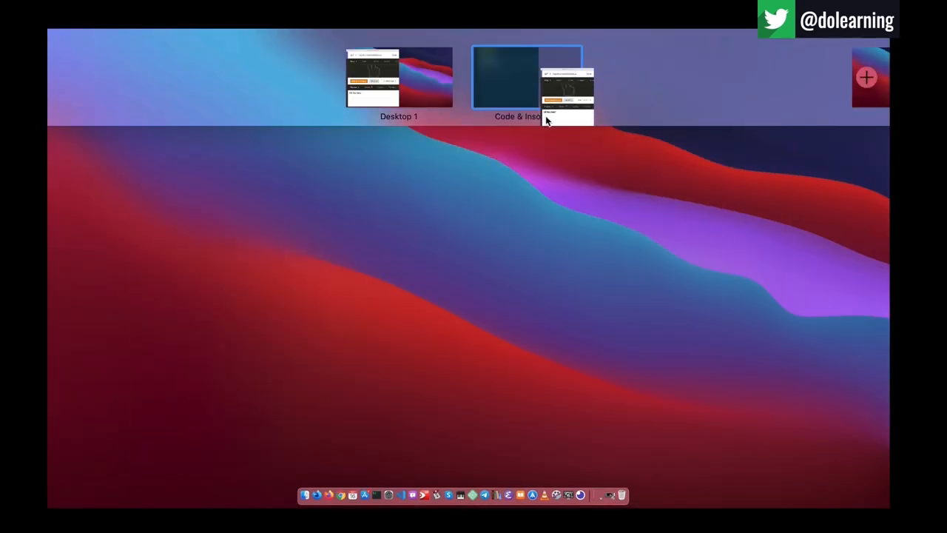
click(526, 76)
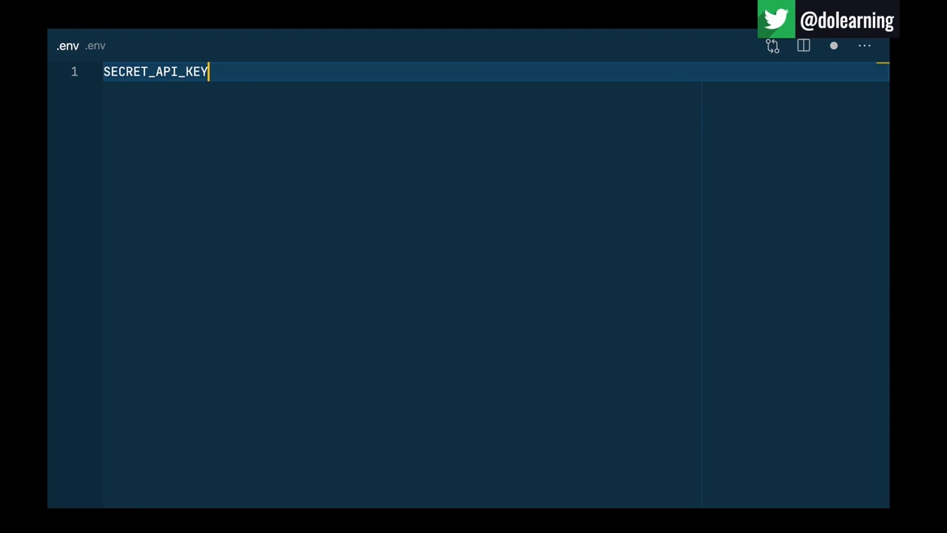
text(=T)
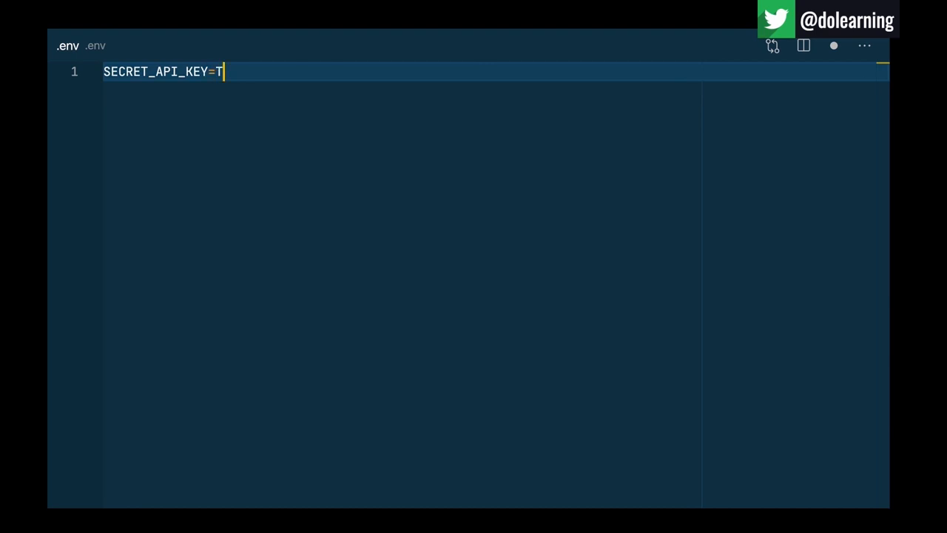
text(HISISMYSECR)
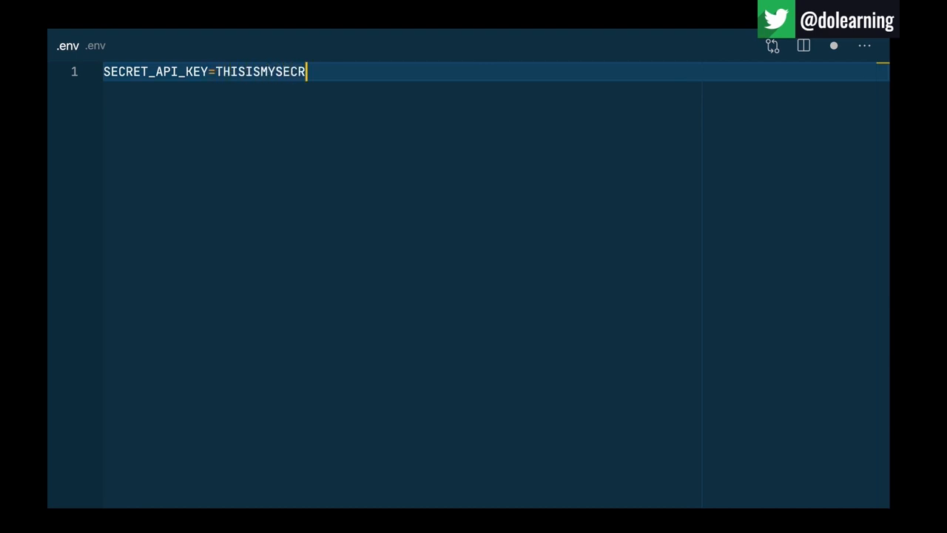
text(ETKE)
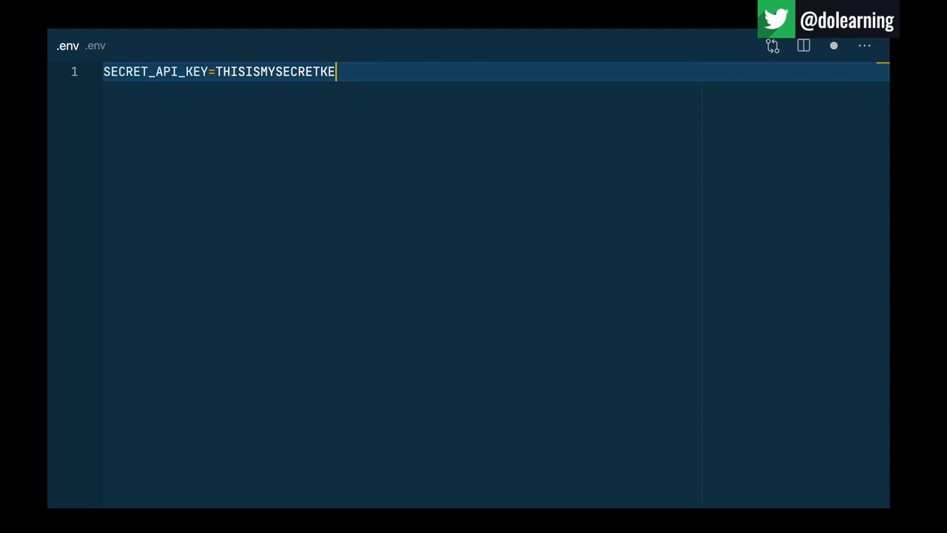
text(Y)
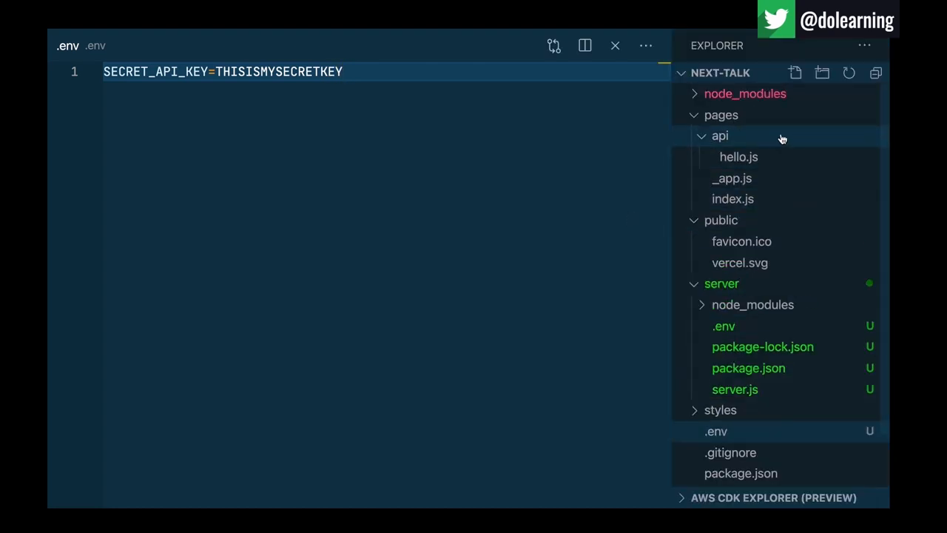
Create pages/api/status.js with an export default handler function taking req and res.
text(s)
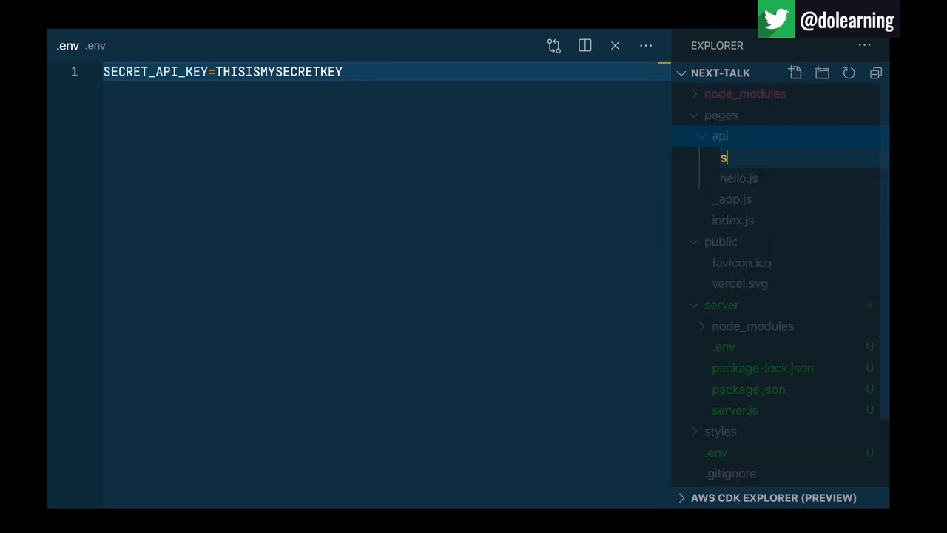
text(status.js)
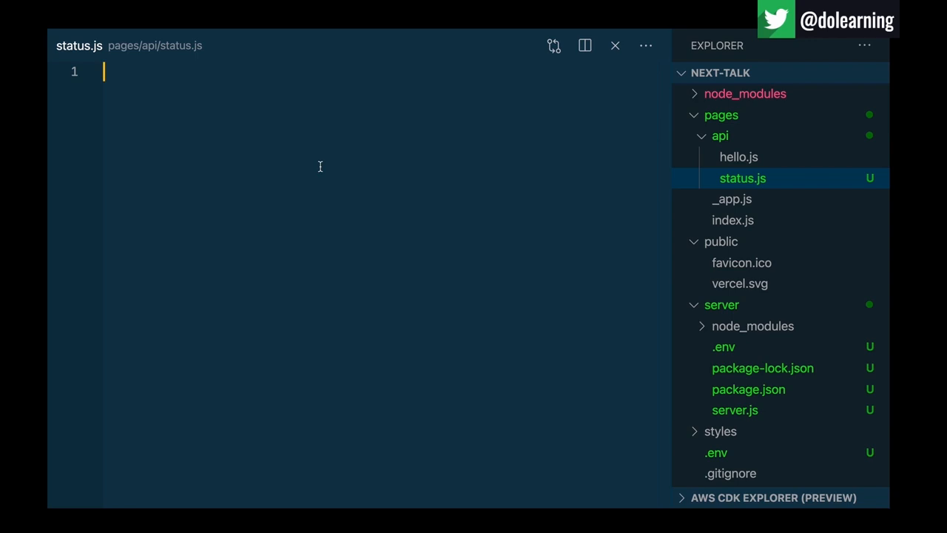
text(exprt)
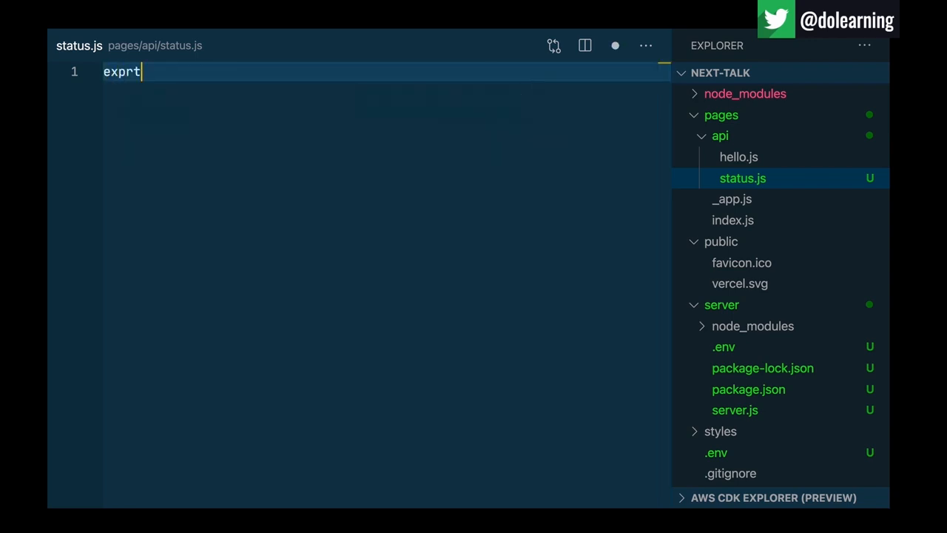
text(export default function handle)
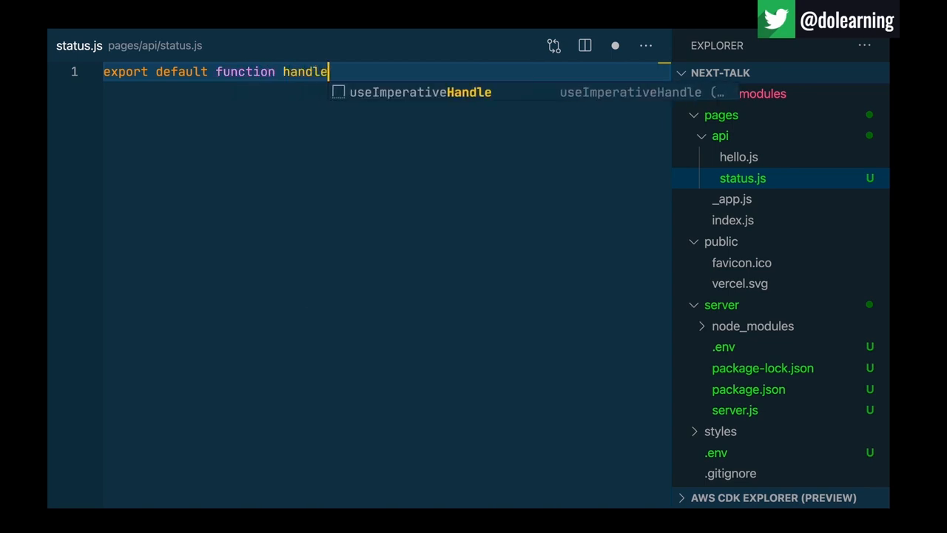
text(r (req, er)
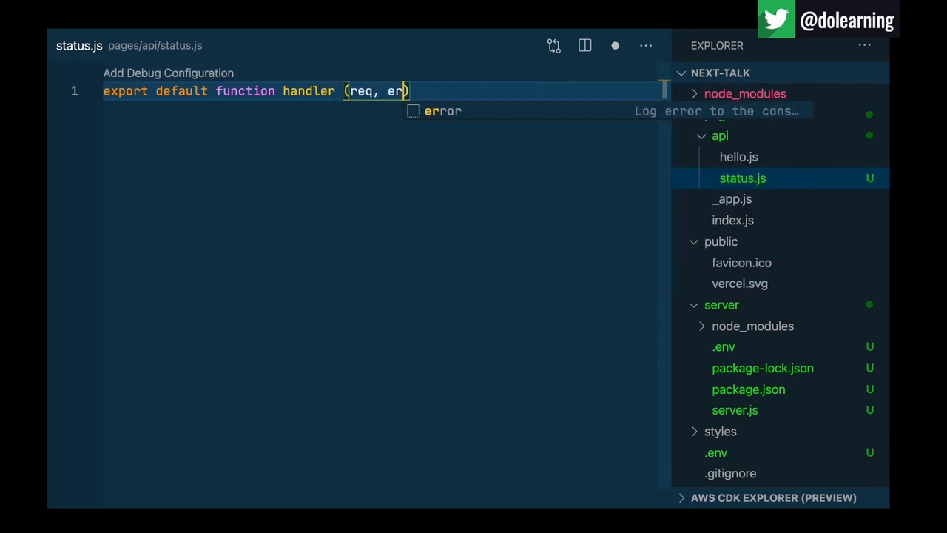
text(res) {)
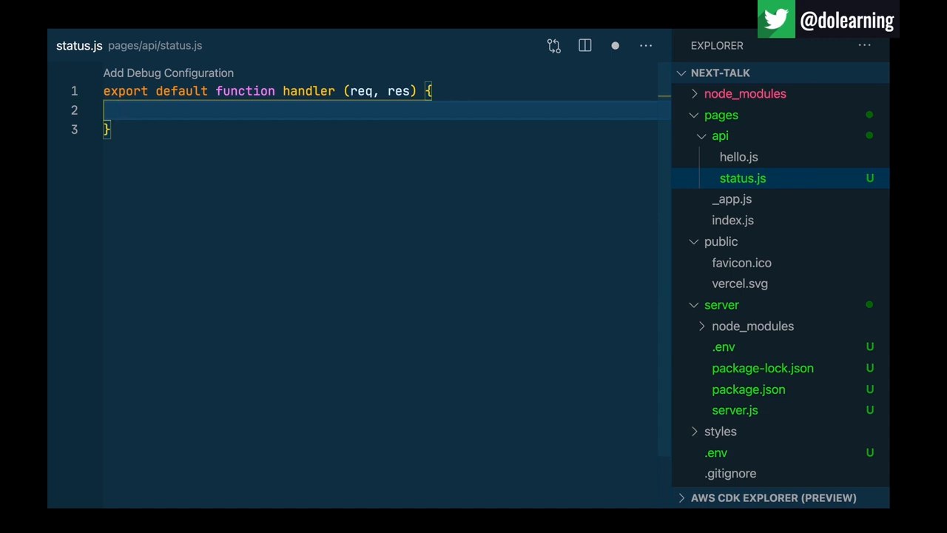
Make the handler log process.env.SECRET_API_KEY and send "It's really fine here.".
text(console.l)
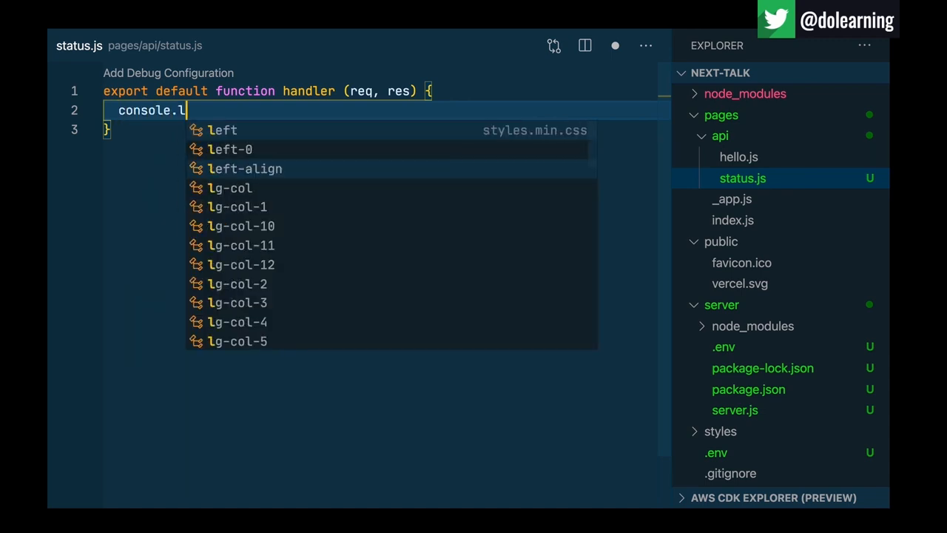
text(og(proces)
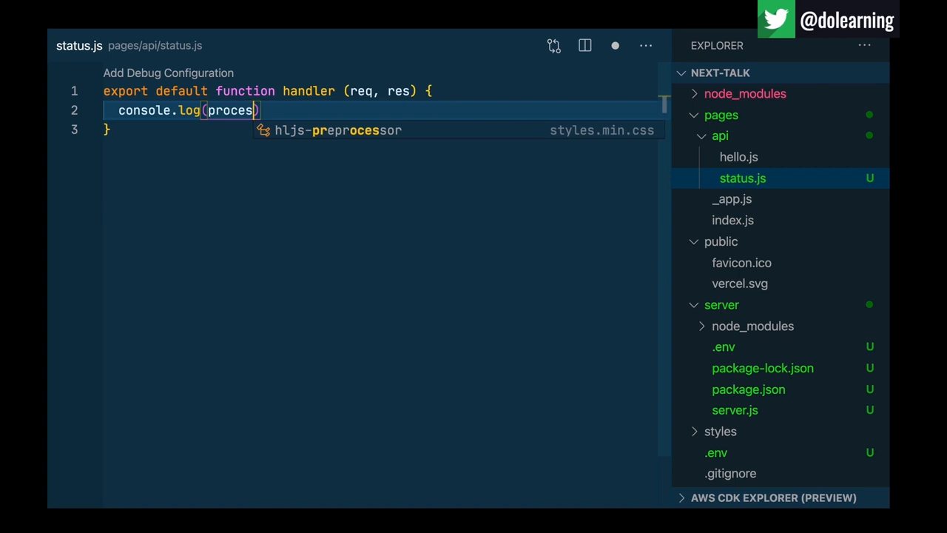
text(.env.SECRET_API_KEY)
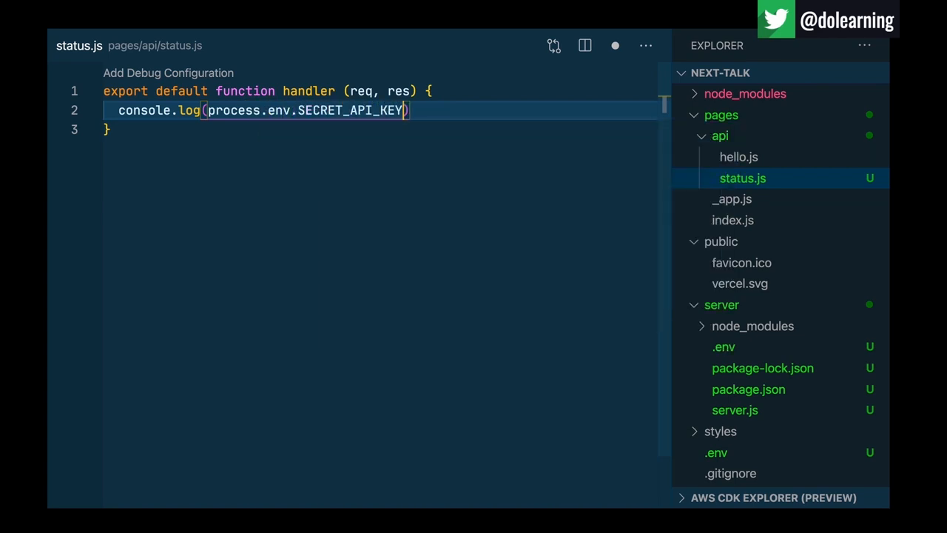
text(res.)
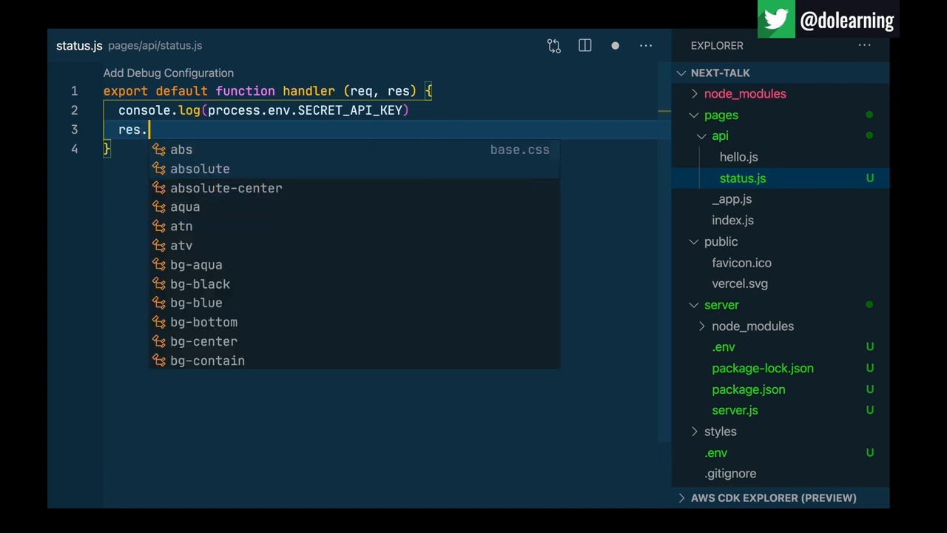
text(send(""))
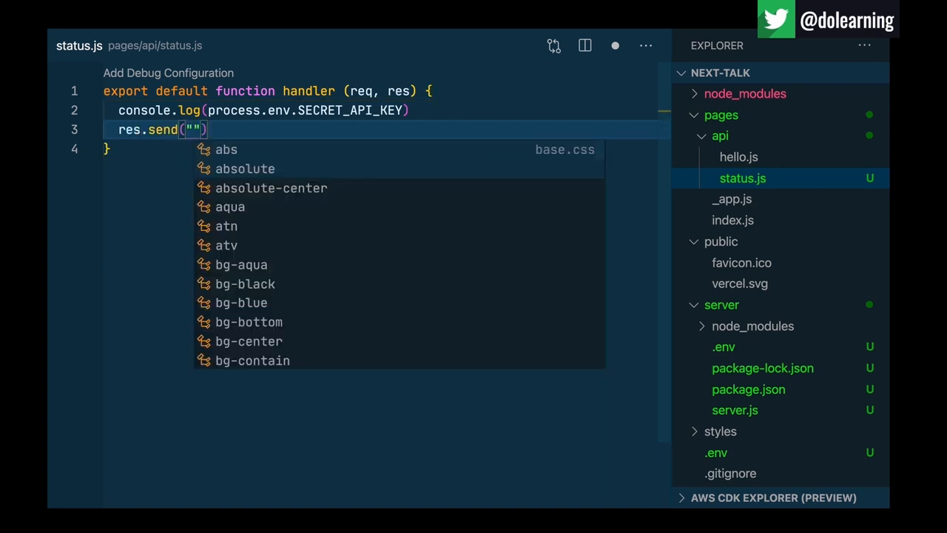
text(It's real)
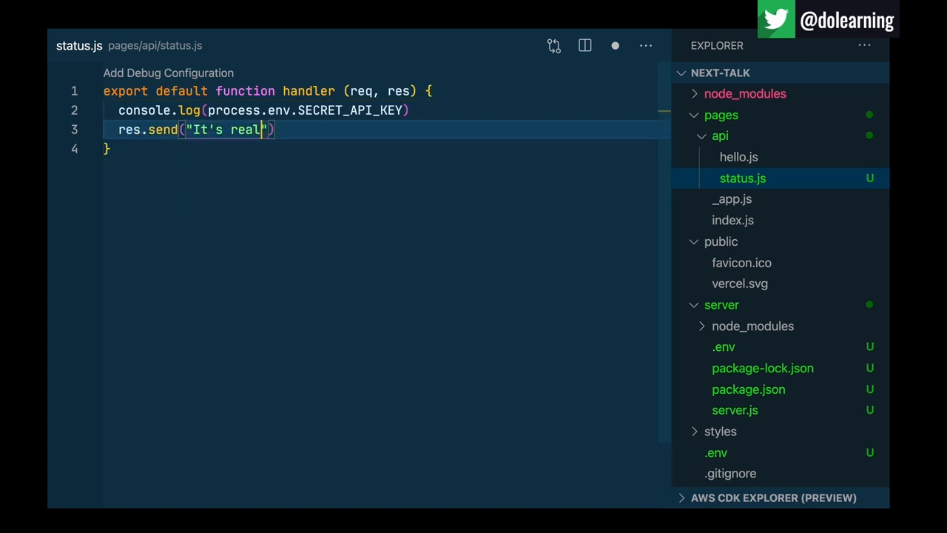
text(ly fine here.)
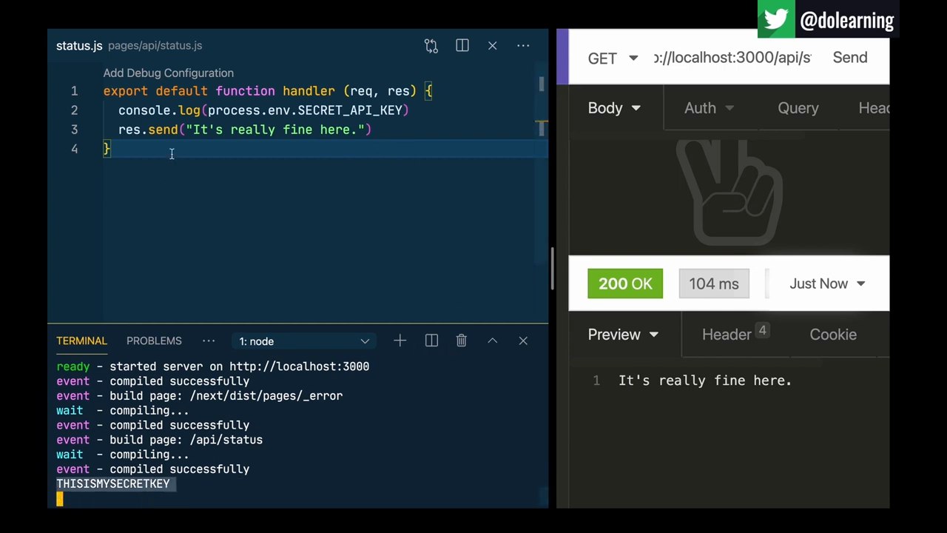
mouse_move(339, 203)
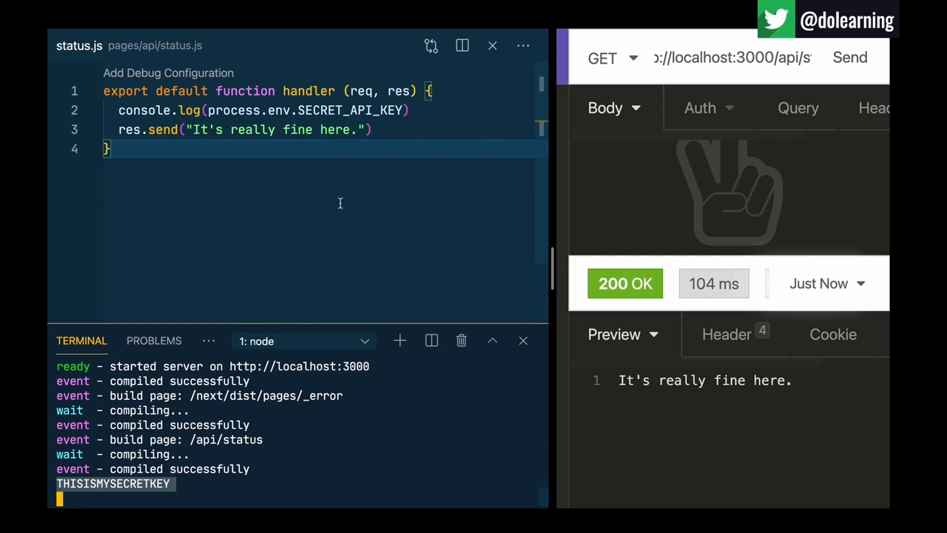
mouse_move(327, 234)
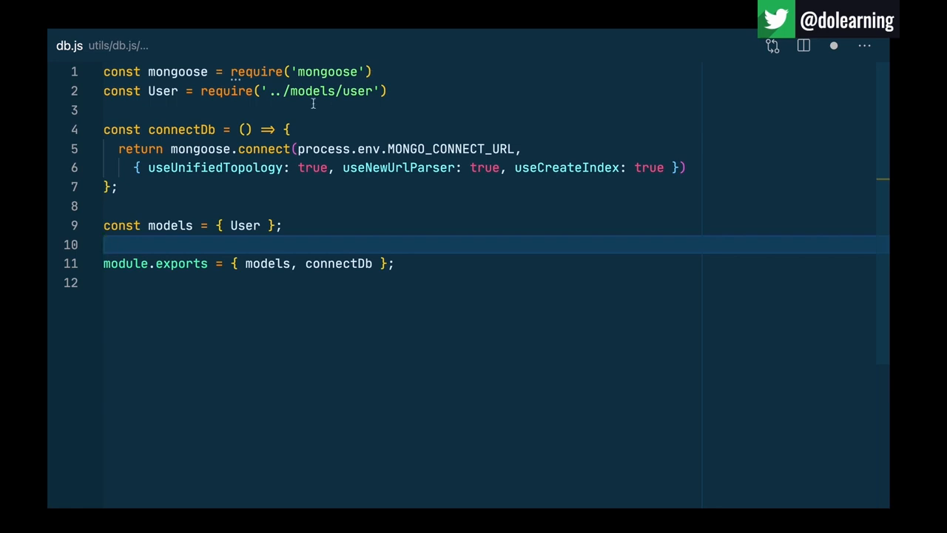
mouse_move(379, 108)
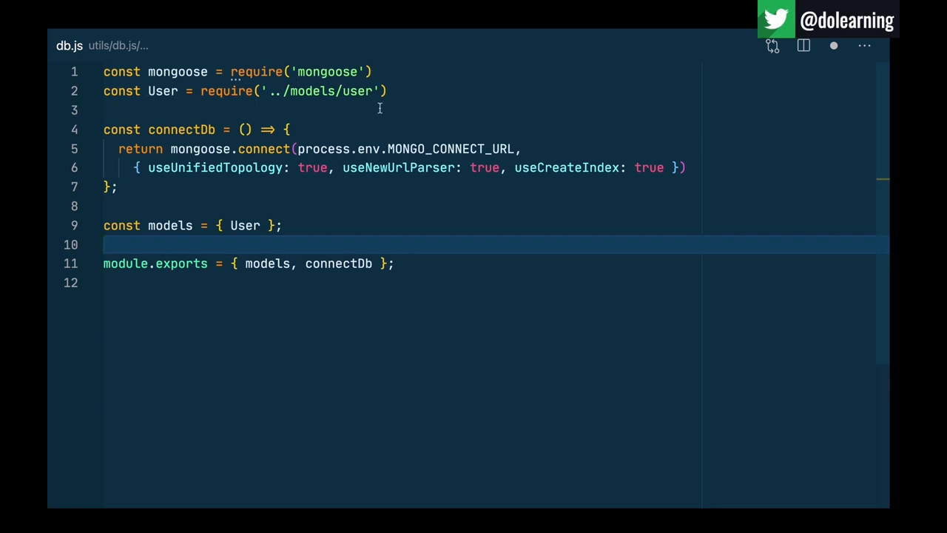
mouse_move(190, 113)
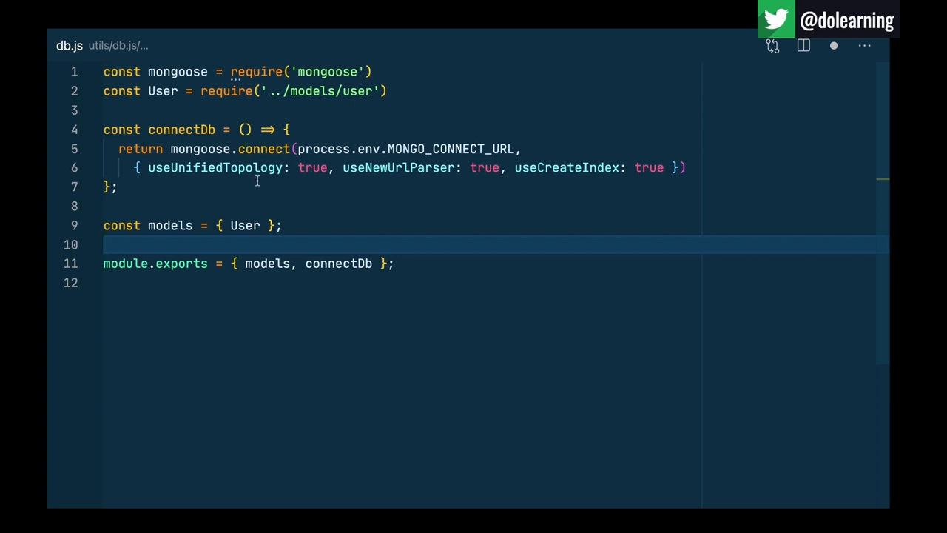
mouse_move(551, 138)
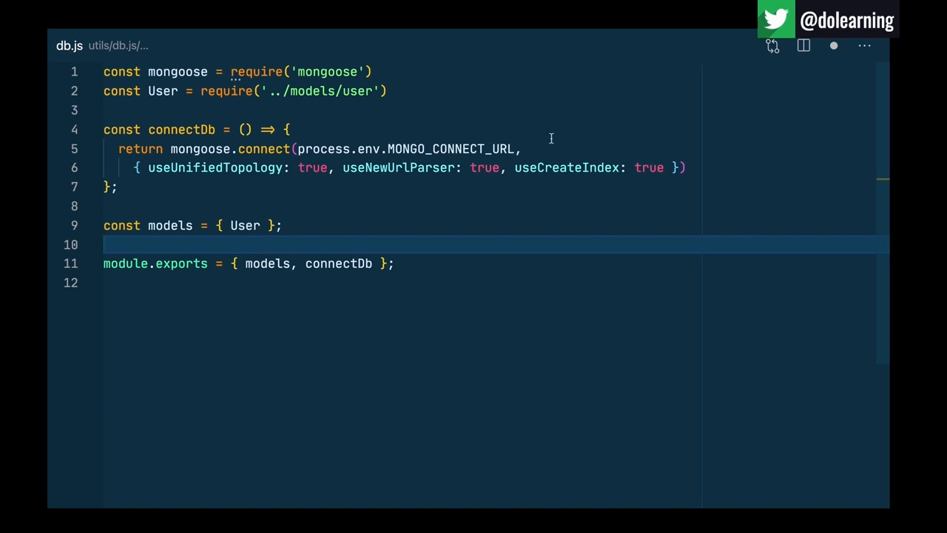
mouse_move(602, 153)
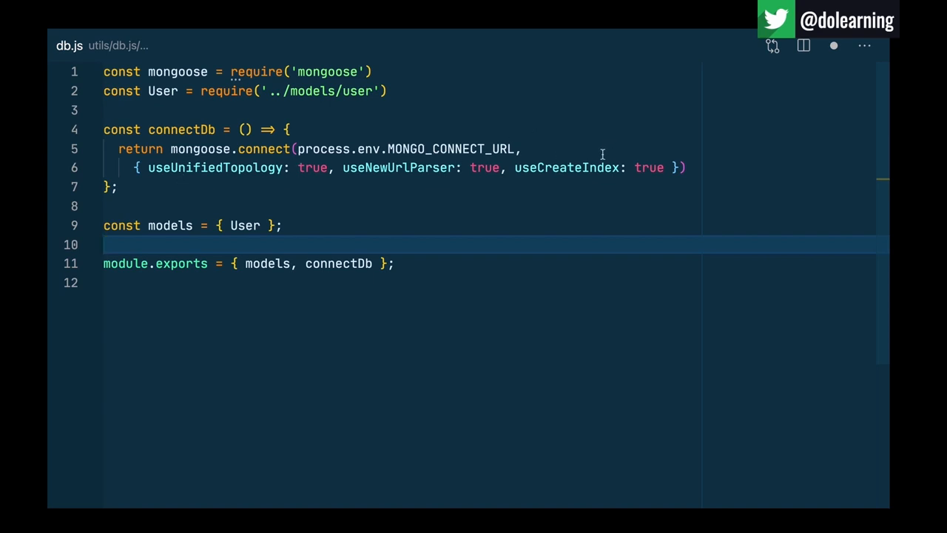
mouse_move(616, 161)
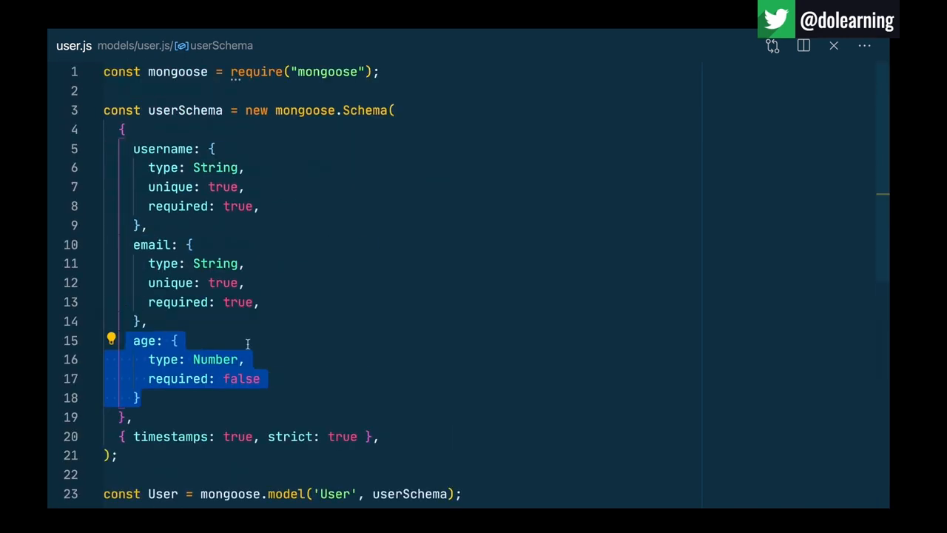
Scroll through the userSchema's username, email and age fields in models/user.js.
scroll(down, 3)
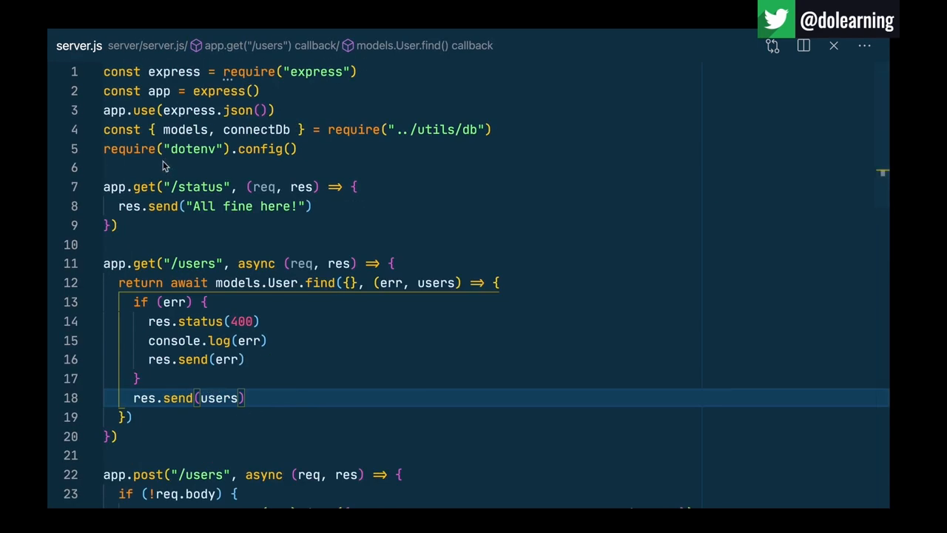
mouse_move(288, 137)
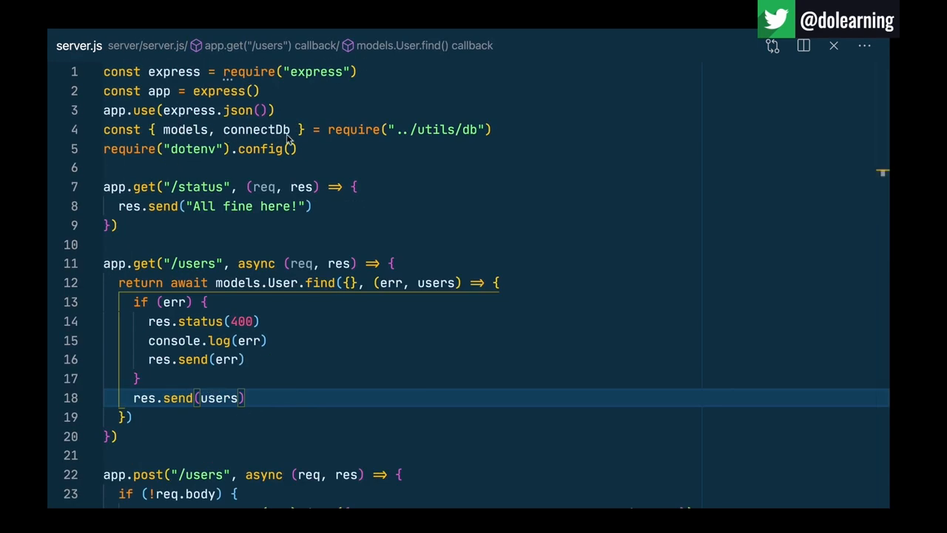
mouse_move(395, 322)
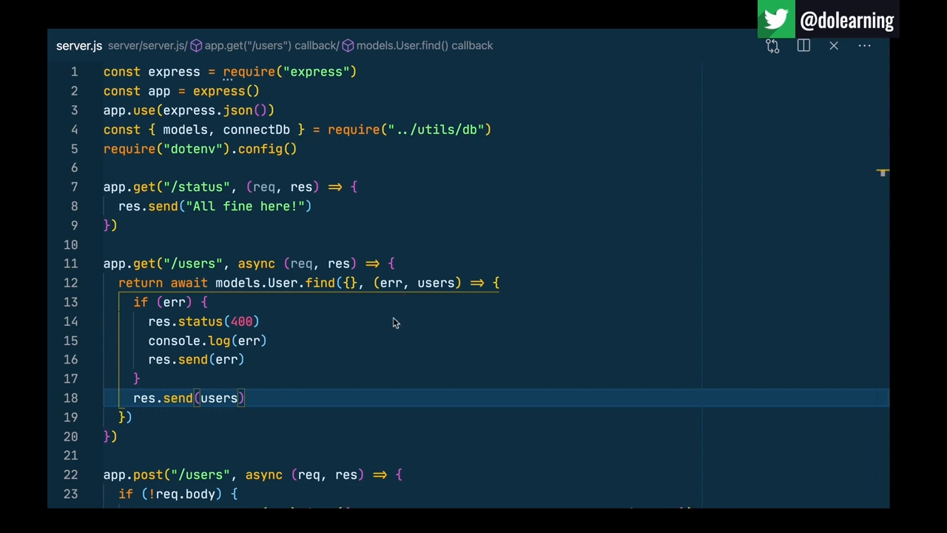
Scroll down server.js past the status and users routes to the connectDb startup.
scroll(down, 3)
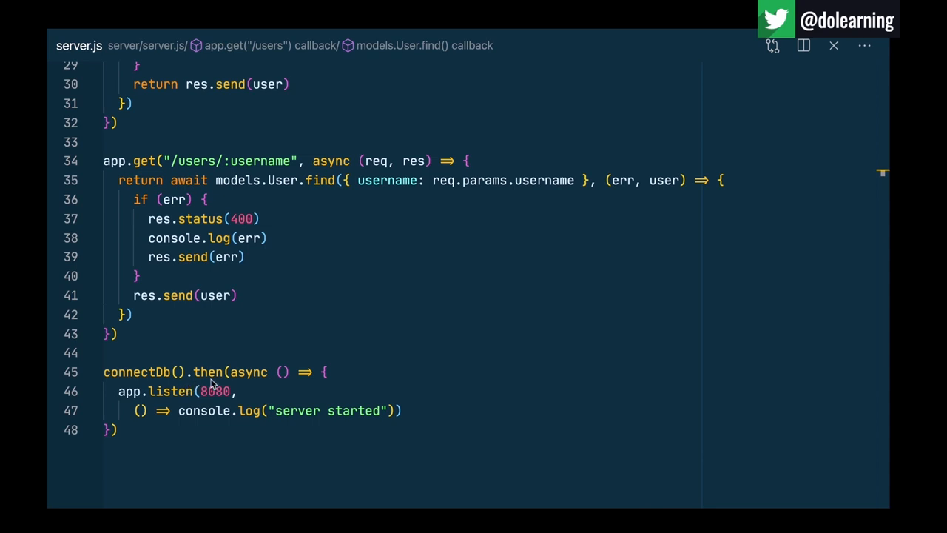
mouse_move(297, 432)
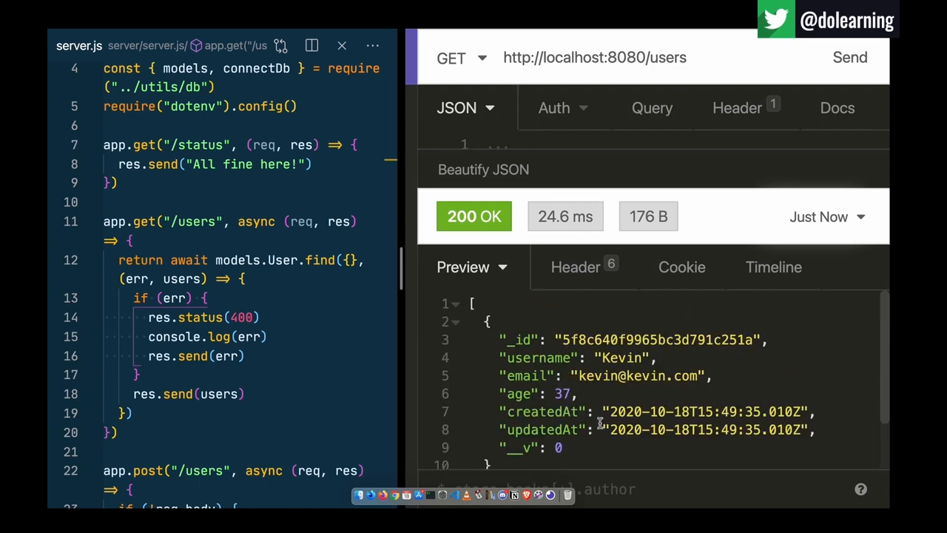
mouse_move(556, 332)
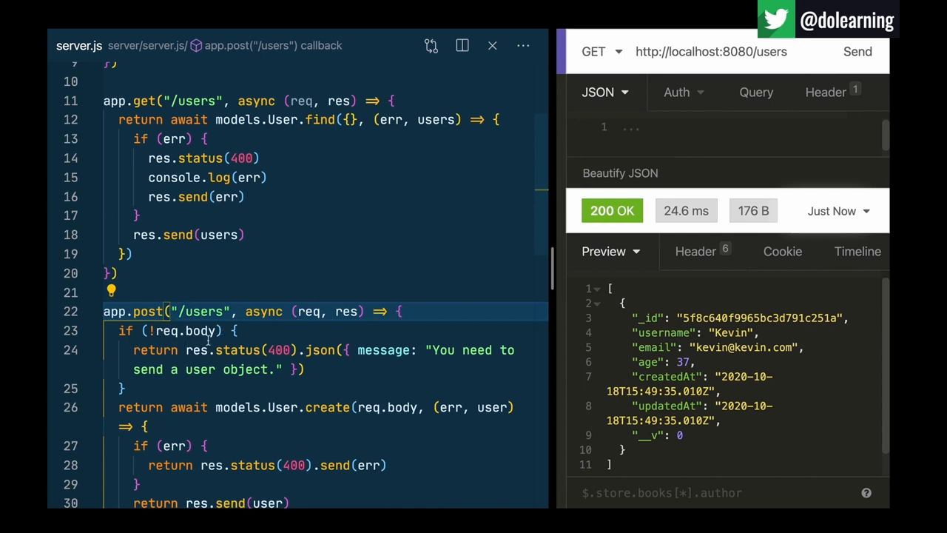
mouse_move(287, 407)
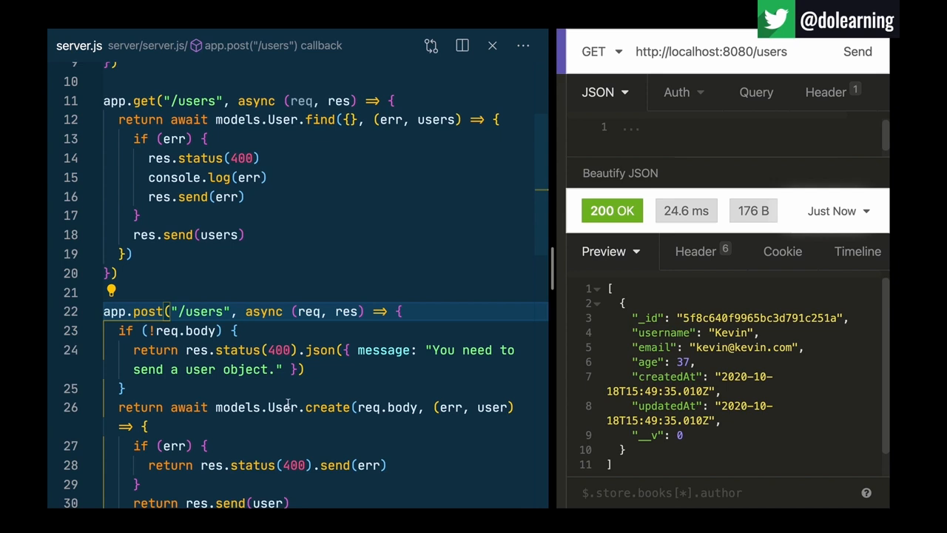
mouse_move(250, 432)
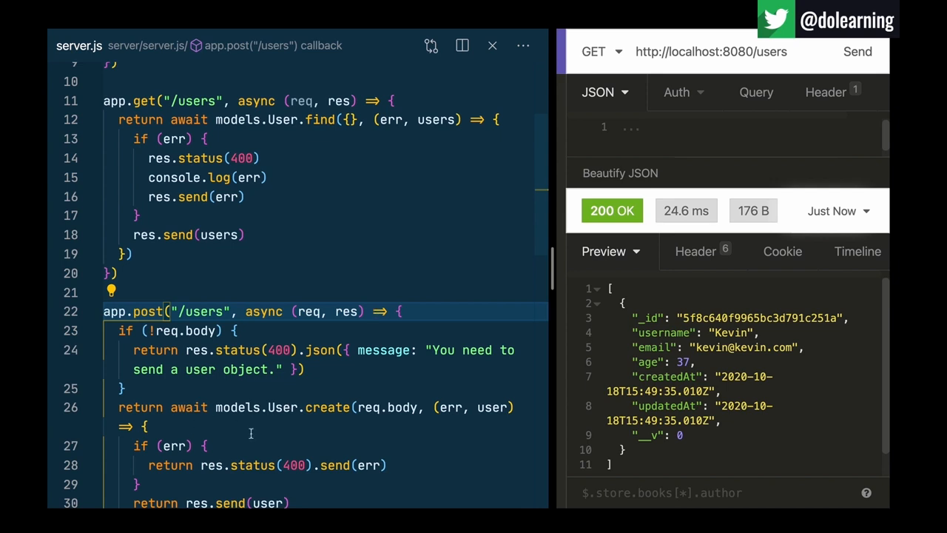
scroll(down, 3)
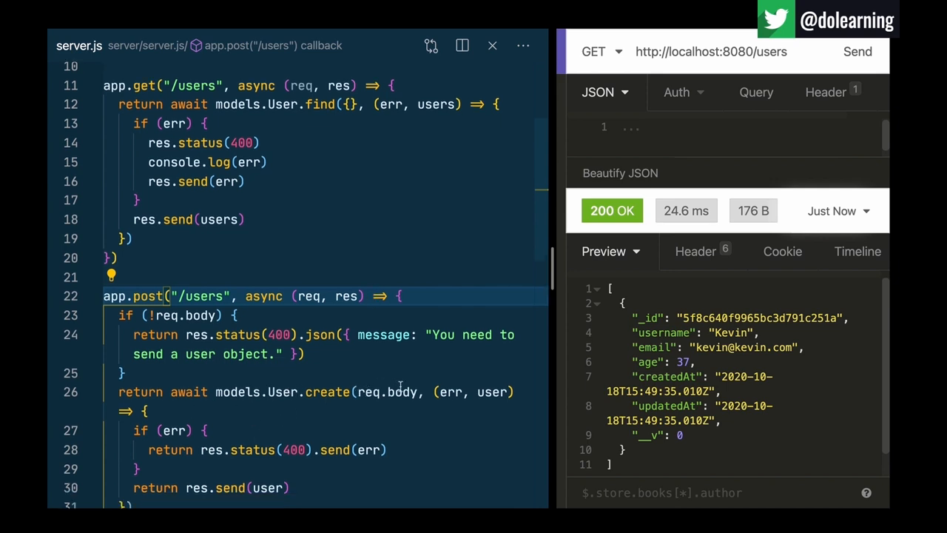
scroll(down, 3)
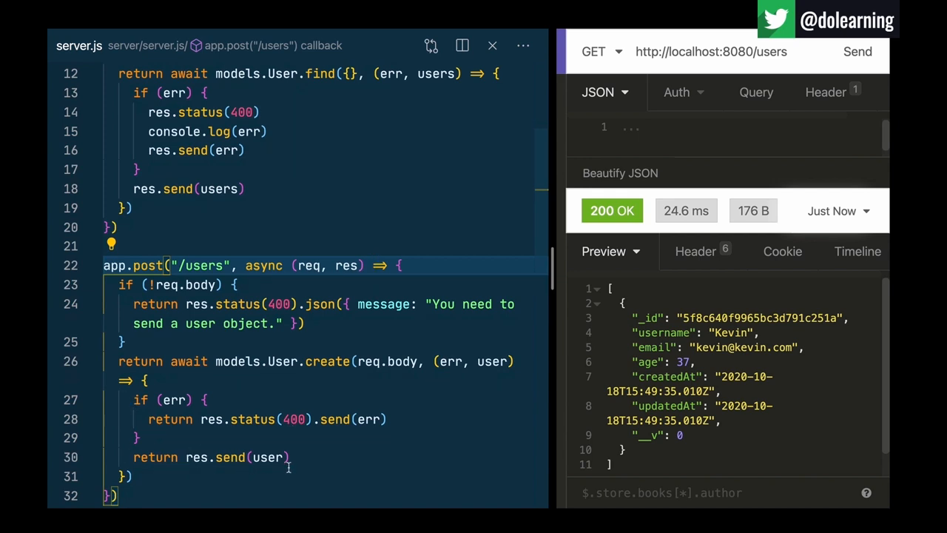
Make the request a POST with JSON body: username nextconf, email next@co, age 10.
click(593, 51)
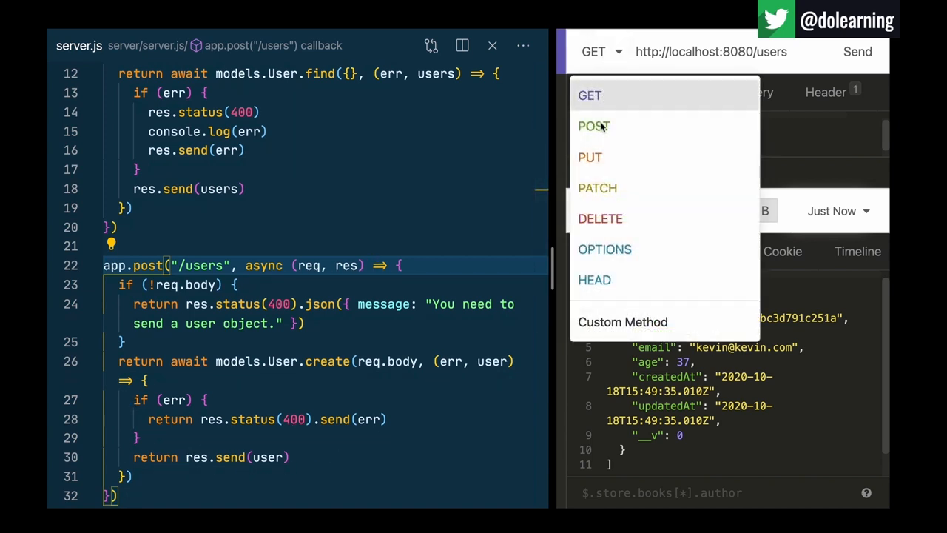
click(594, 125)
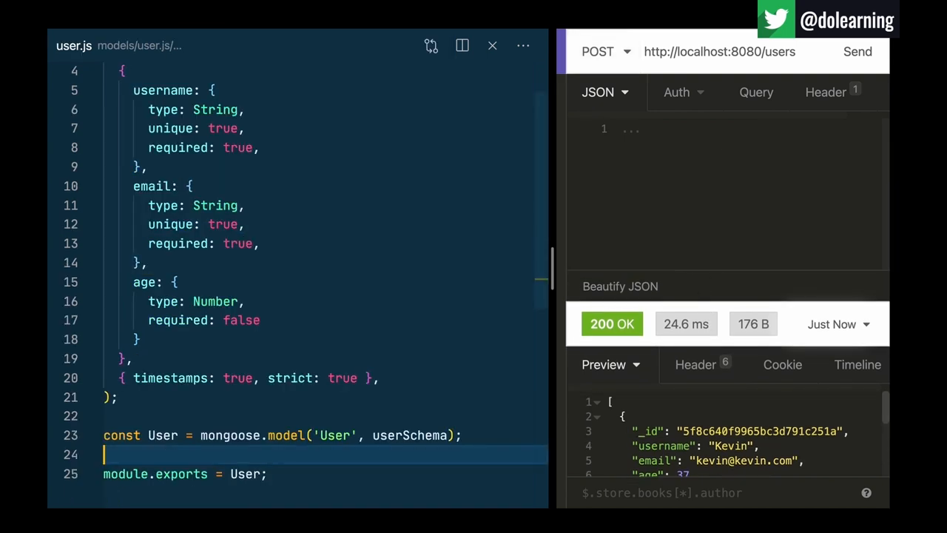
mouse_move(628, 177)
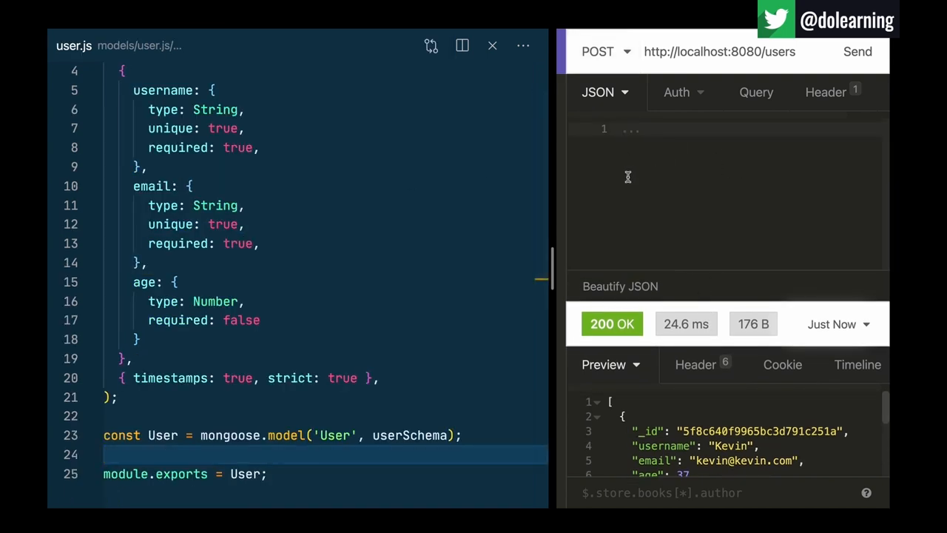
text({"us")
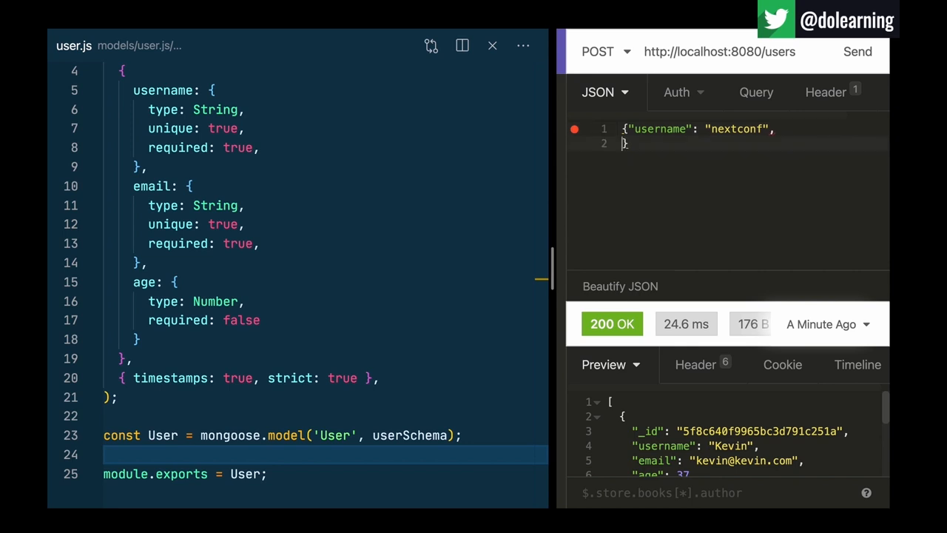
text("email": "")
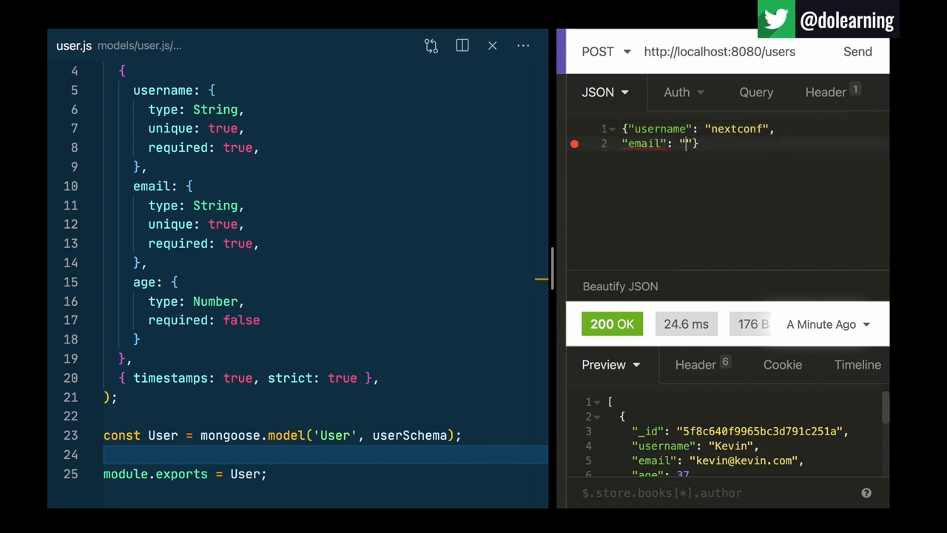
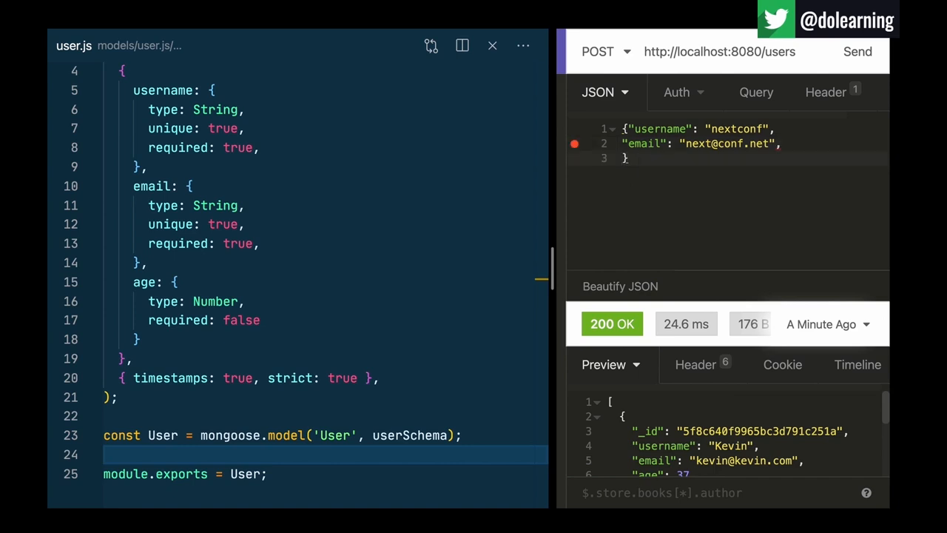
text("age")
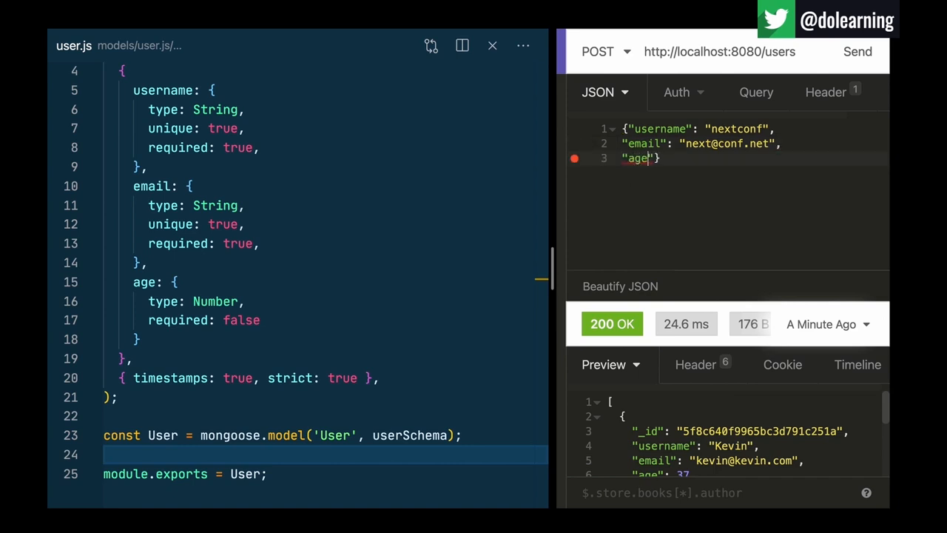
text(": 1)
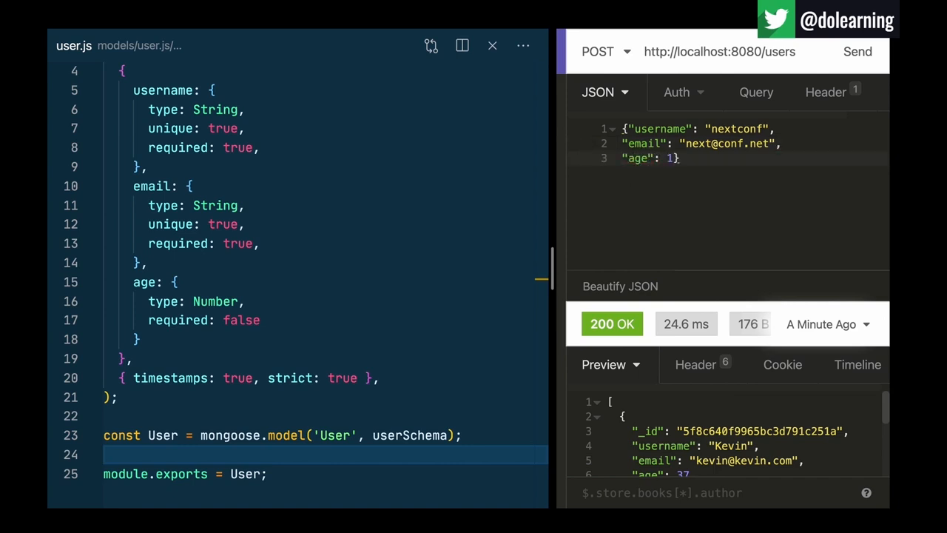
text(0)
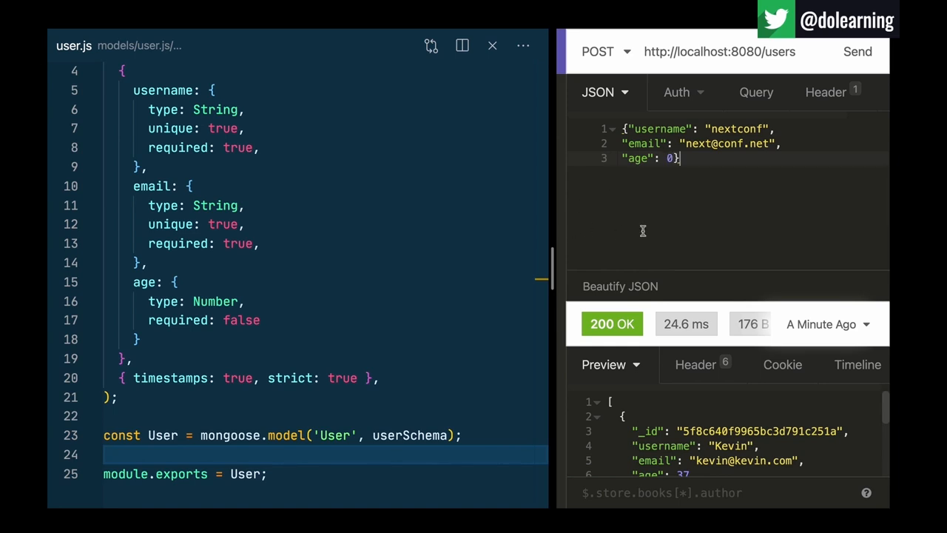
Send the nextconf user, then resend it to trigger the duplicate error.
click(862, 51)
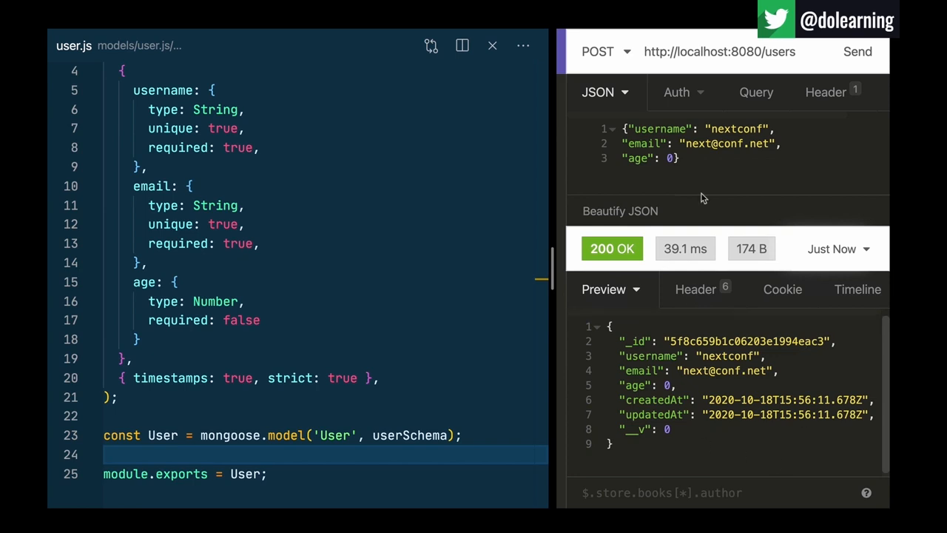
click(866, 51)
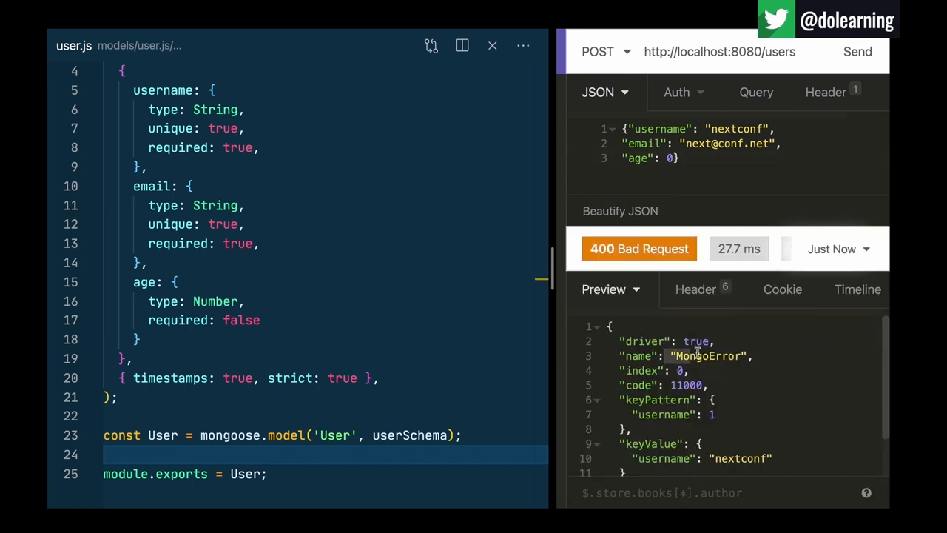
scroll(down, 3)
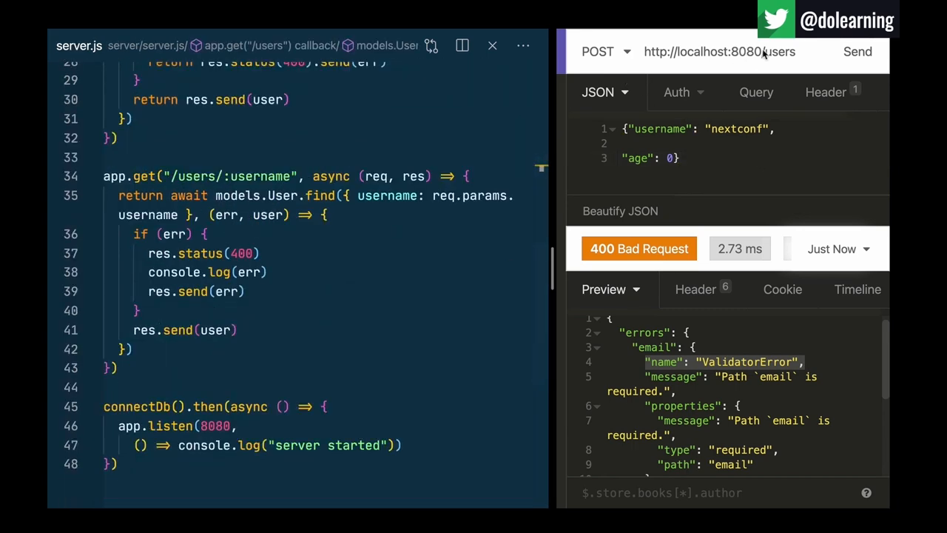
Point the request at GET localhost:8080/users/nextconf.
text(/nextconf)
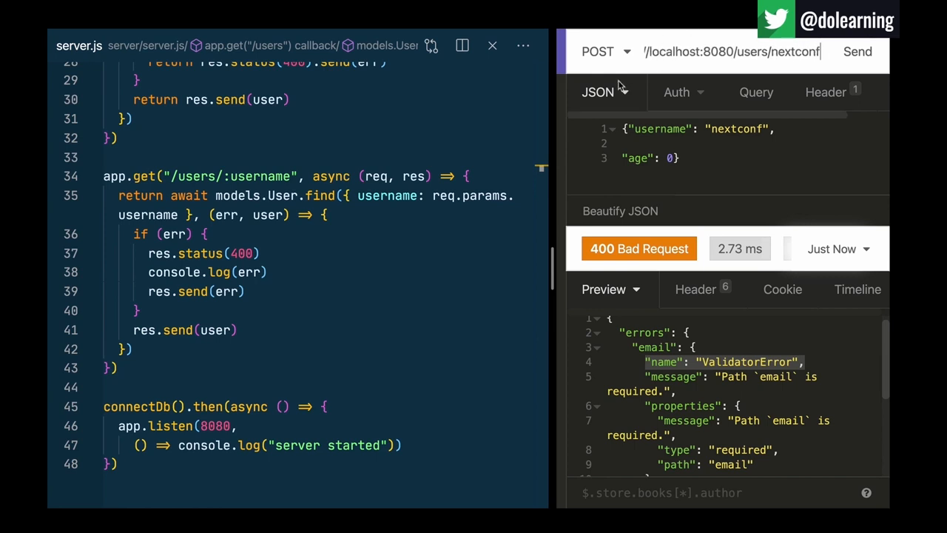
click(606, 52)
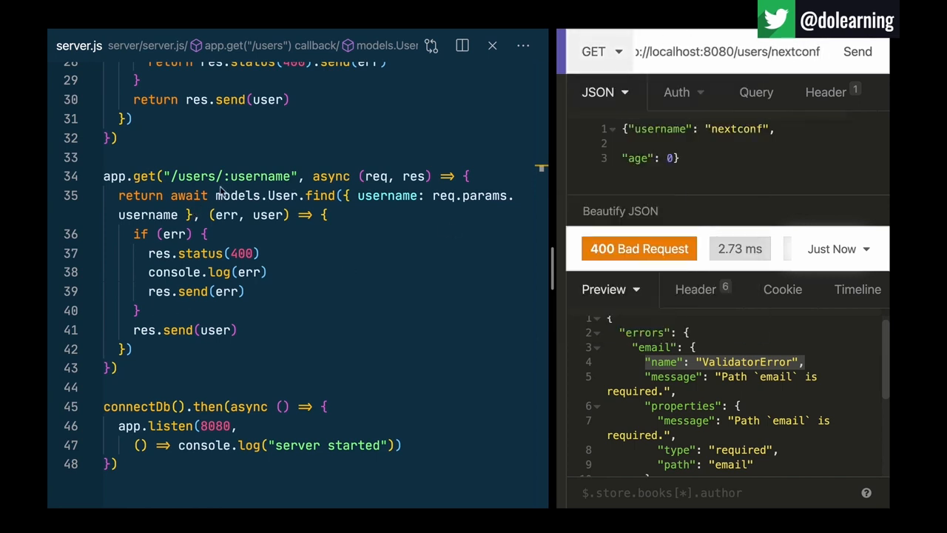
click(864, 52)
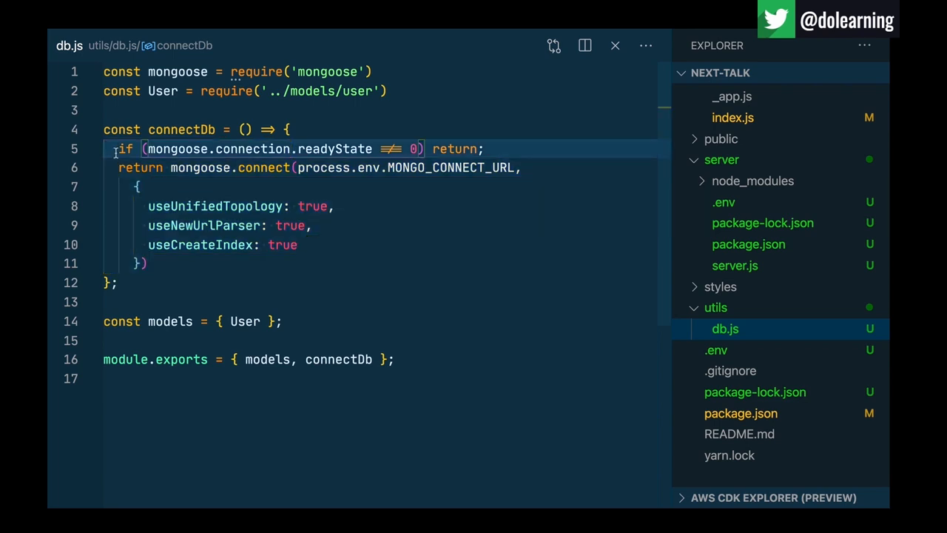
Highlight the readyState check in utils/db.js, then move on to models/user.js.
drag(118, 149, 485, 148)
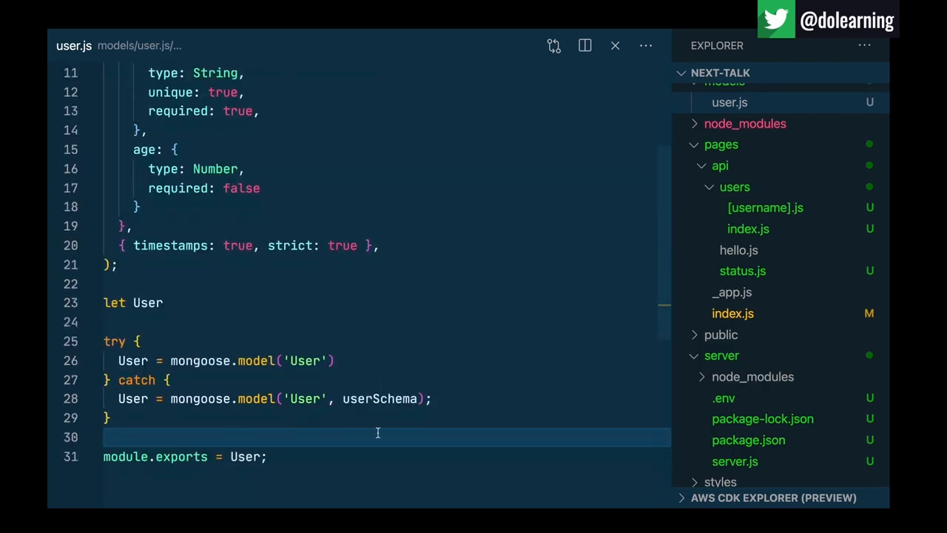
mouse_move(229, 303)
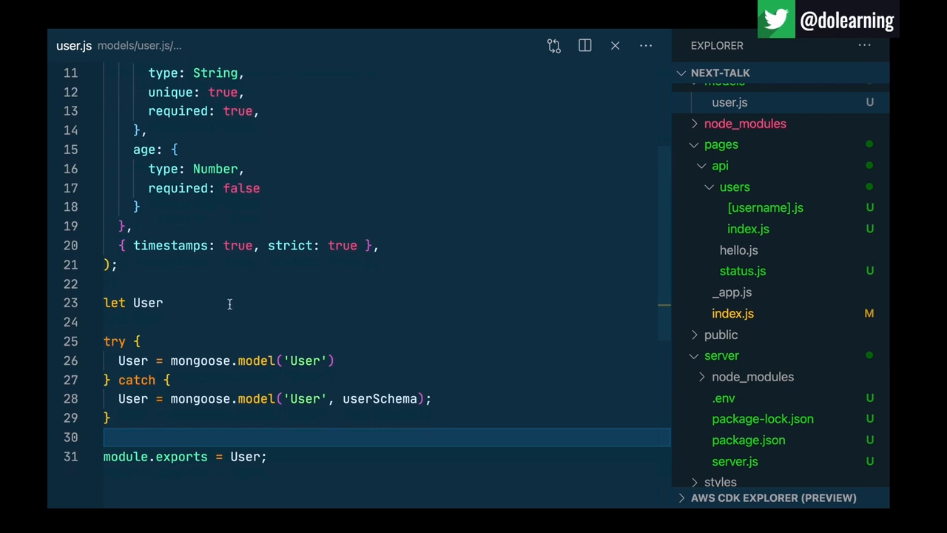
click(164, 303)
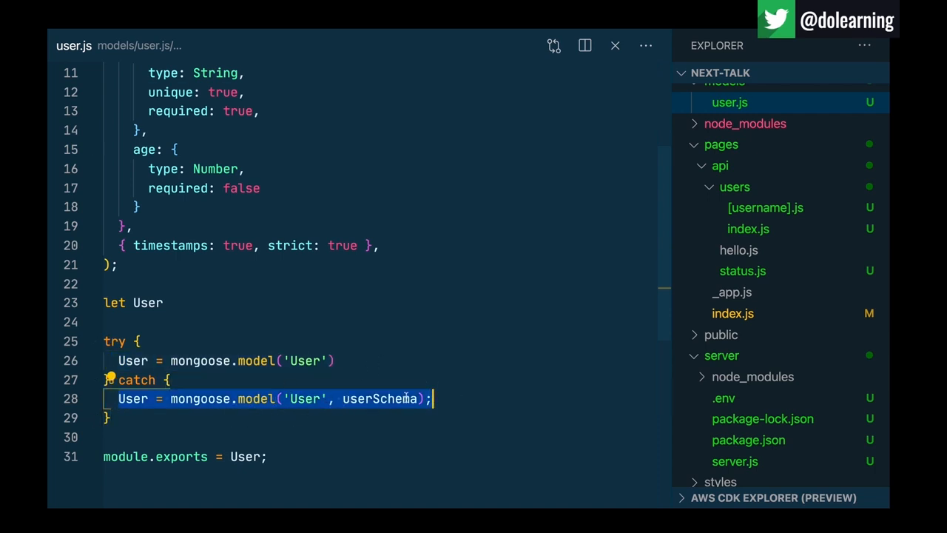
mouse_move(449, 441)
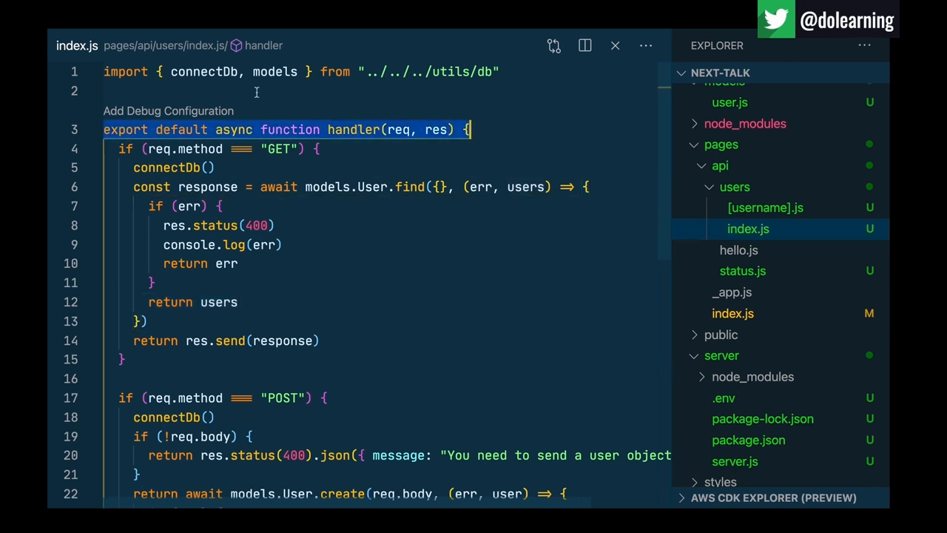
Highlight the connectDb call, then send GET localhost:3000/api/users and view the users.
click(321, 148)
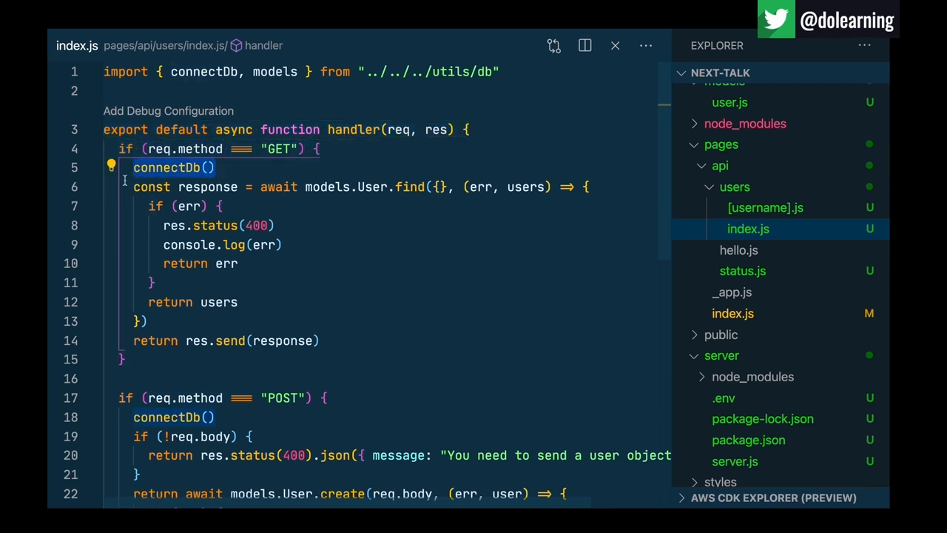
drag(133, 187, 125, 359)
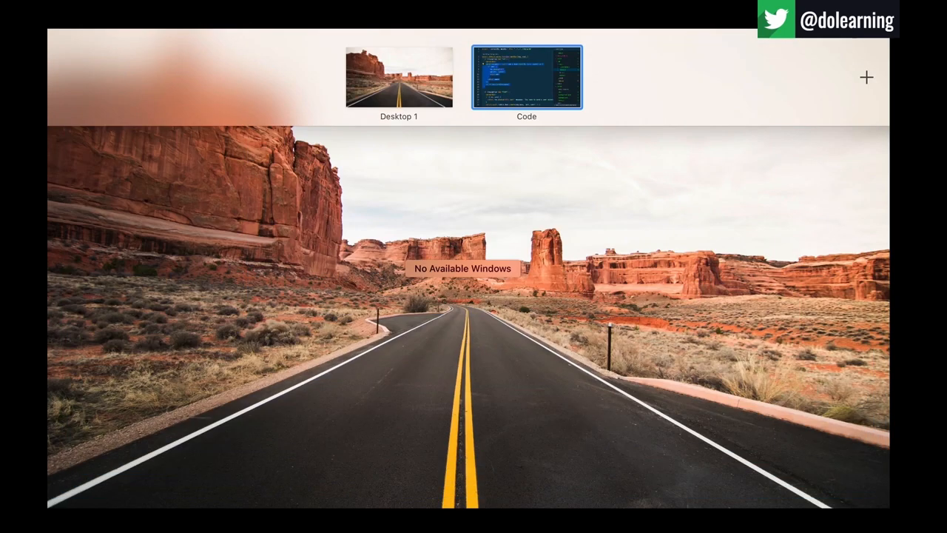
click(526, 78)
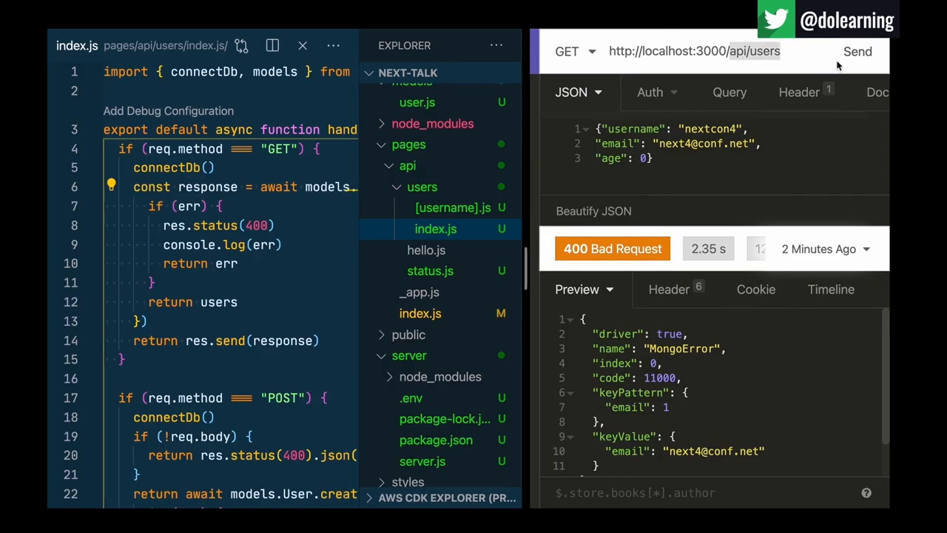
click(857, 53)
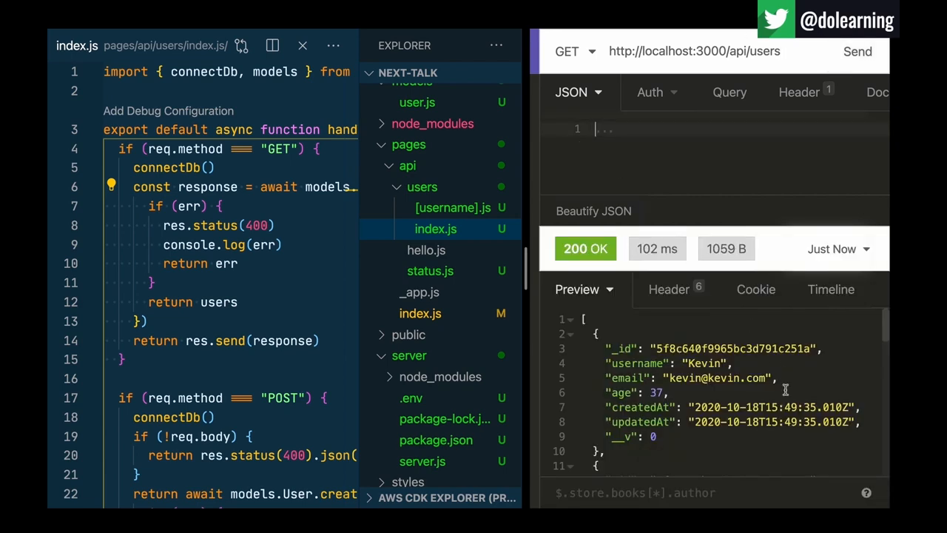
scroll(down, 3)
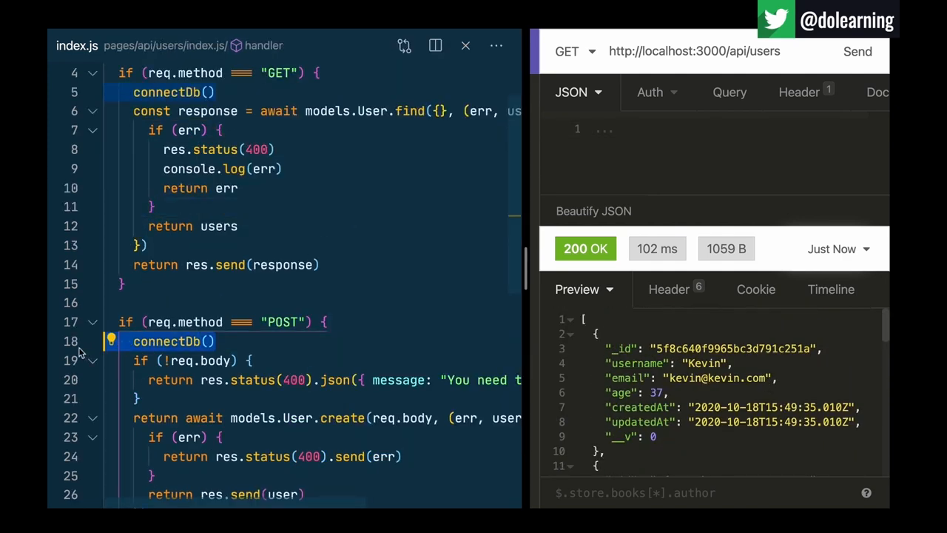
POST username happynextconf, email havingfun and age 37 to /api/users.
click(856, 51)
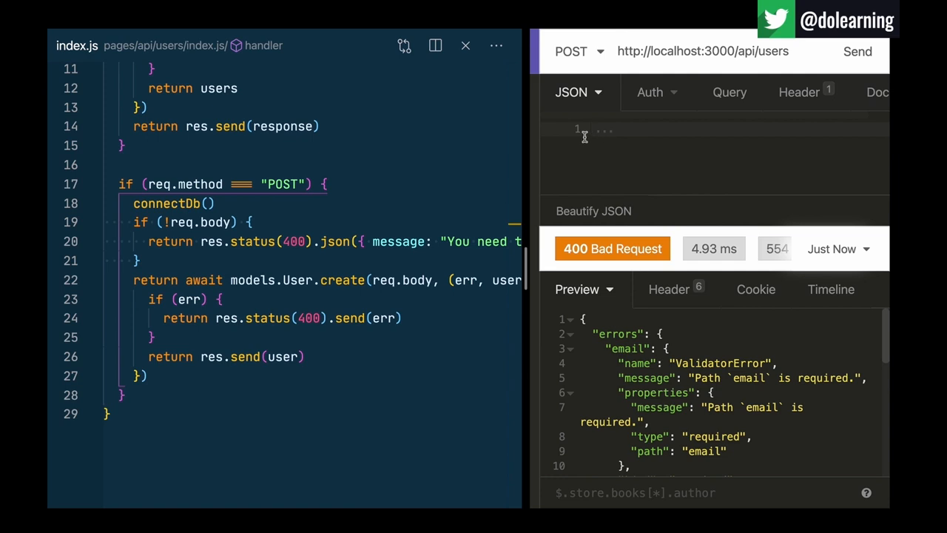
text({"us"})
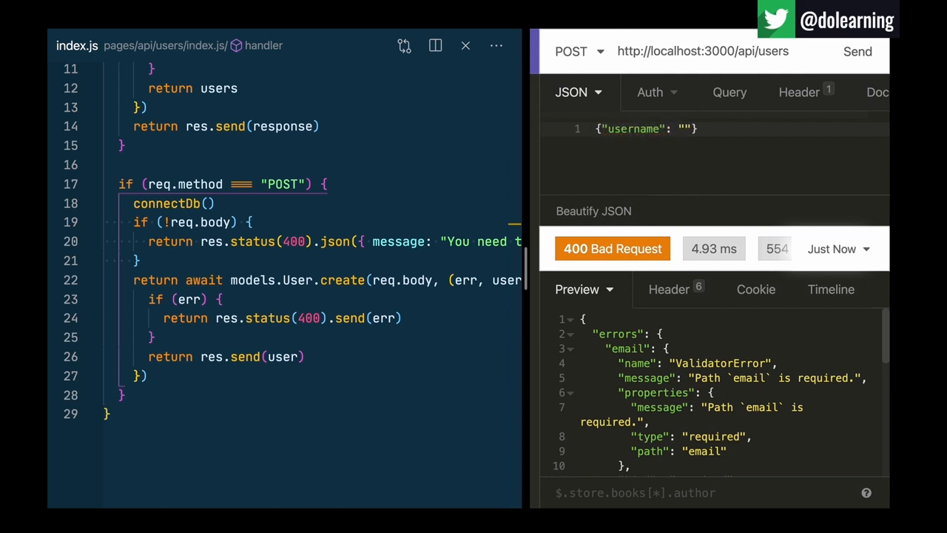
text(happynextconf)
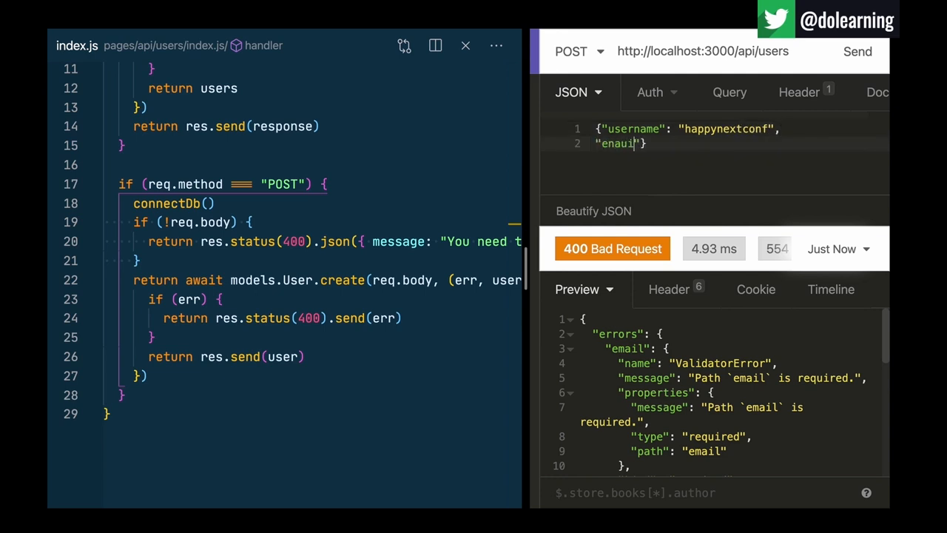
text(email)
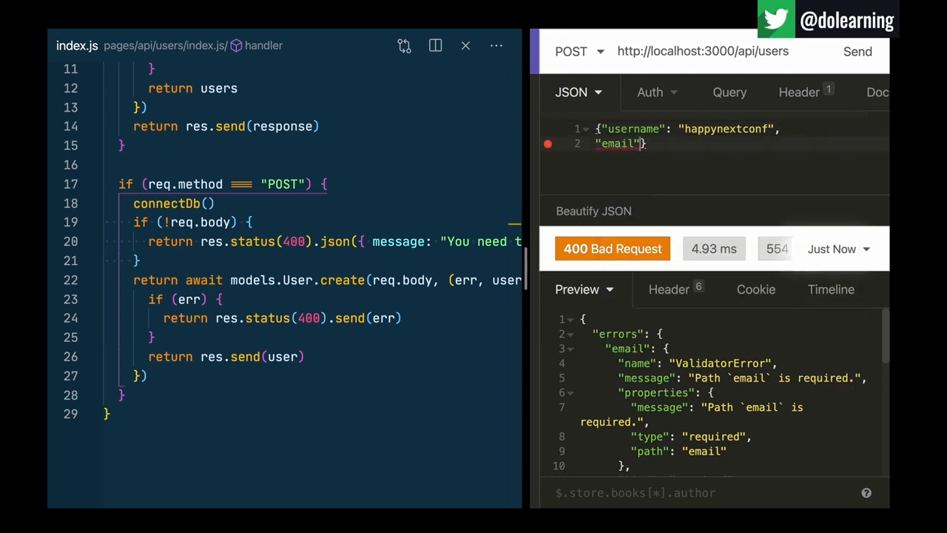
text(:"havingfun")
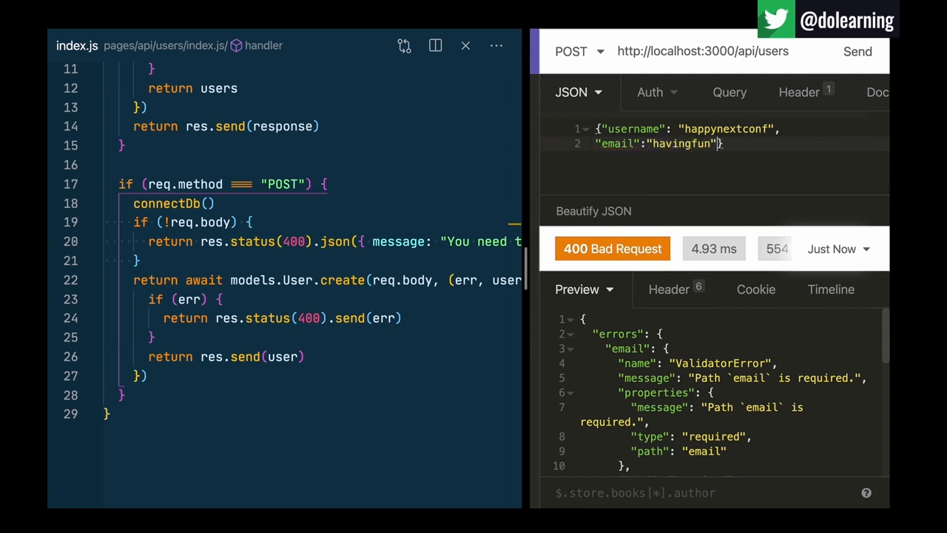
text("age"})
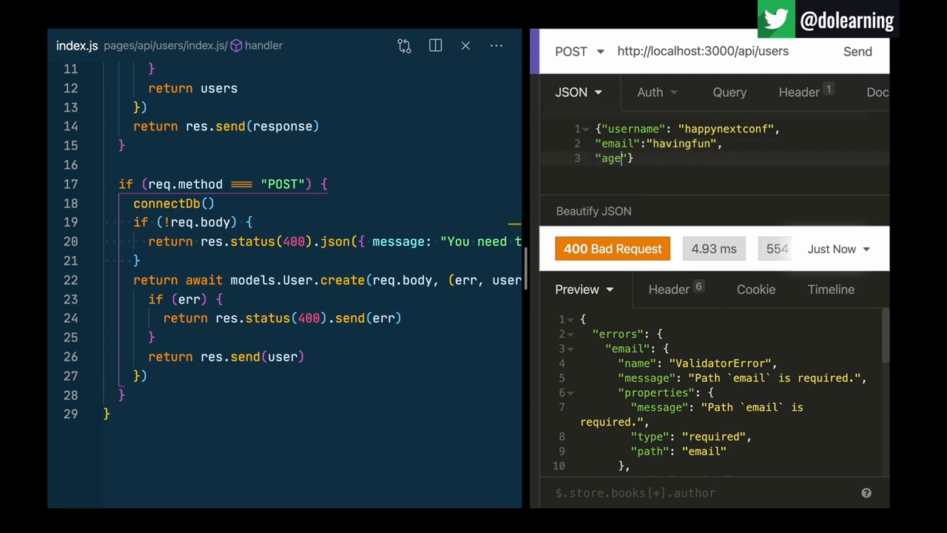
click(866, 51)
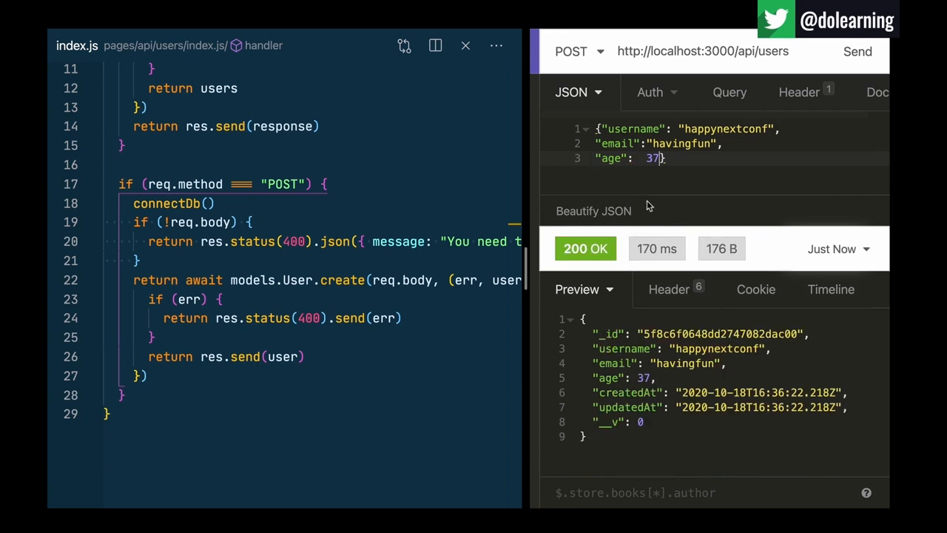
mouse_move(707, 311)
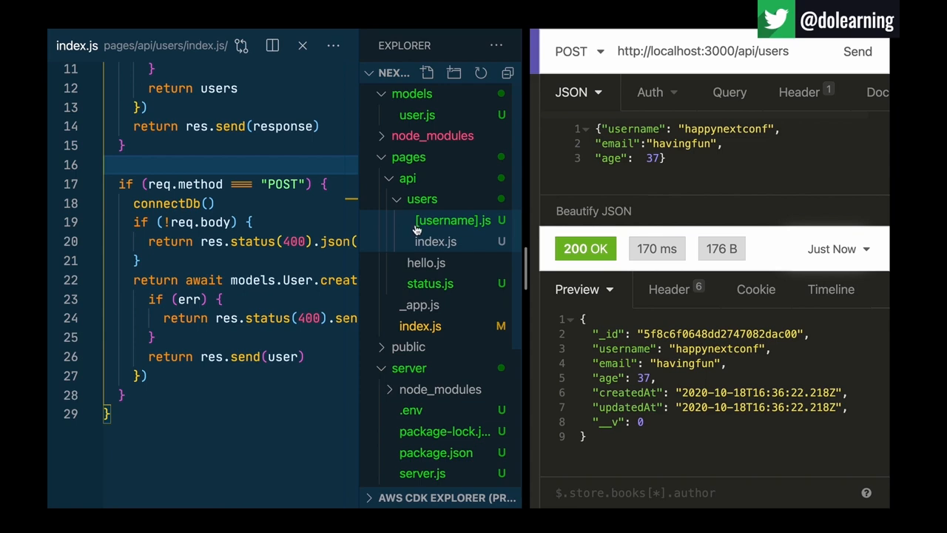
Open [username].js and send a GET request for /api/users/happynextconf.
click(453, 221)
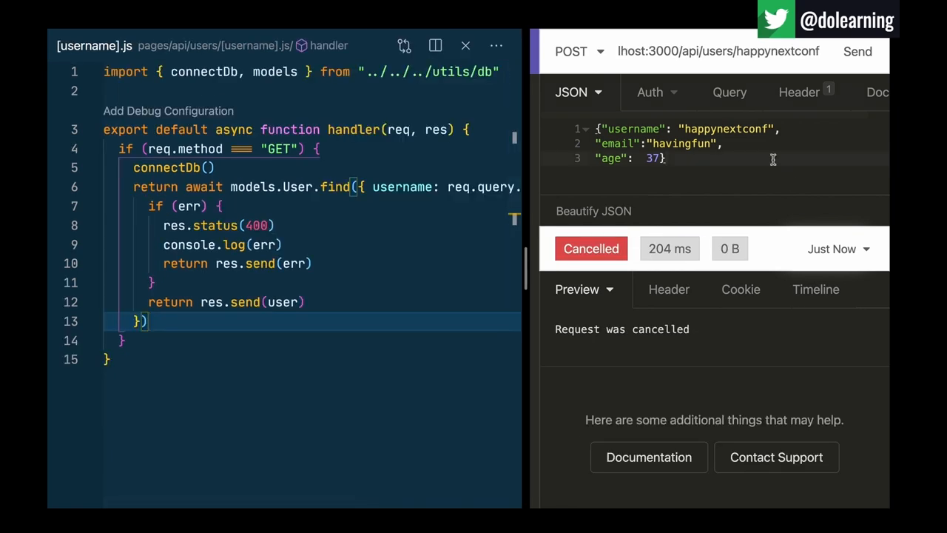
click(579, 51)
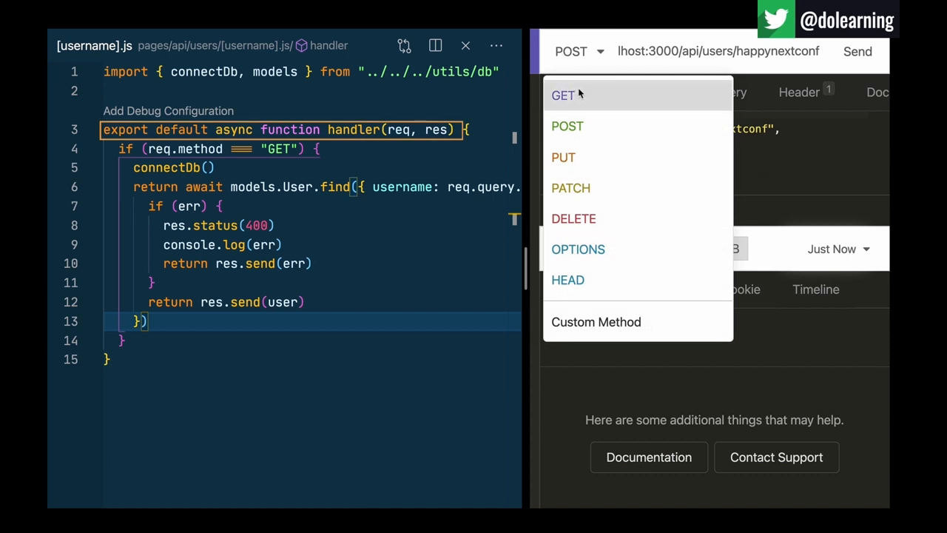
click(563, 94)
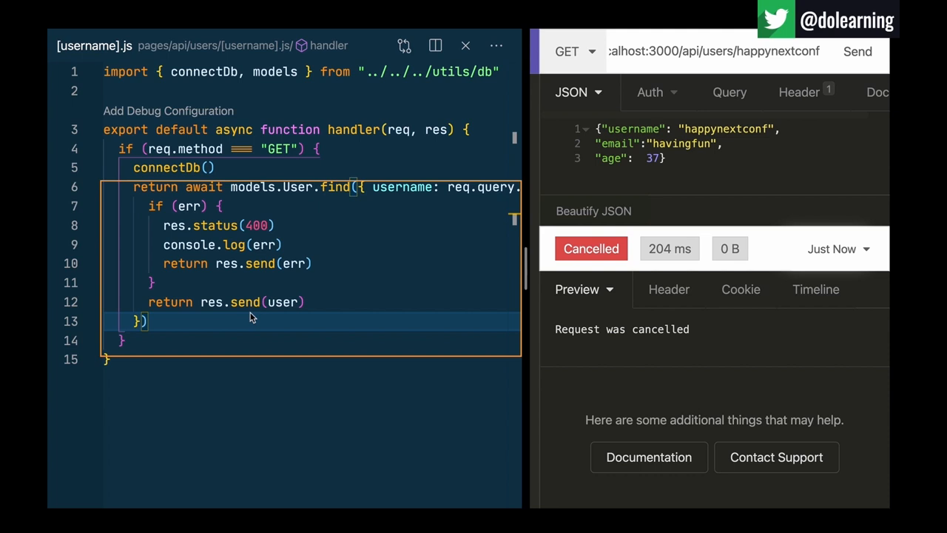
click(861, 51)
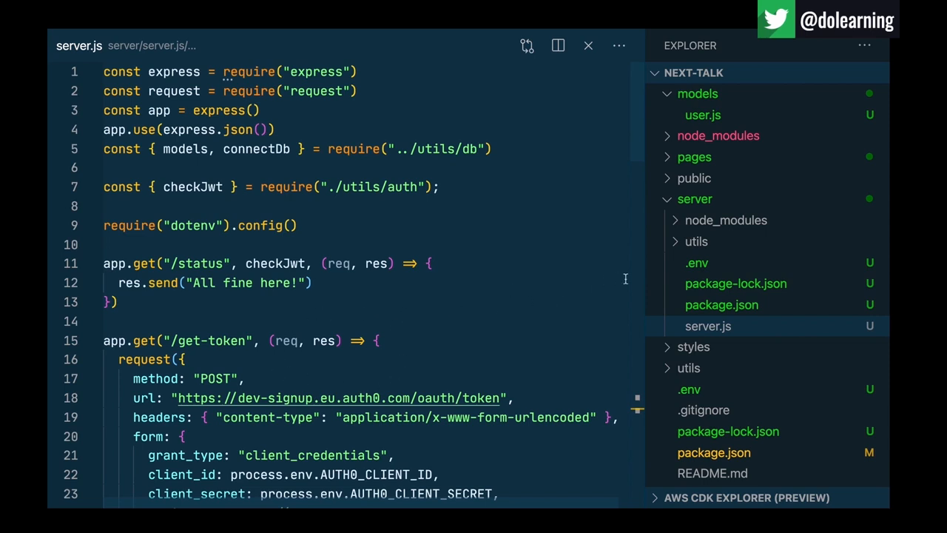
click(696, 241)
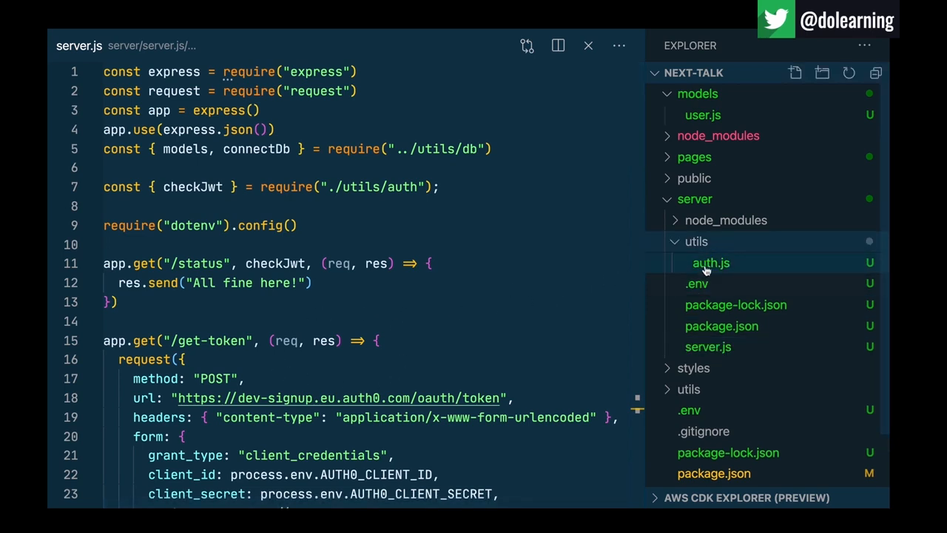
click(710, 263)
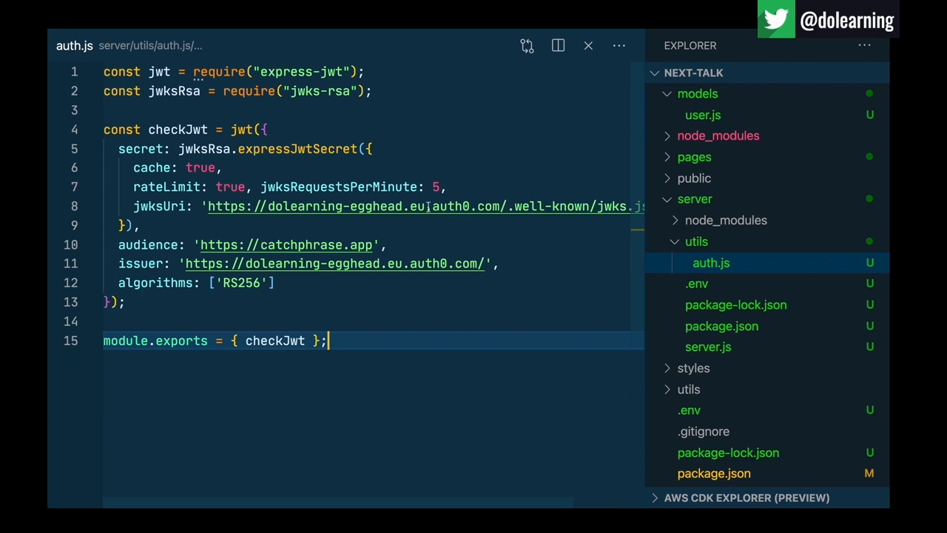
double_click(465, 206)
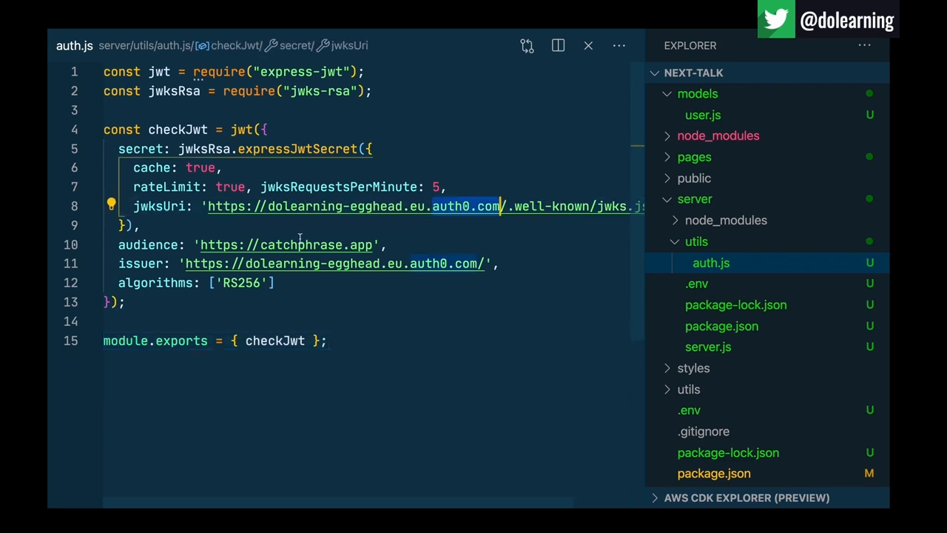
mouse_move(378, 221)
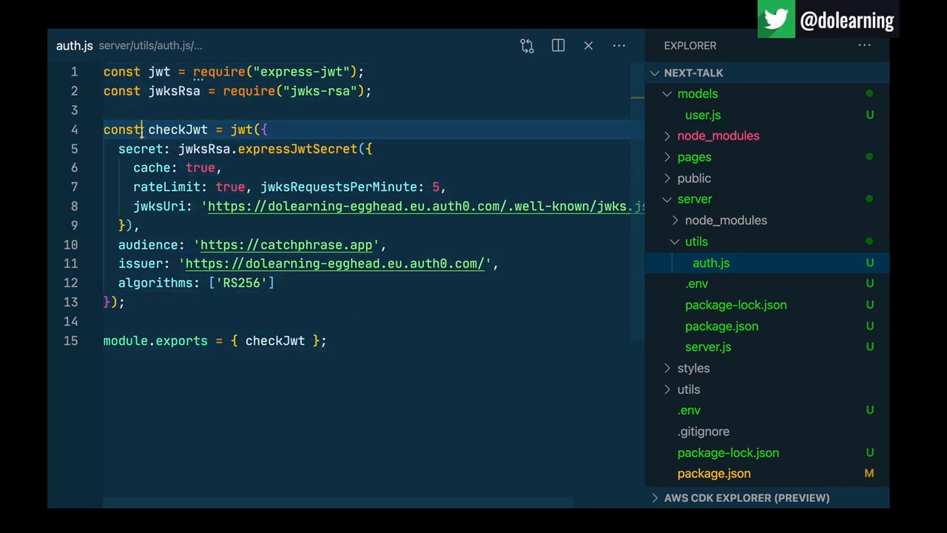
double_click(177, 129)
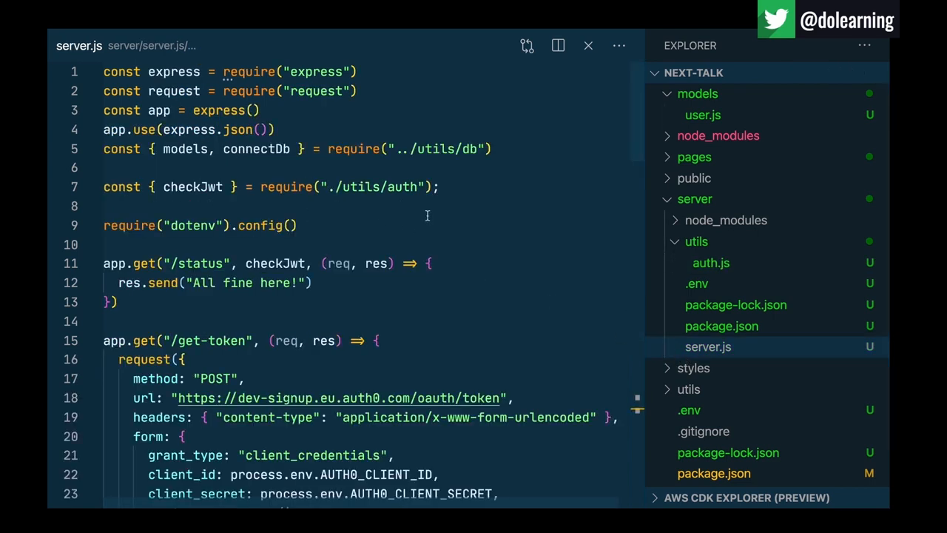
mouse_move(242, 318)
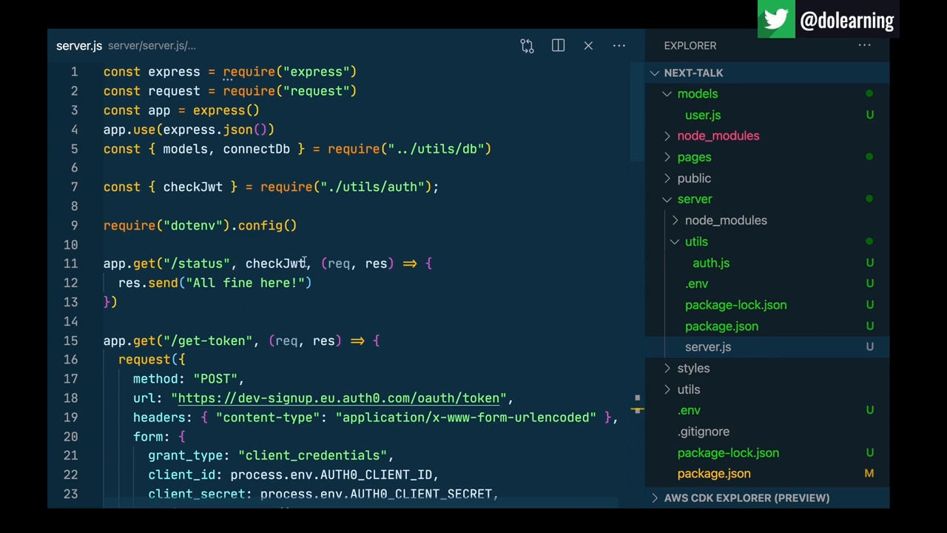
mouse_move(311, 263)
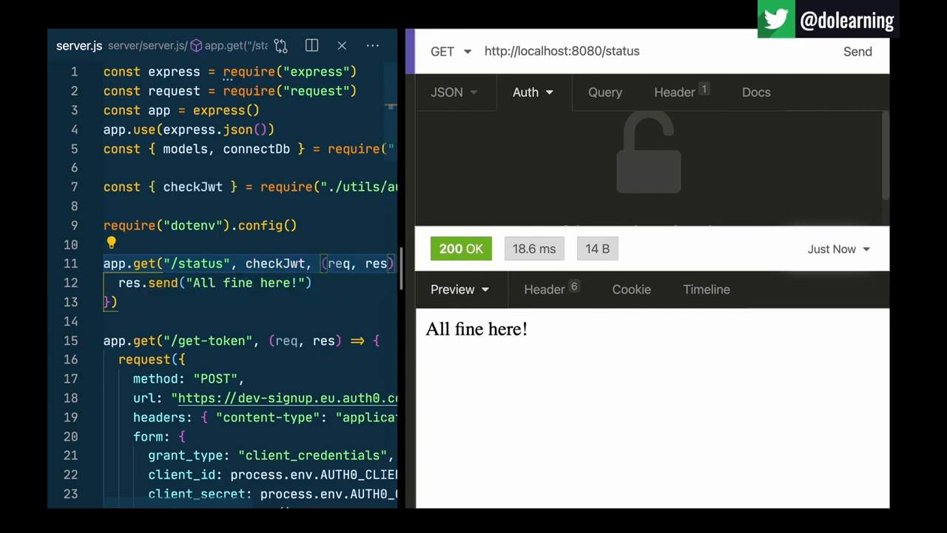
Send GET localhost:8080/status and get the 401 no-token error.
click(858, 53)
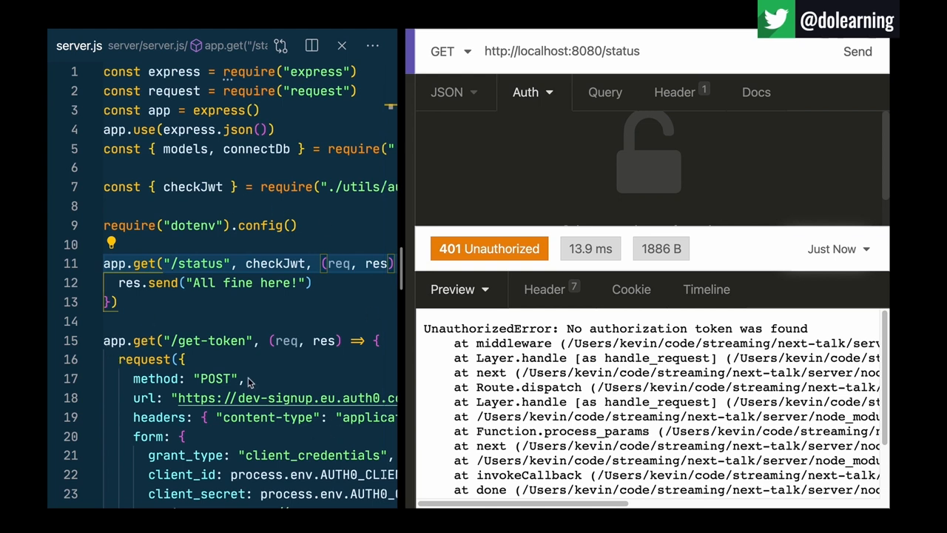
mouse_move(316, 325)
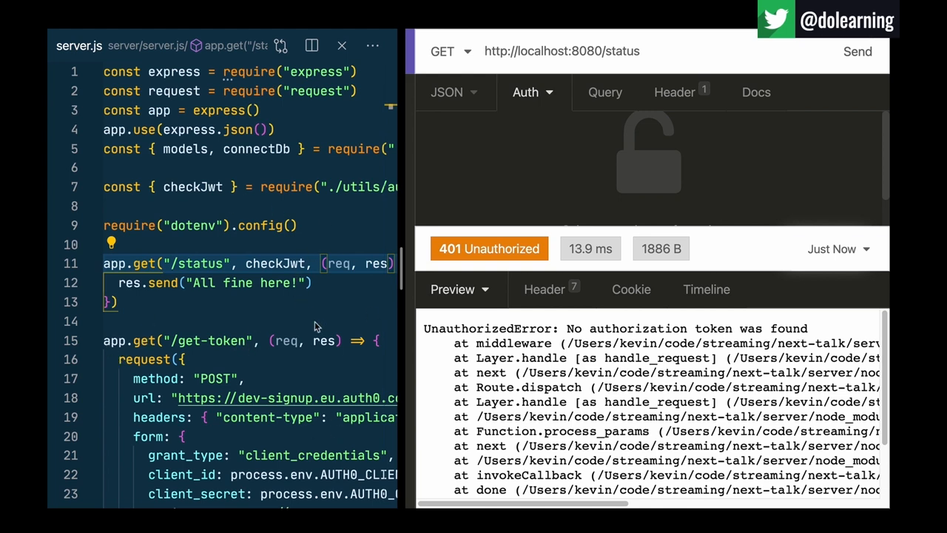
mouse_move(313, 321)
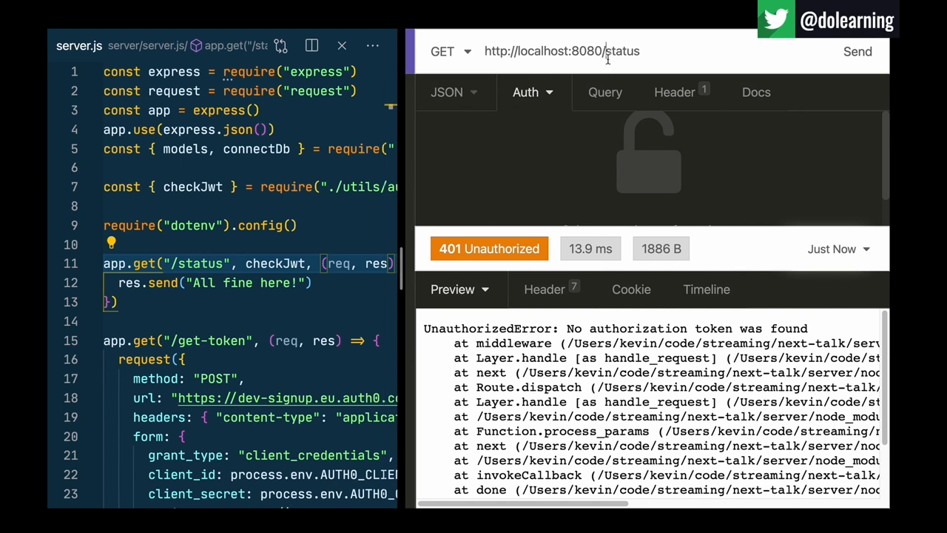
Request /get-token and view the returned Bearer access token.
text(get-)
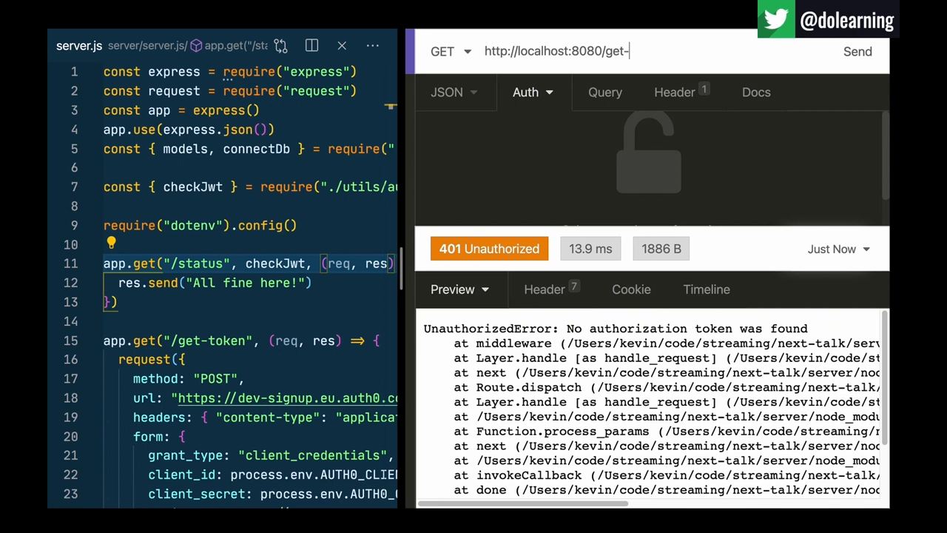
text(toj)
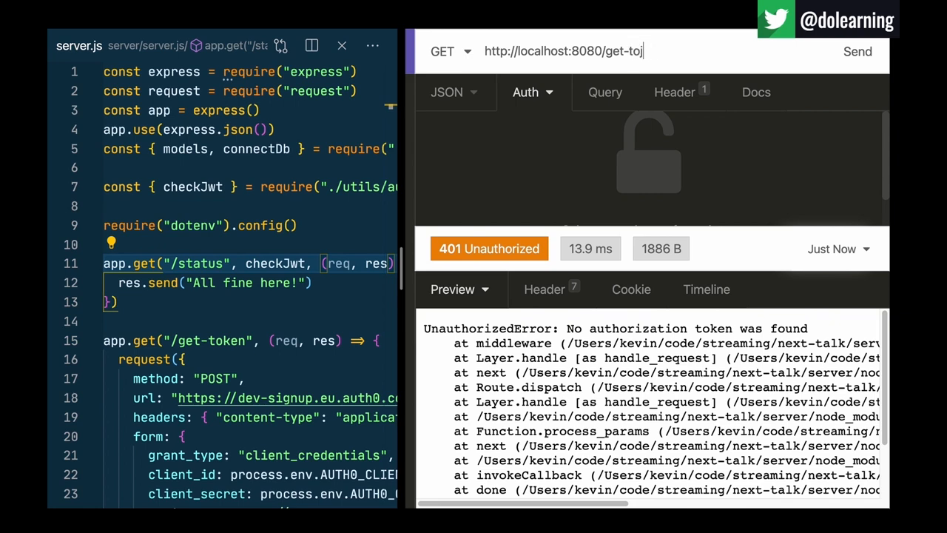
click(856, 51)
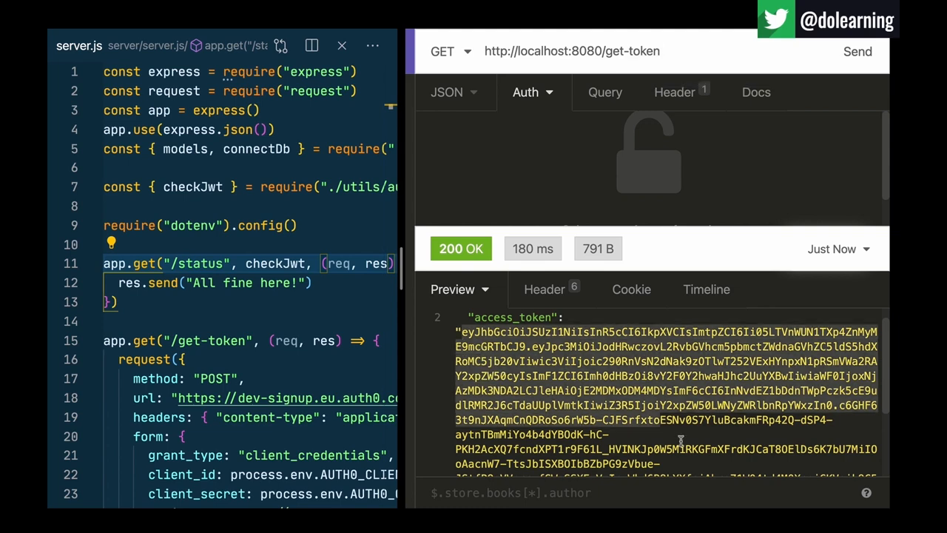
scroll(down, 3)
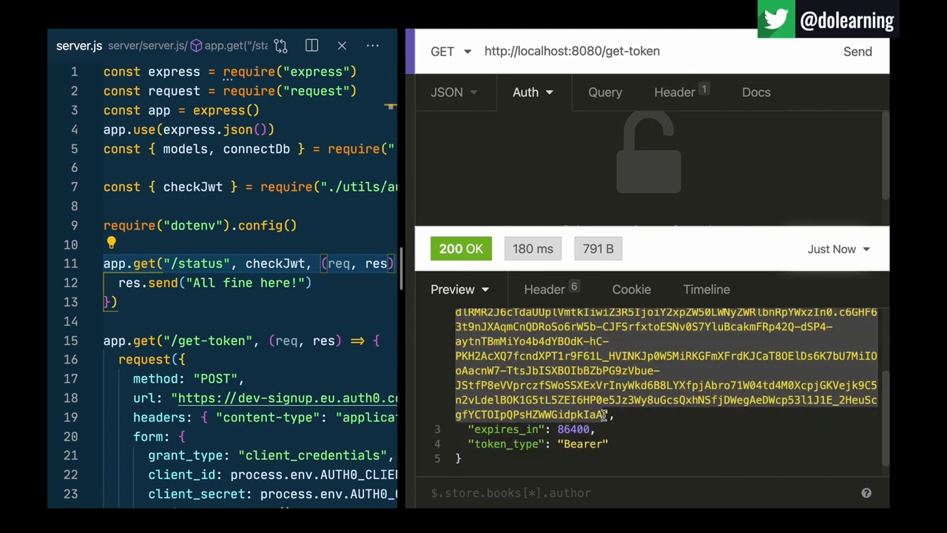
Set the request authentication to Bearer Token and resend it.
click(531, 92)
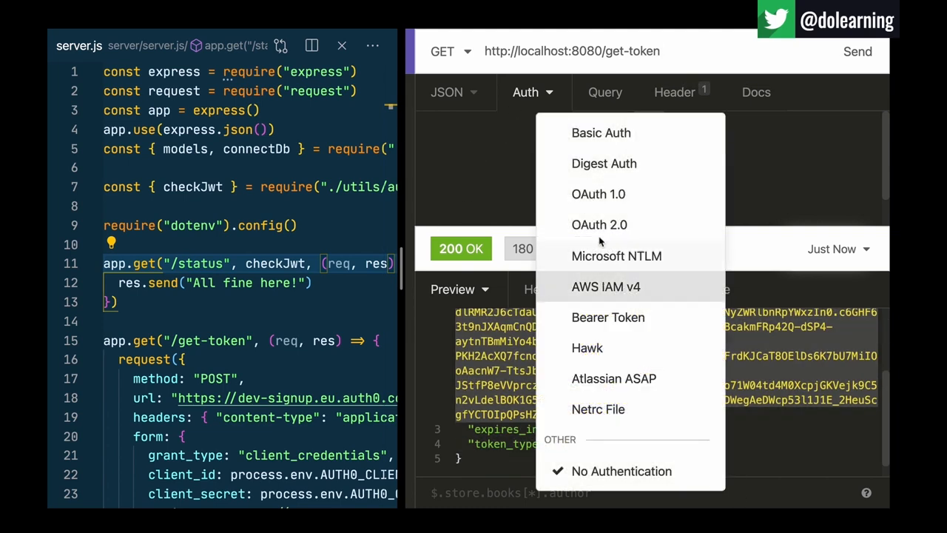
click(608, 317)
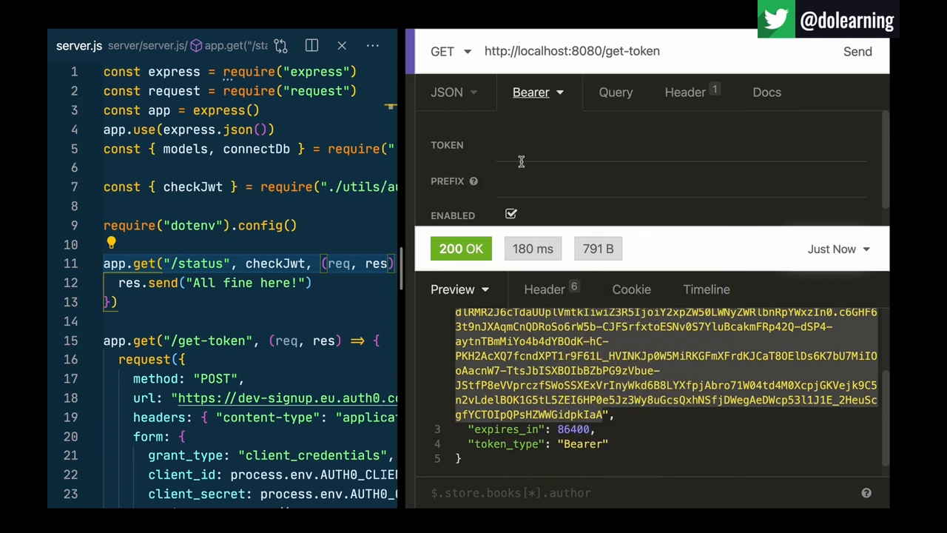
click(615, 92)
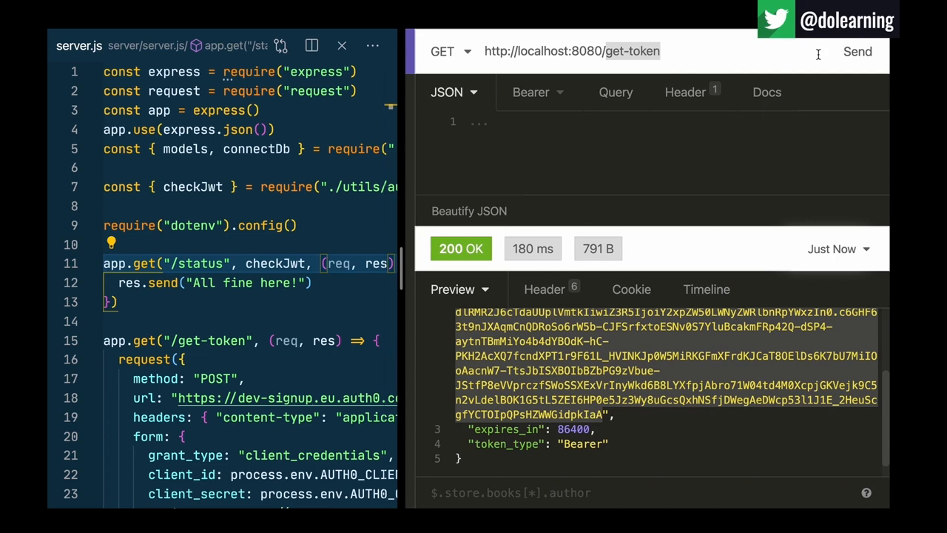
click(866, 52)
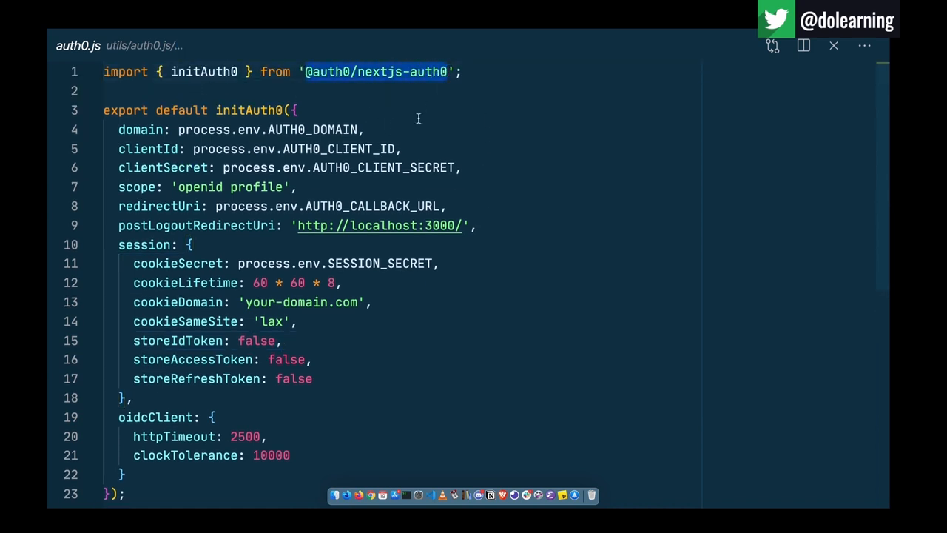
click(137, 110)
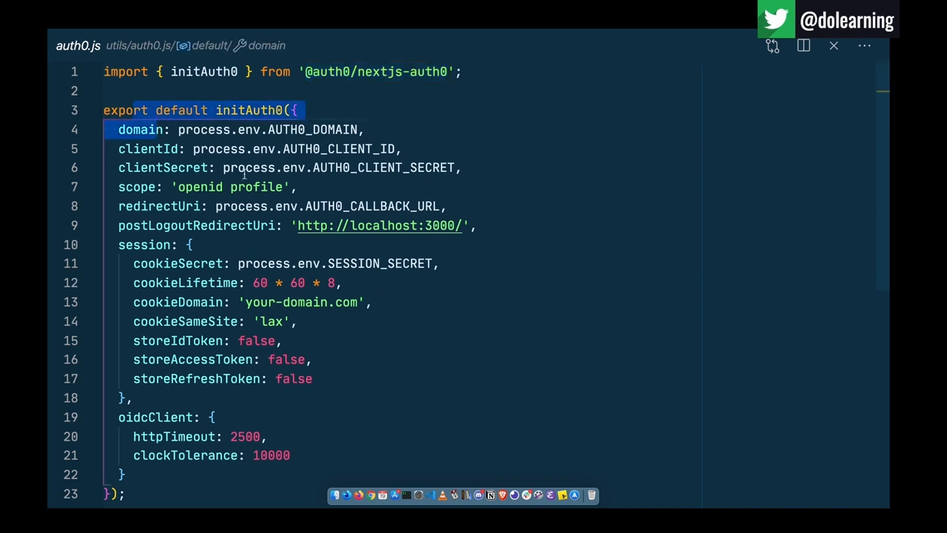
click(312, 378)
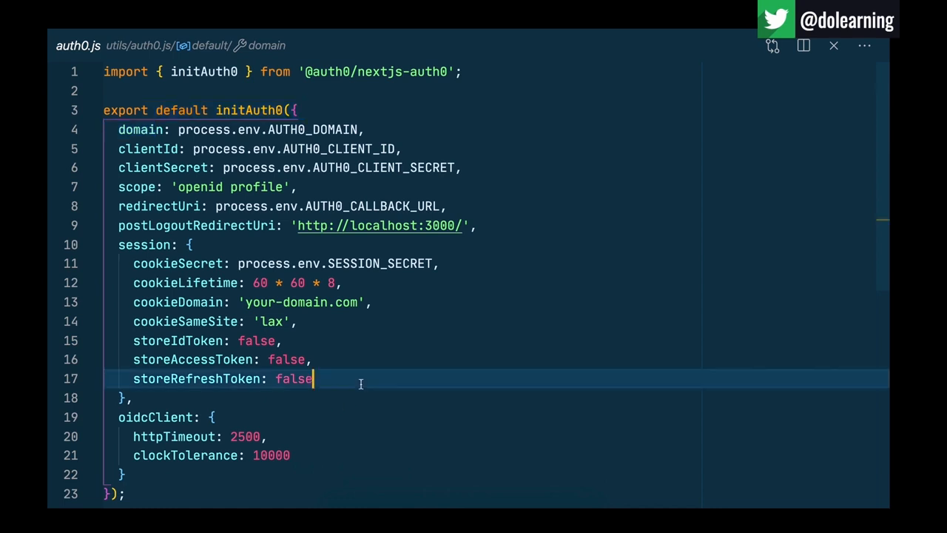
drag(133, 264, 133, 397)
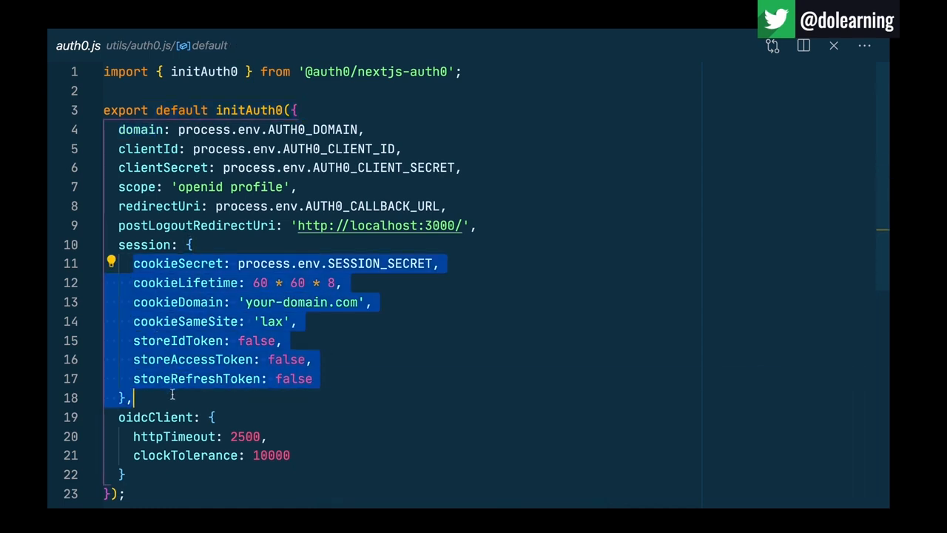
mouse_move(320, 392)
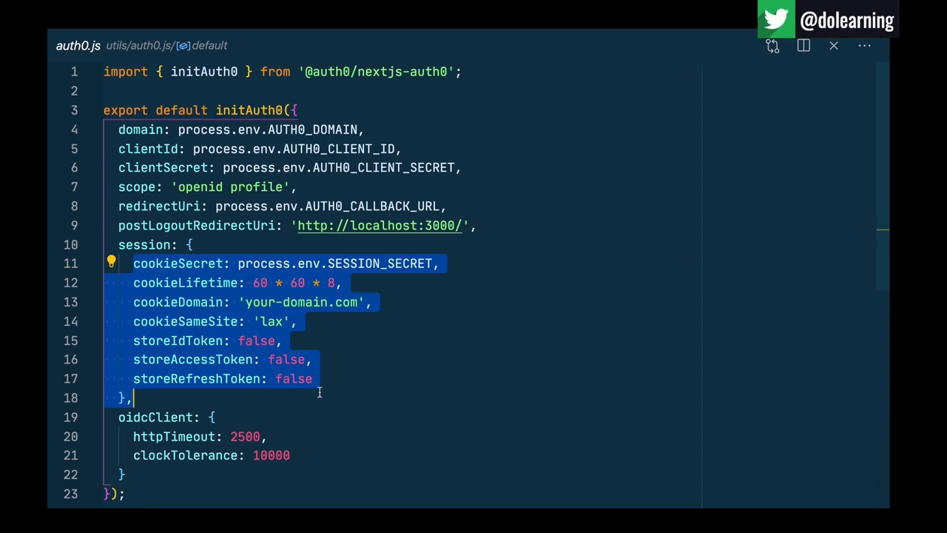
click(319, 397)
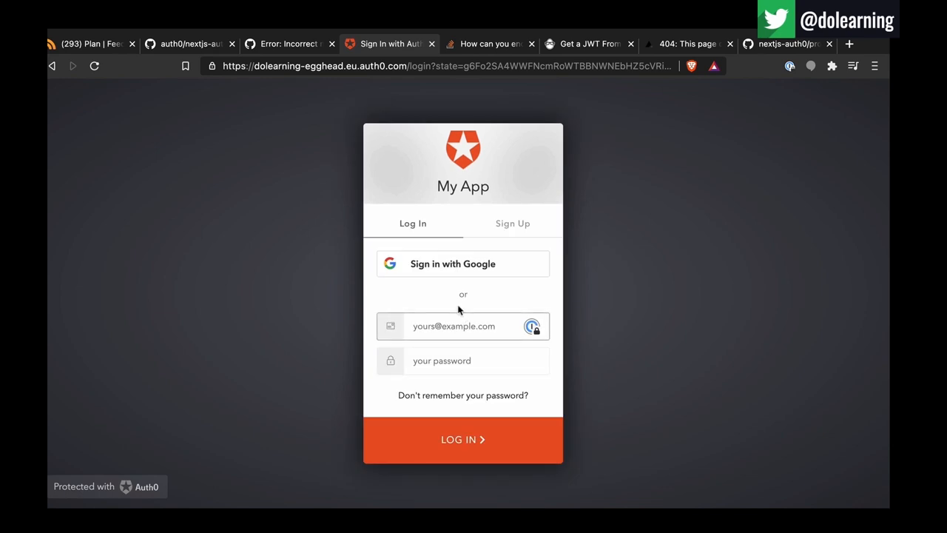
Enter the test account credentials on the Auth0 form and log in.
text(test@test.com)
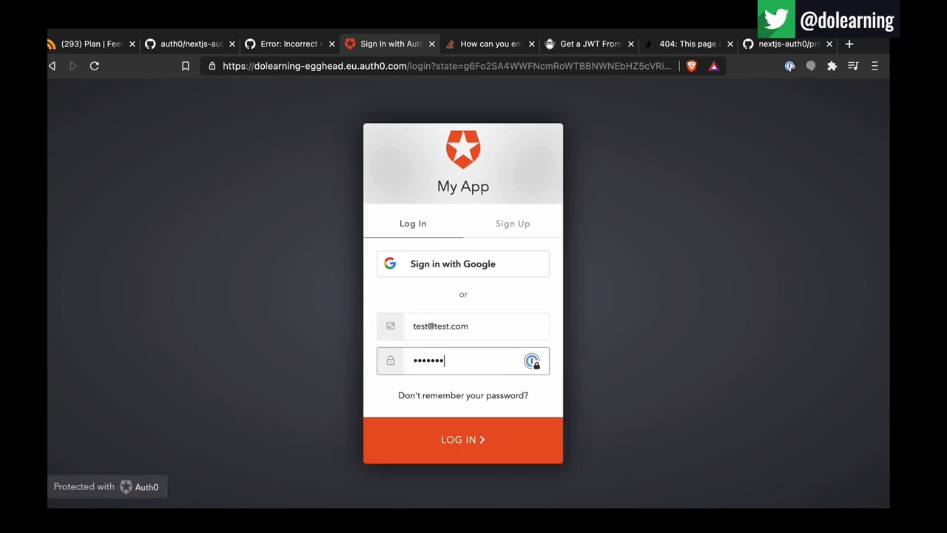
click(462, 440)
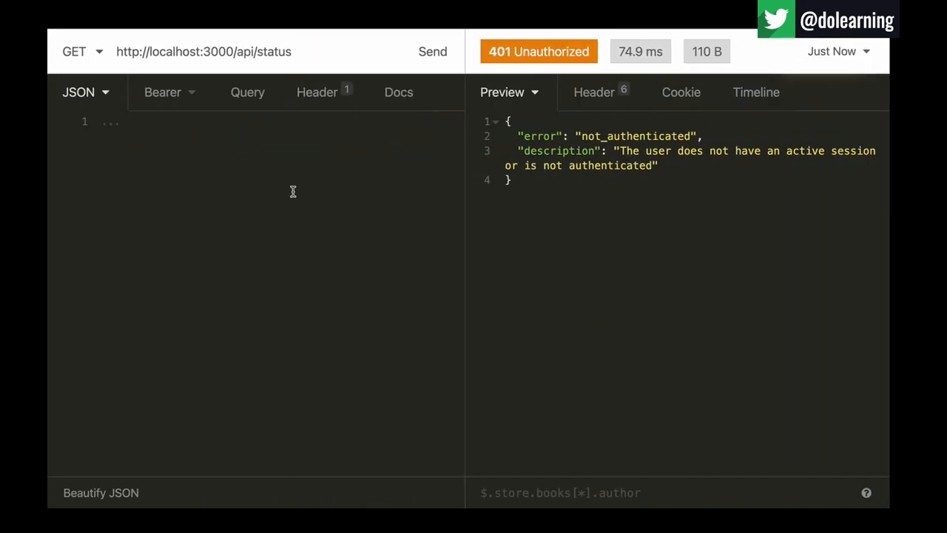
Add import auth0 from '../../utils/auth0' to pages/api/status.js.
click(432, 51)
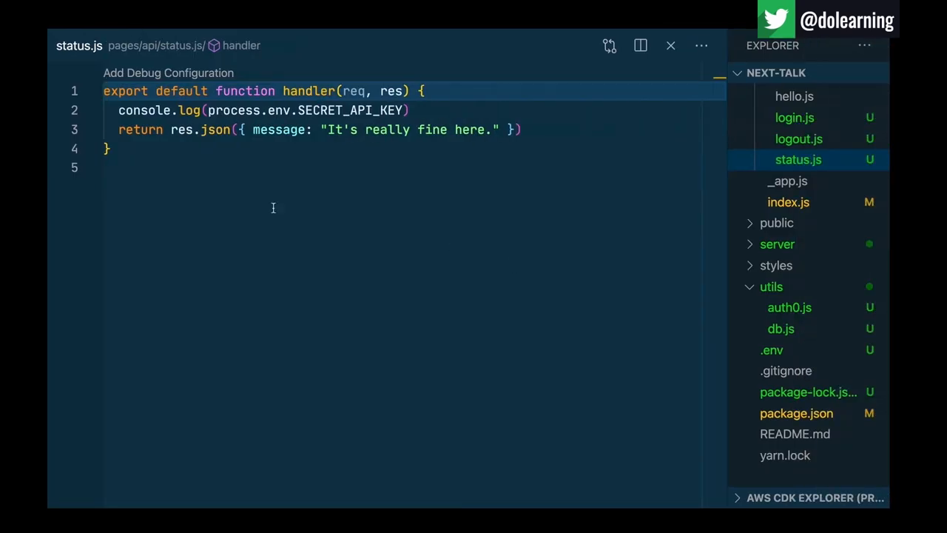
text(import auth0 from '../../utils/auth0';)
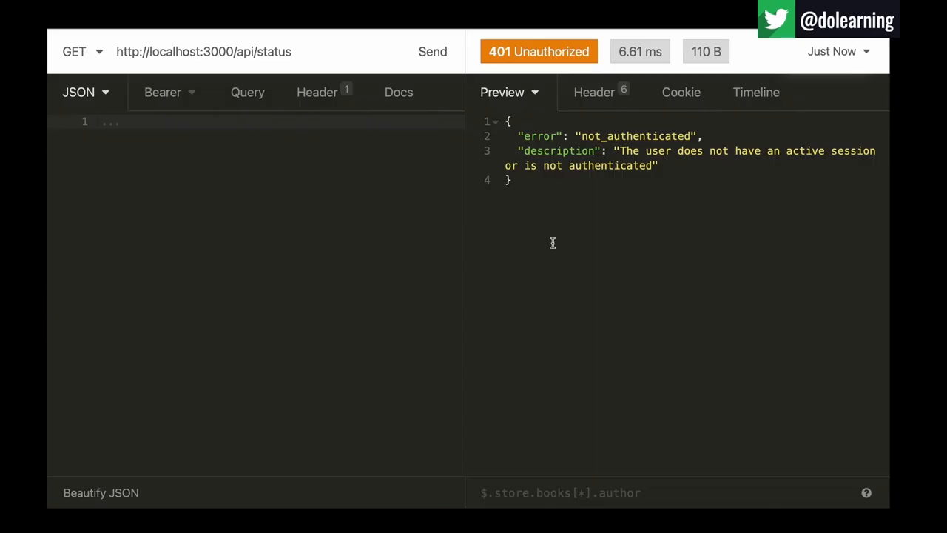
Add a placeholder foo=bar cookie to Insomnia's cookie jar and start editing its Domain to localhost.
click(681, 92)
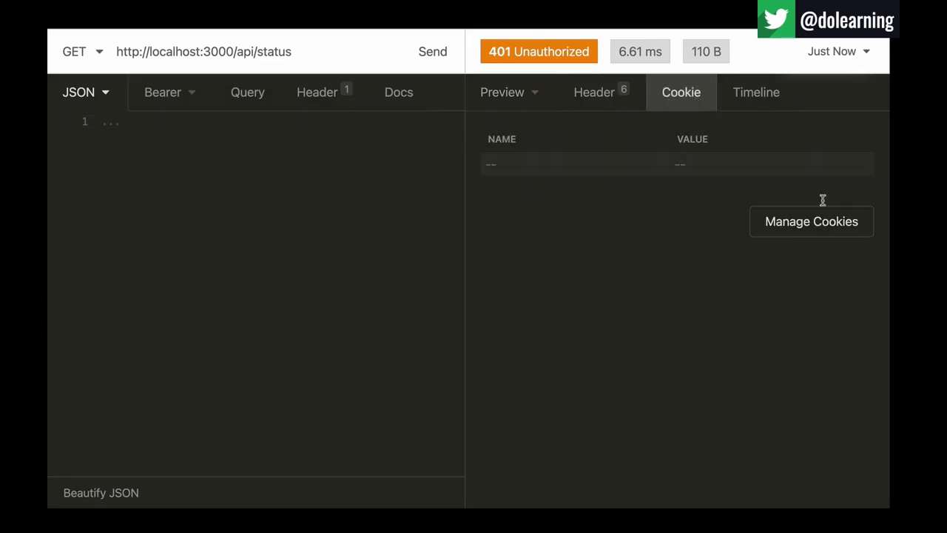
click(811, 221)
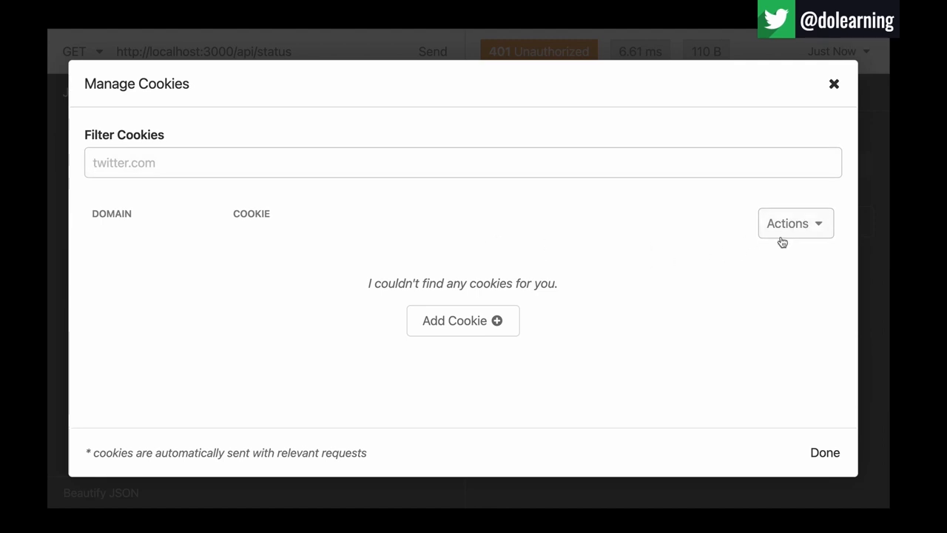
click(462, 320)
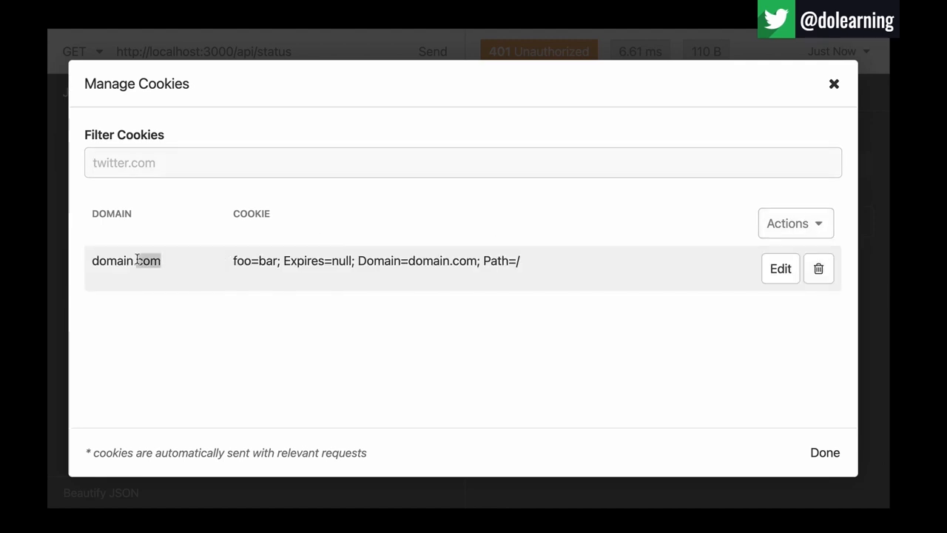
click(779, 268)
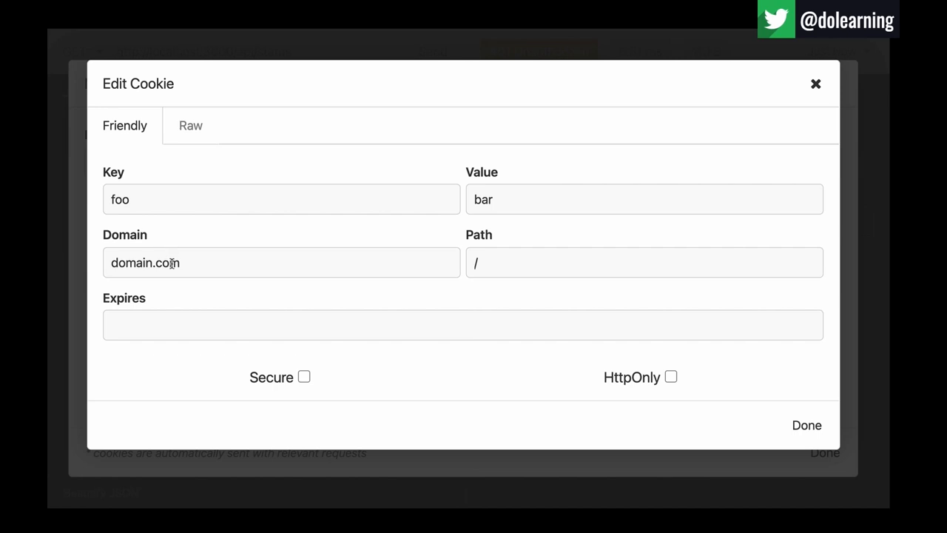
text(lo)
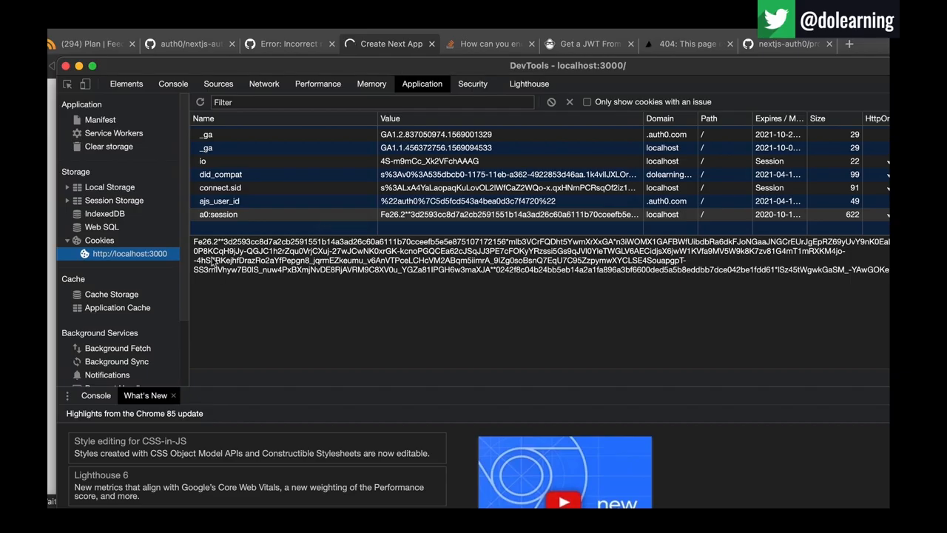
Select the a0:session cookie under localhost:3000 in Brave DevTools to view its value.
click(218, 214)
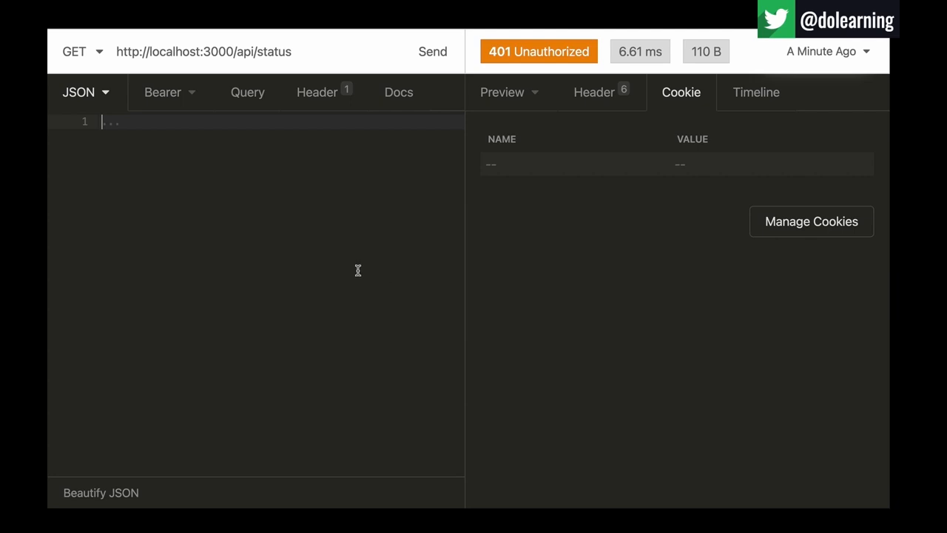
mouse_move(298, 146)
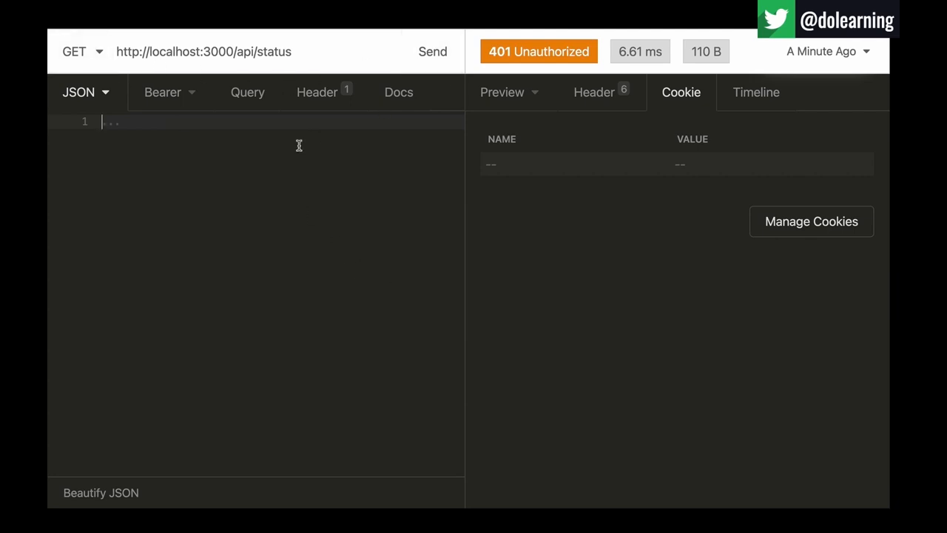
Resend GET /api/status with the session cookie and confirm the 200 OK response in Preview.
click(432, 51)
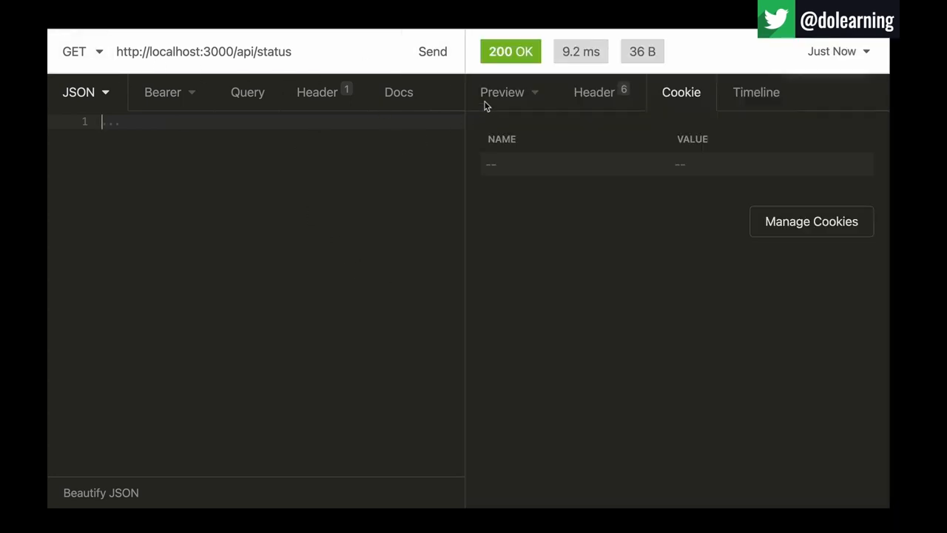
click(502, 91)
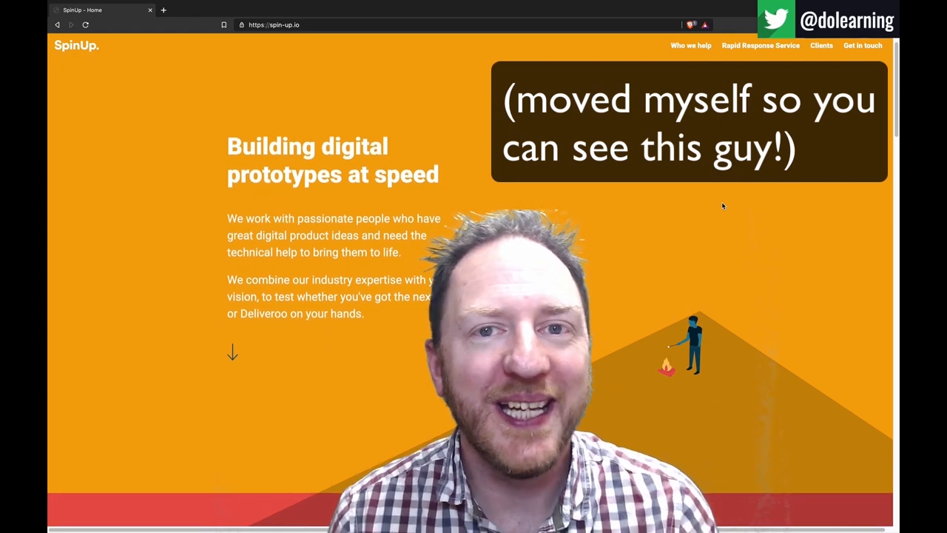
Scroll the spin-up.io homepage down through its sections to Get in touch.
scroll(down, 3)
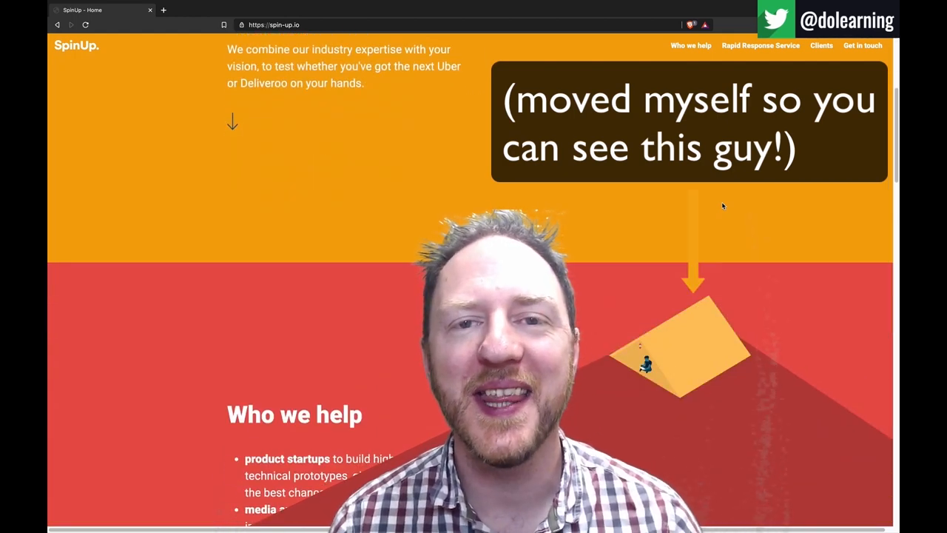
scroll(down, 3)
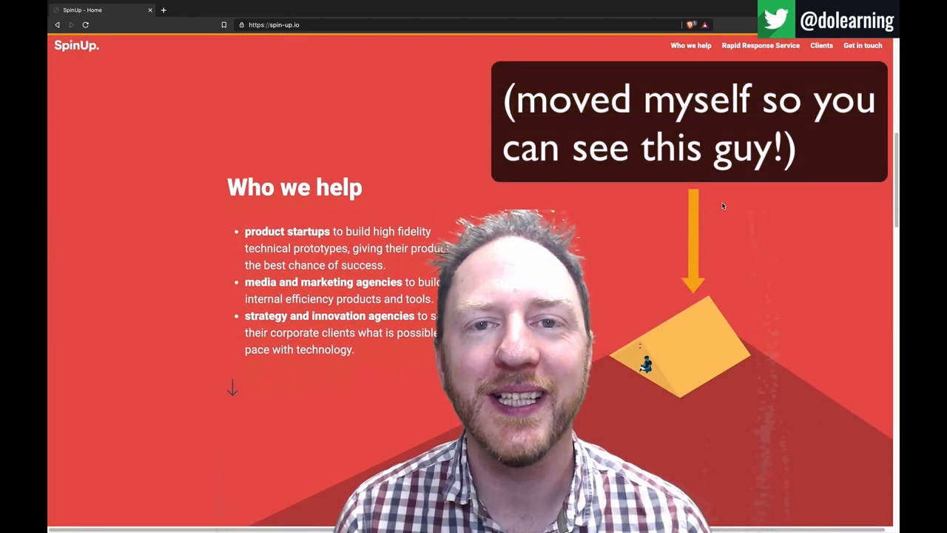
scroll(down, 3)
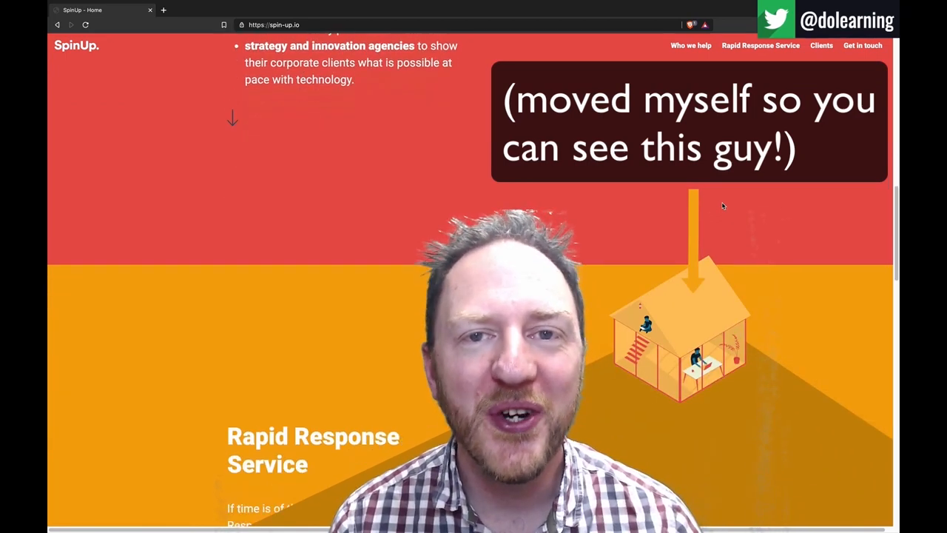
scroll(down, 3)
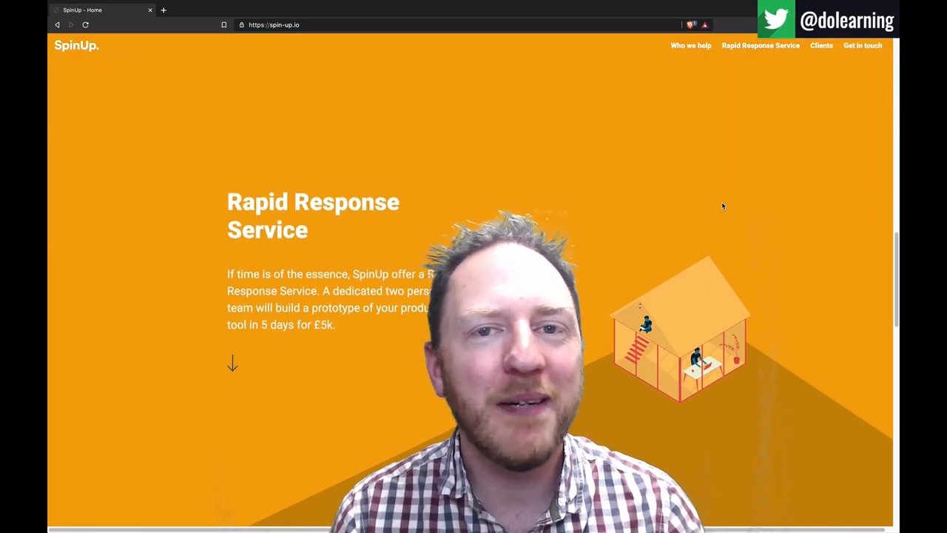
scroll(down, 3)
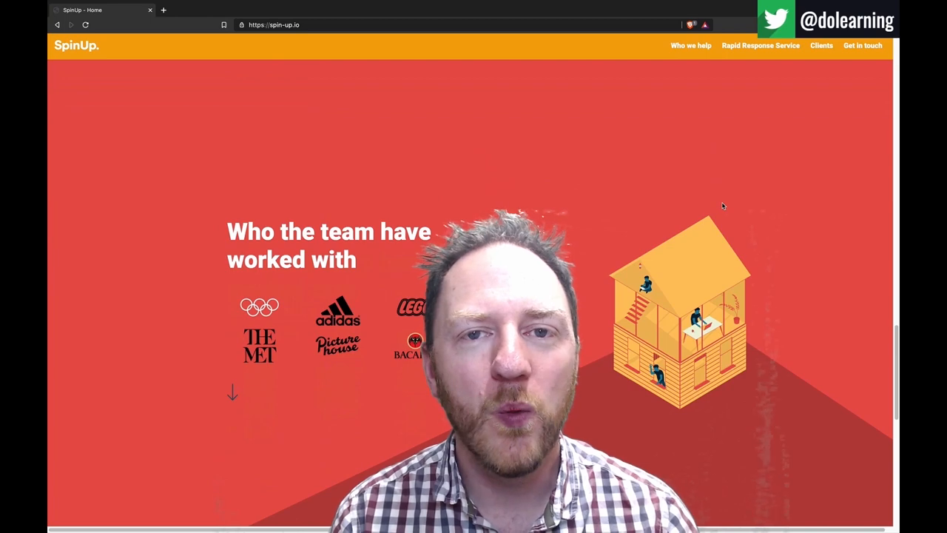
scroll(down, 3)
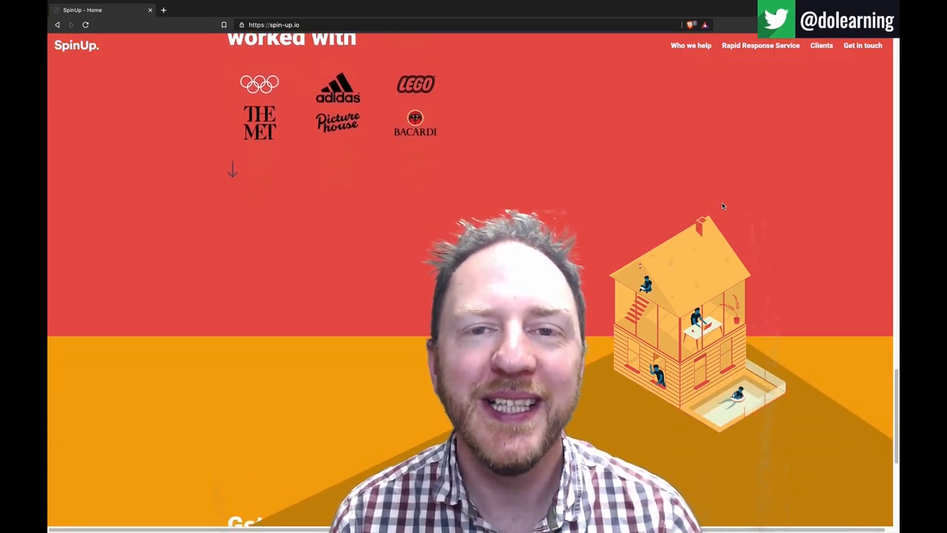
scroll(down, 3)
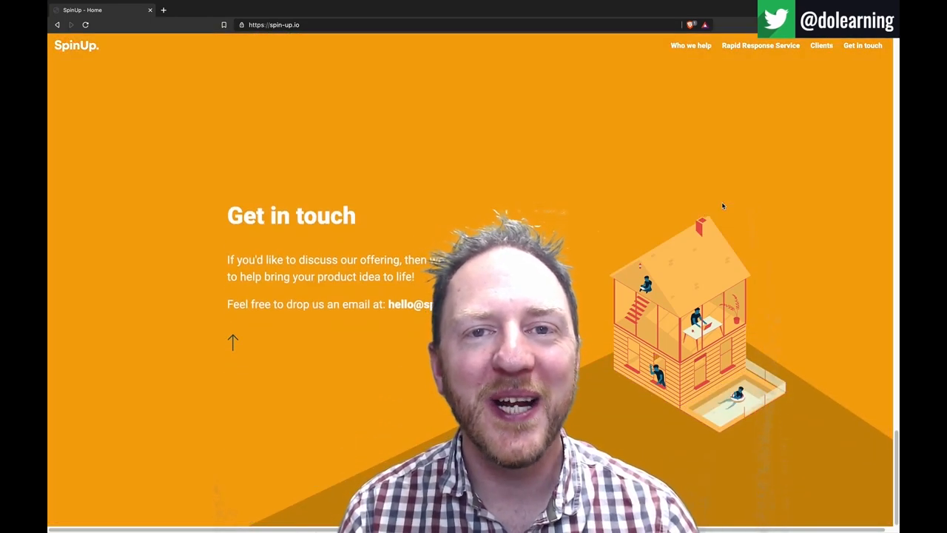